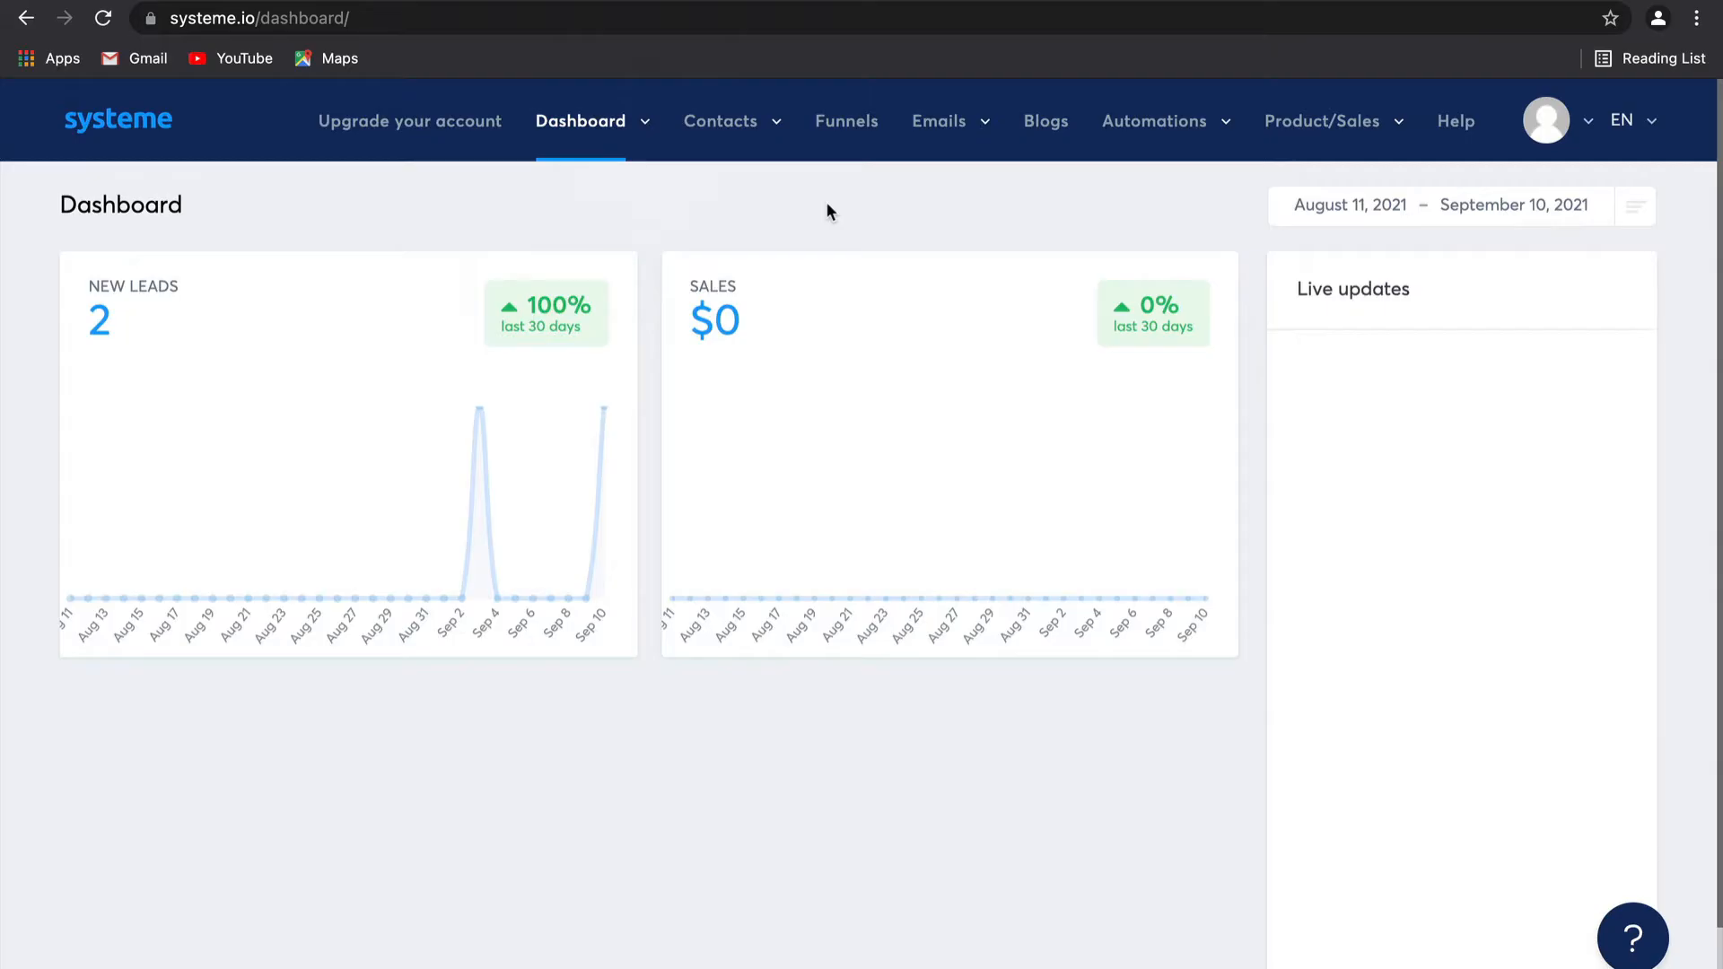
{"action": "mouse_move", "coordinate": [845, 120]}
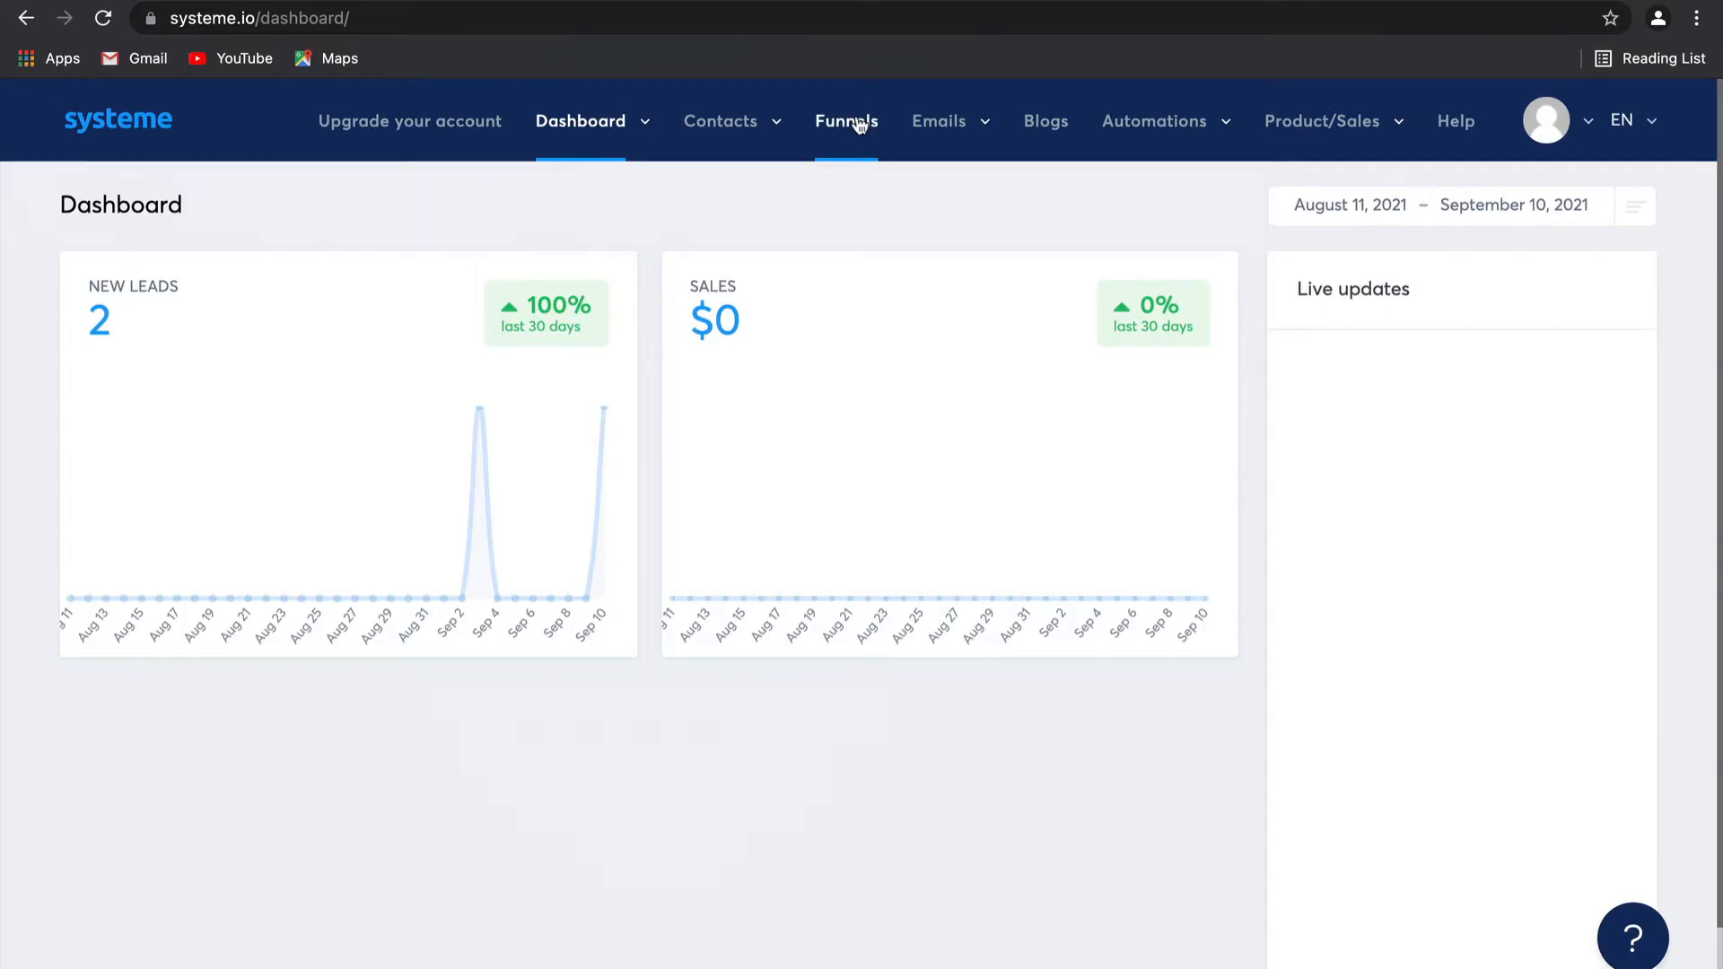
Go to the Funnels list and start creating a new funnel
{"action": "left_click", "coordinate": [846, 120]}
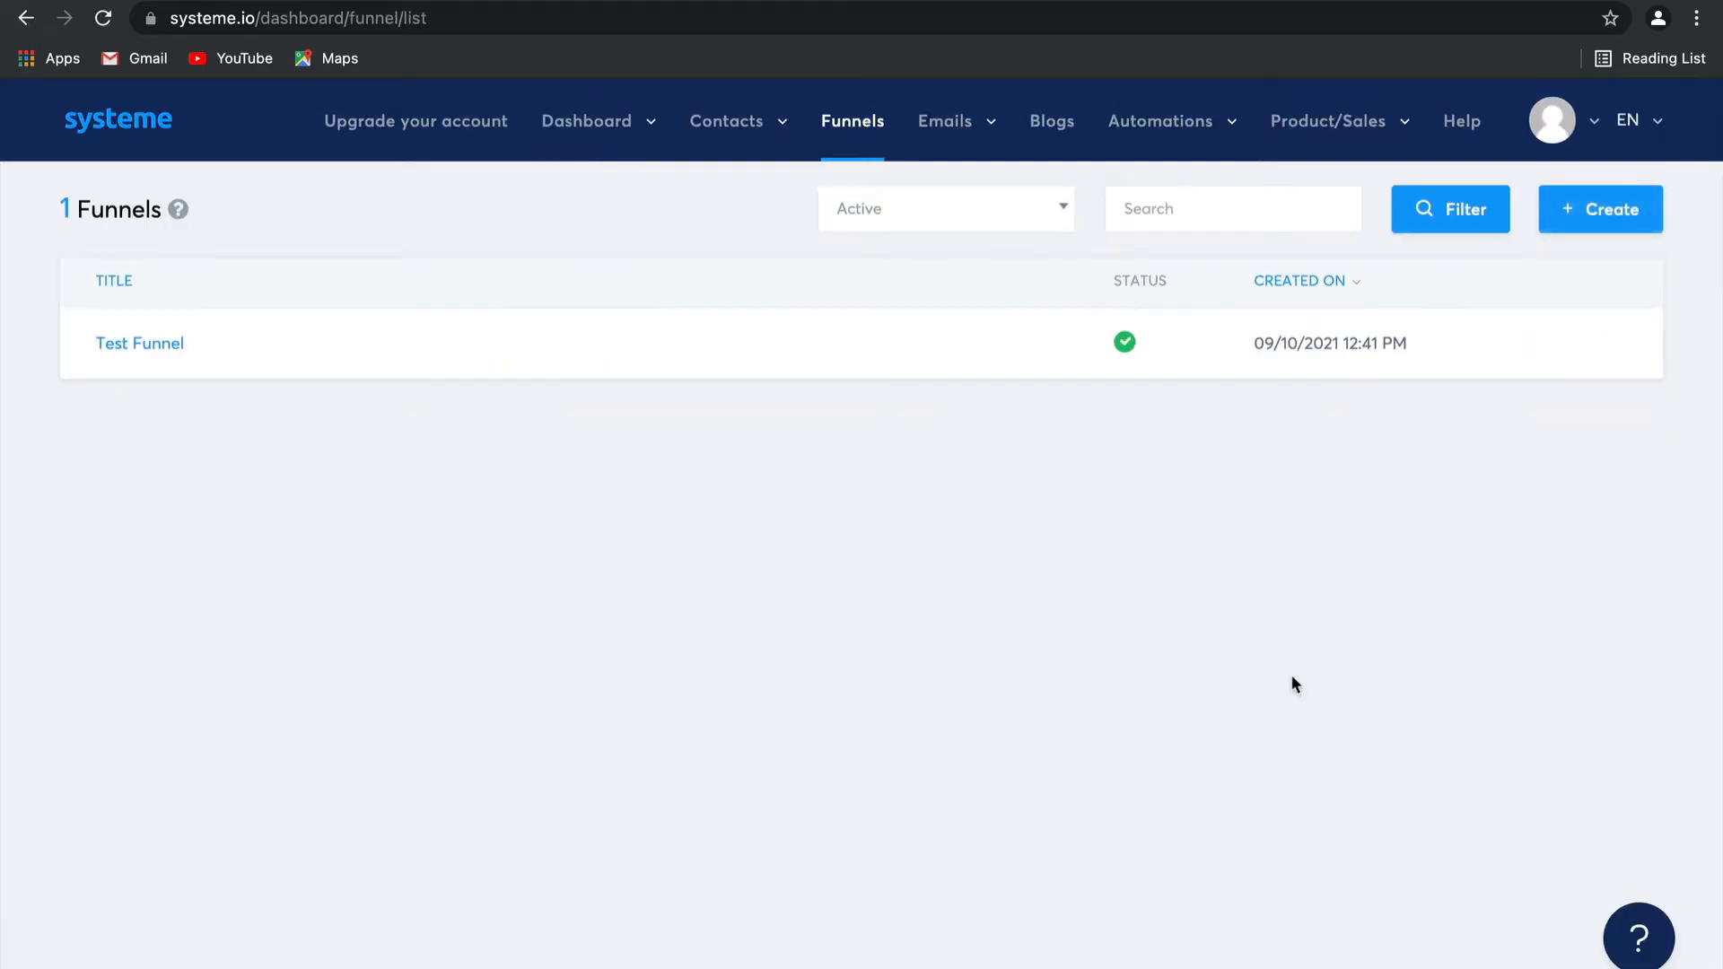
{"action": "left_click", "coordinate": [1599, 208]}
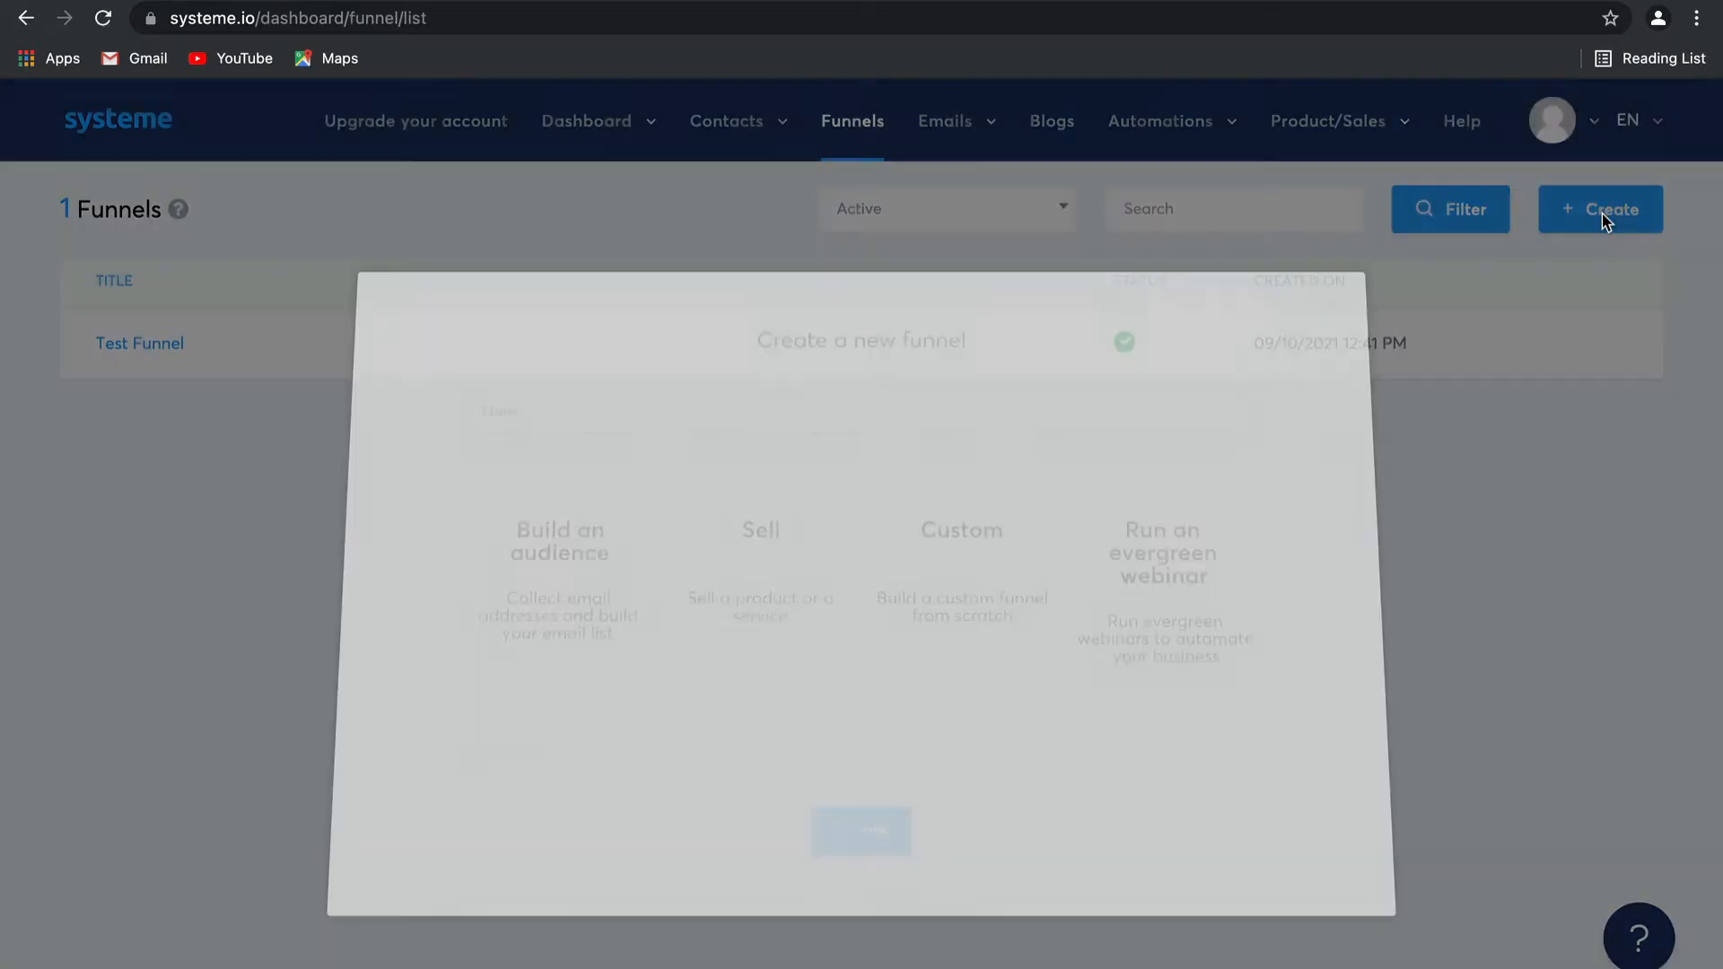
Create a 'Build an audience' funnel named List Building
{"action": "left_click", "coordinate": [860, 410]}
{"action": "type", "text": "List Building"}
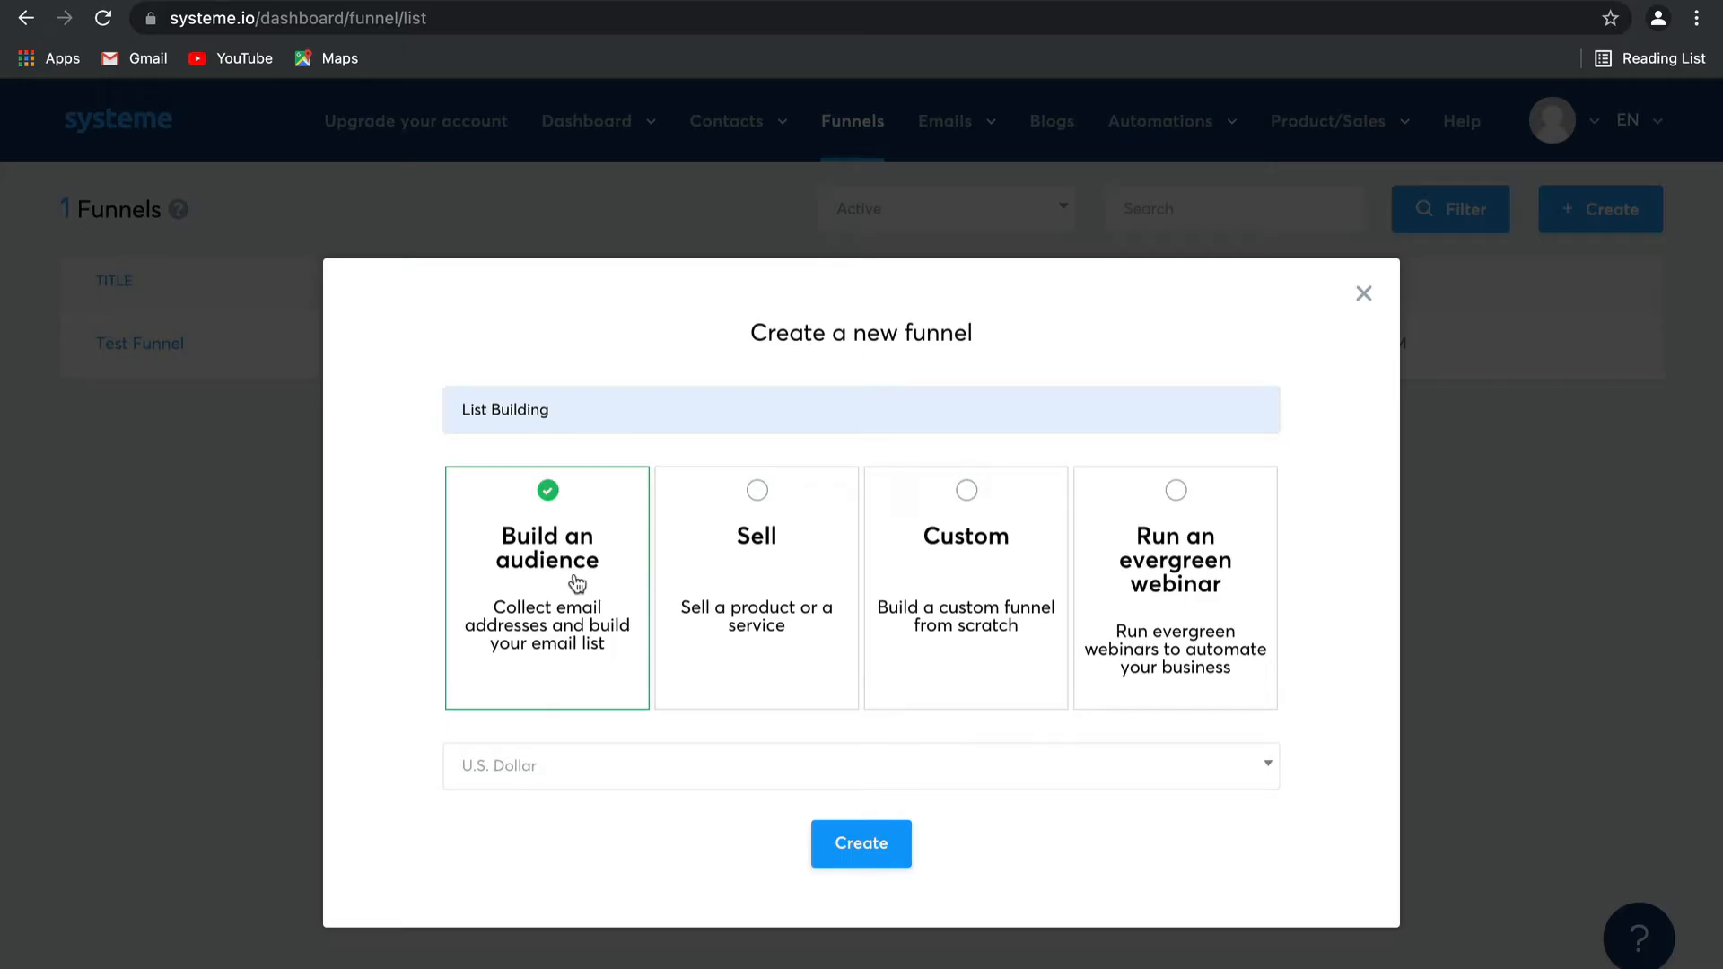
{"action": "left_click", "coordinate": [860, 766]}
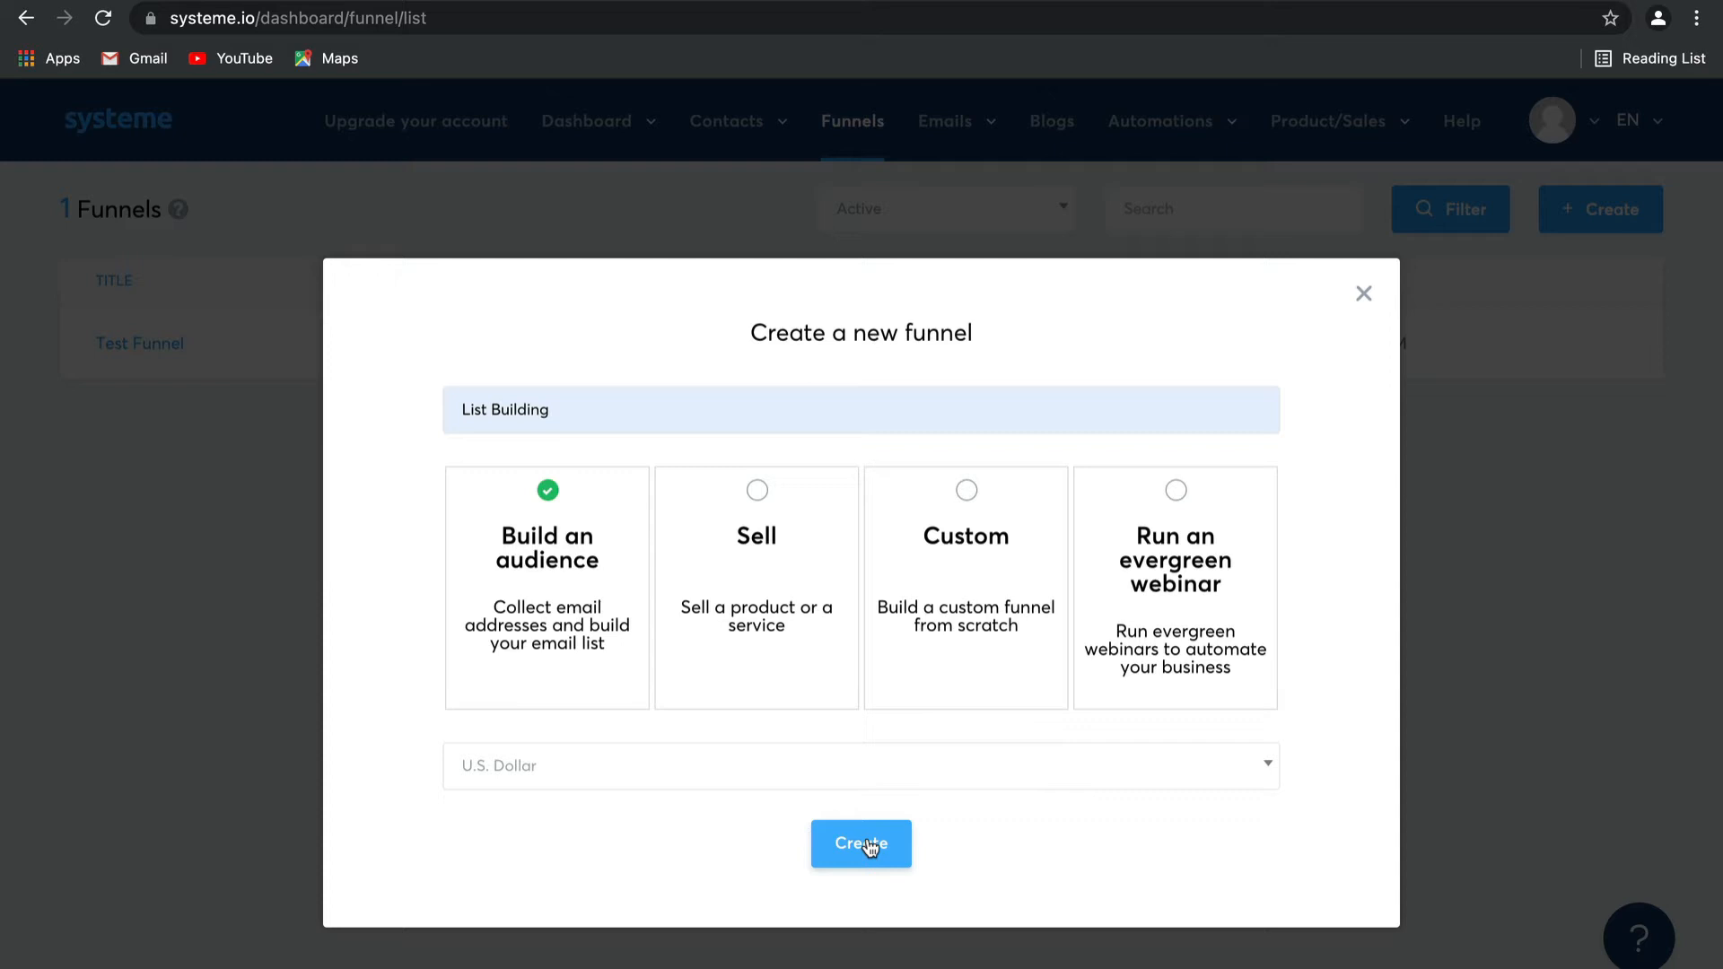
{"action": "left_click", "coordinate": [860, 844]}
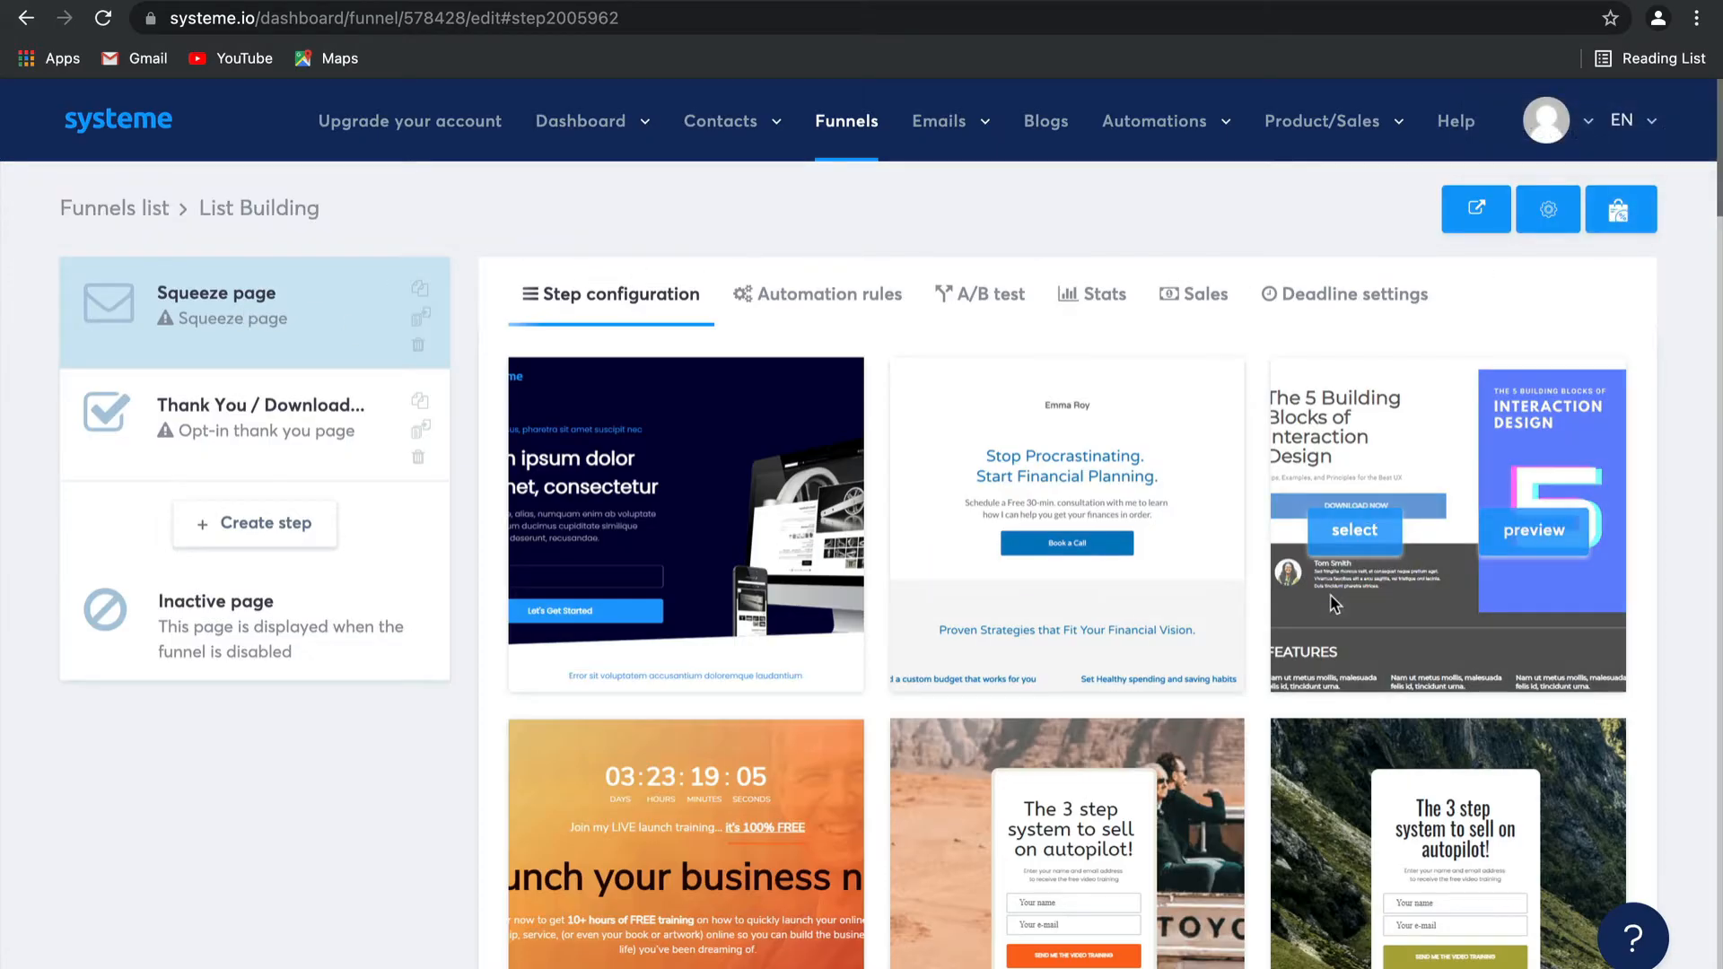
Apply the 'Get my free online course' template and return to the squeeze page settings
{"action": "scroll", "scroll_direction": "down", "scroll_amount": 3}
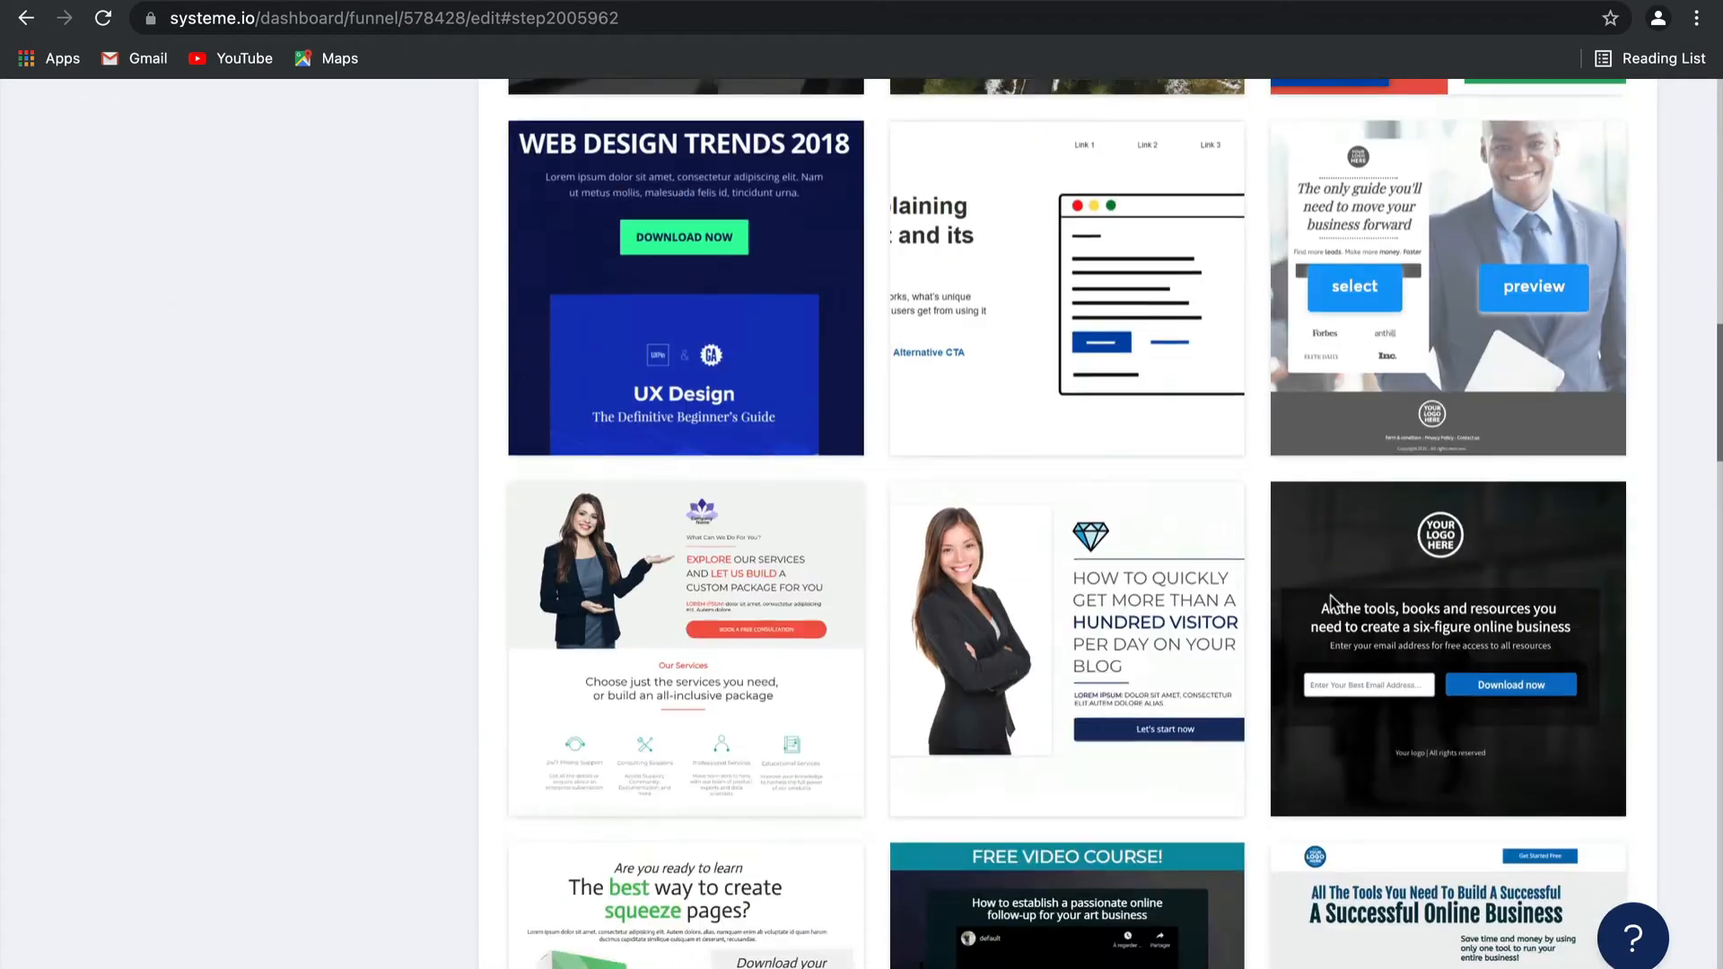
{"action": "scroll", "scroll_direction": "down", "scroll_amount": 3}
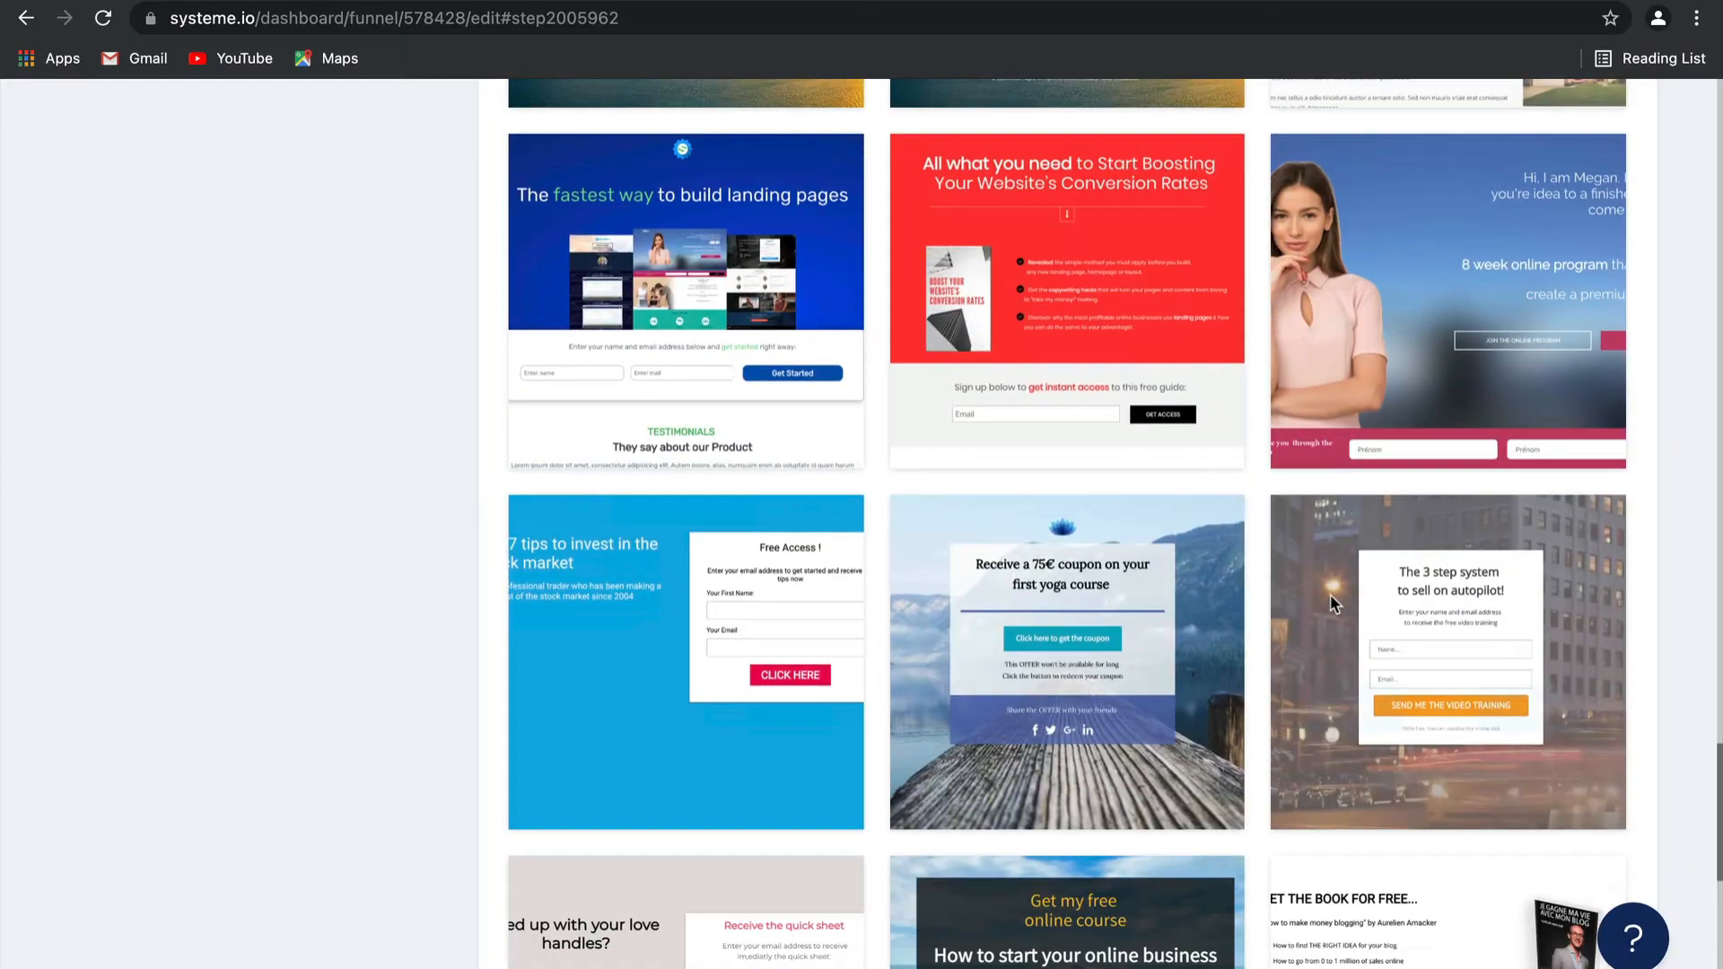
{"action": "scroll", "scroll_direction": "down", "scroll_amount": 3}
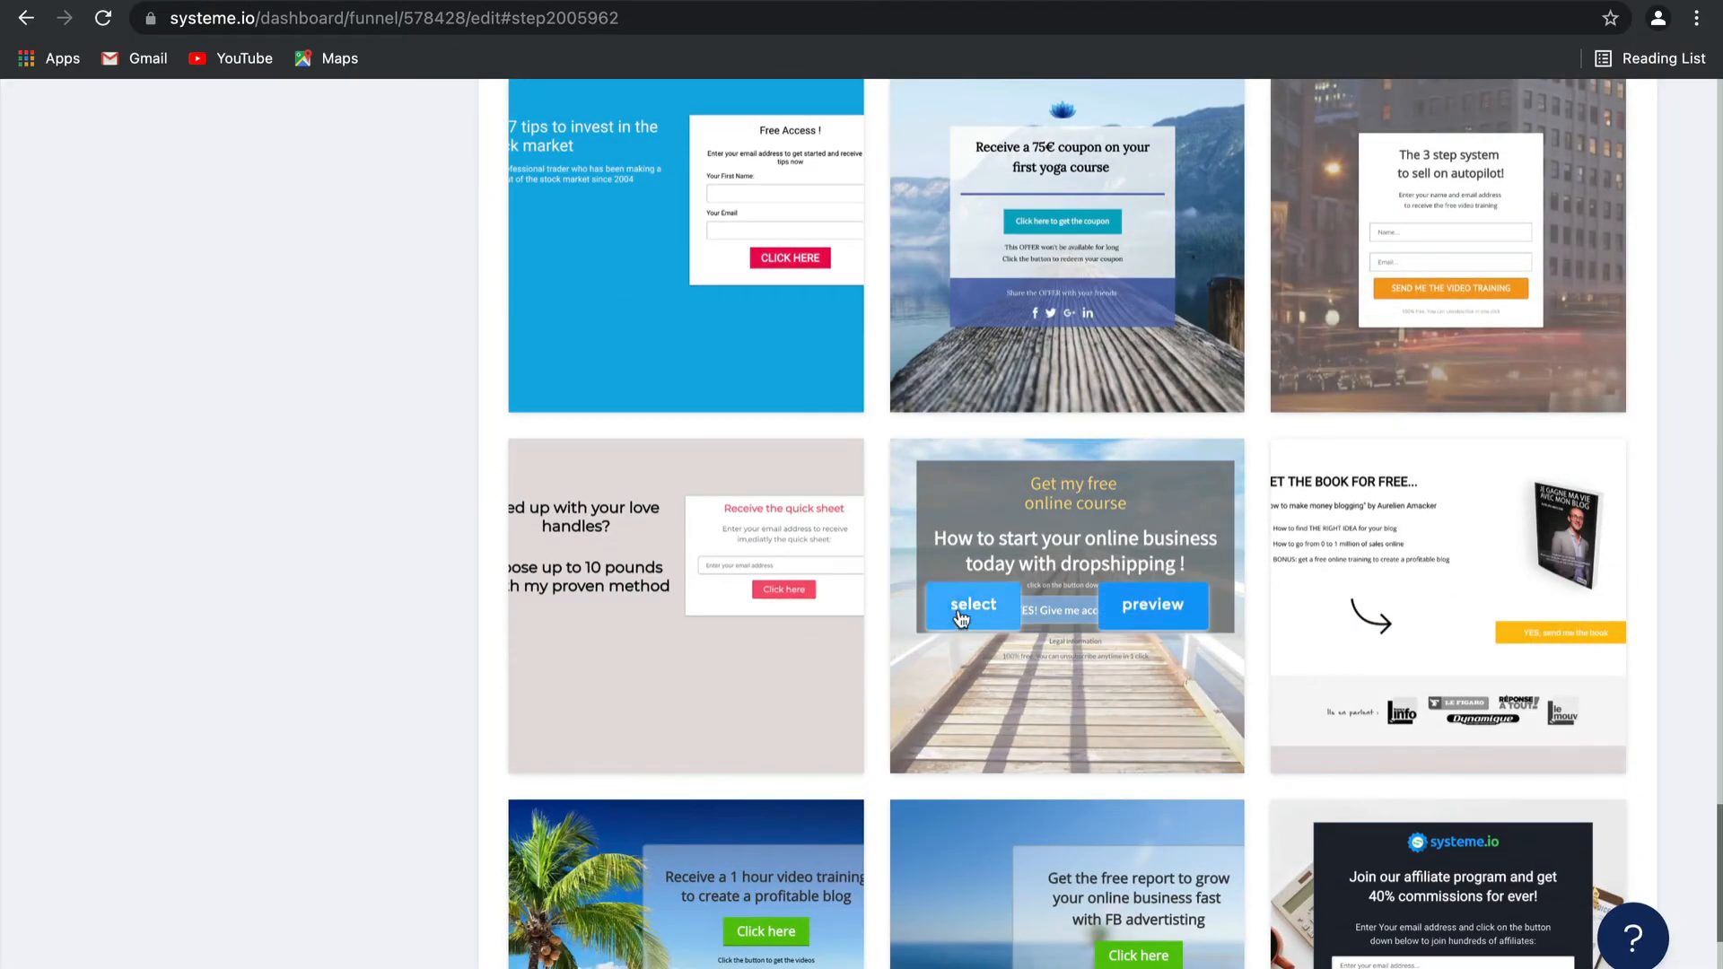
{"action": "left_click", "coordinate": [971, 605]}
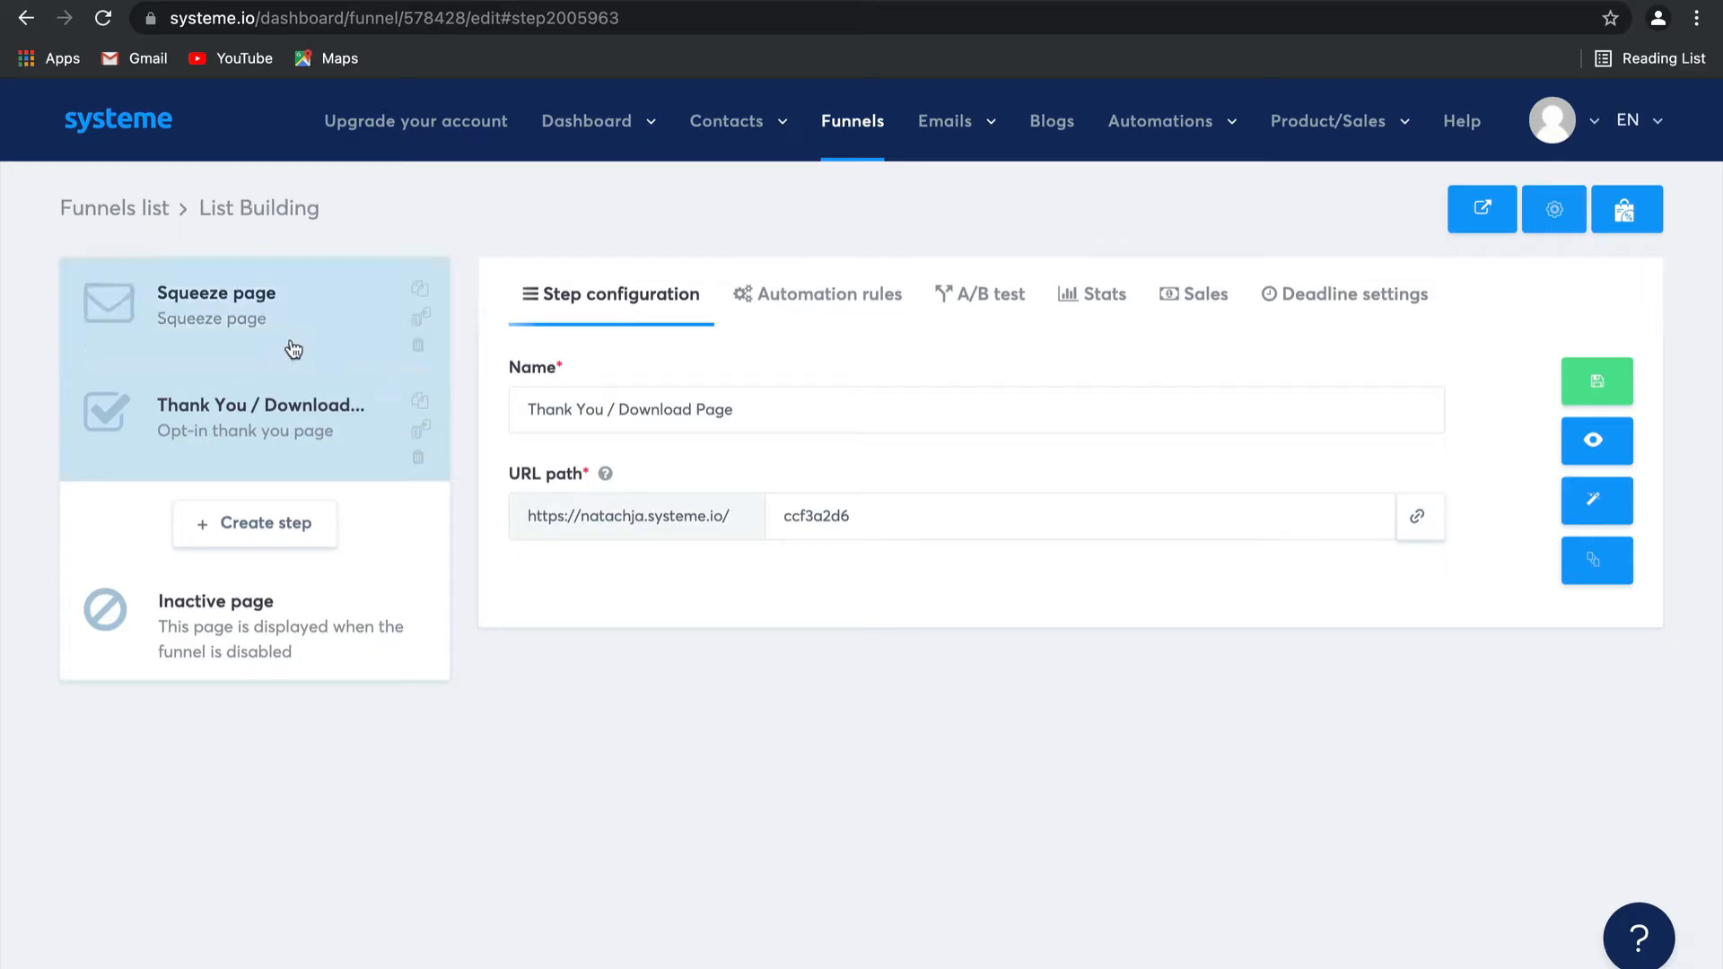
{"action": "left_click", "coordinate": [217, 305]}
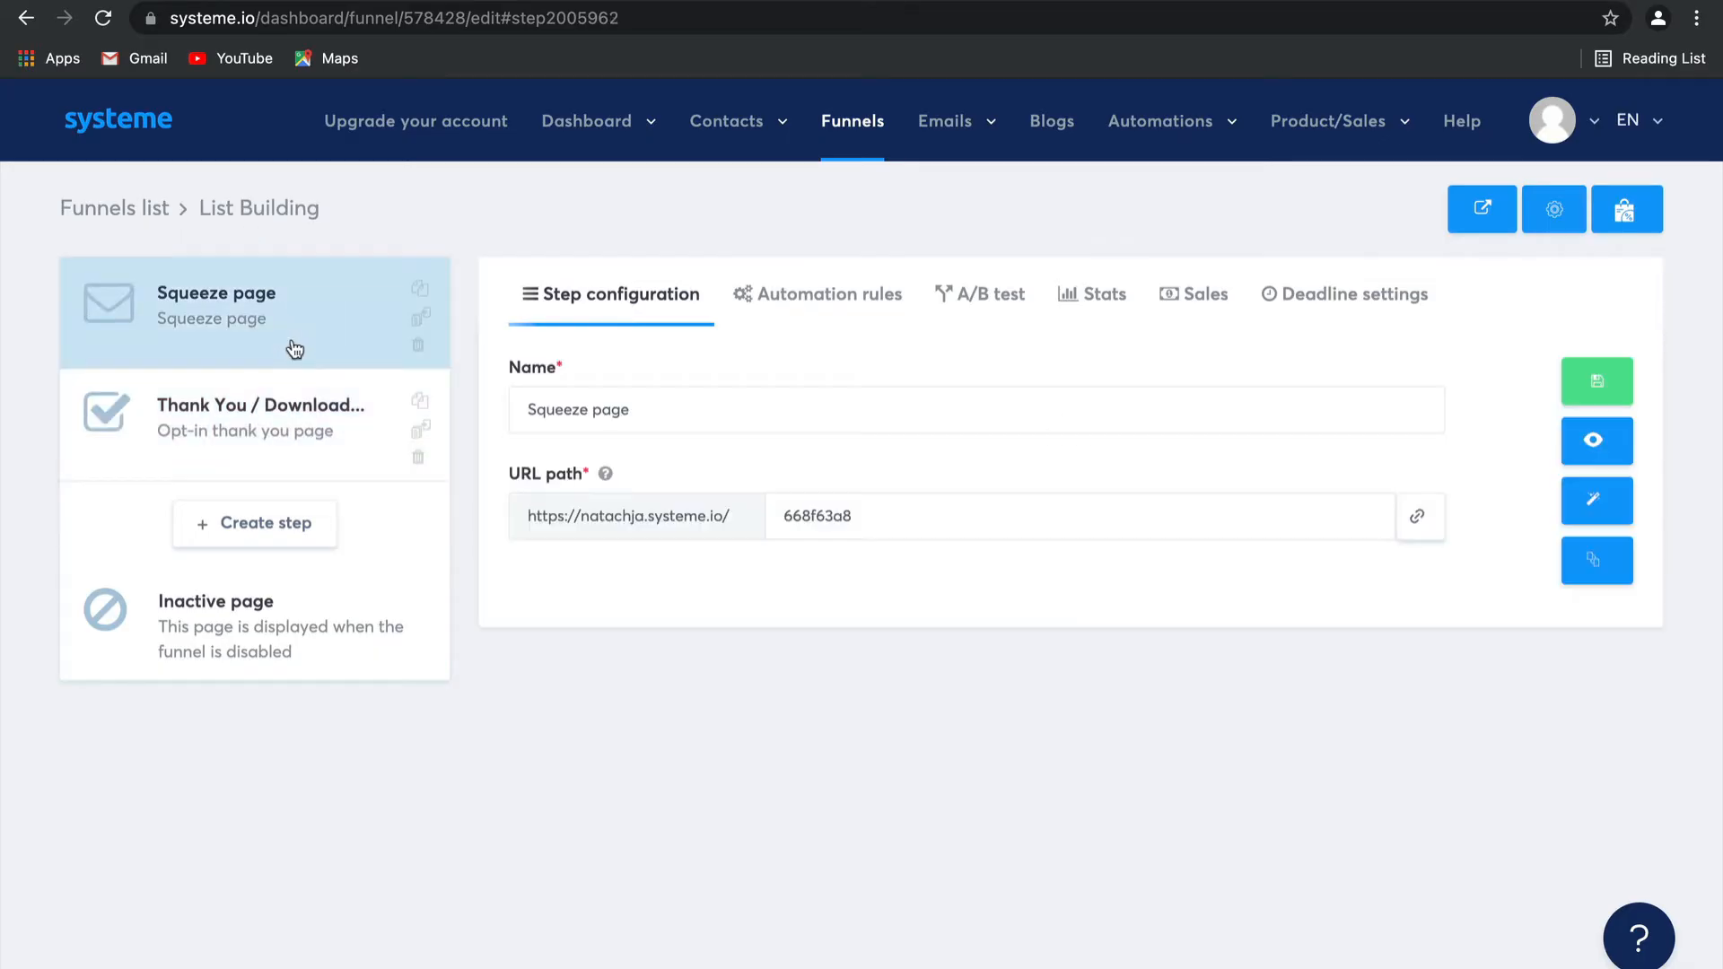
{"action": "mouse_move", "coordinate": [899, 376]}
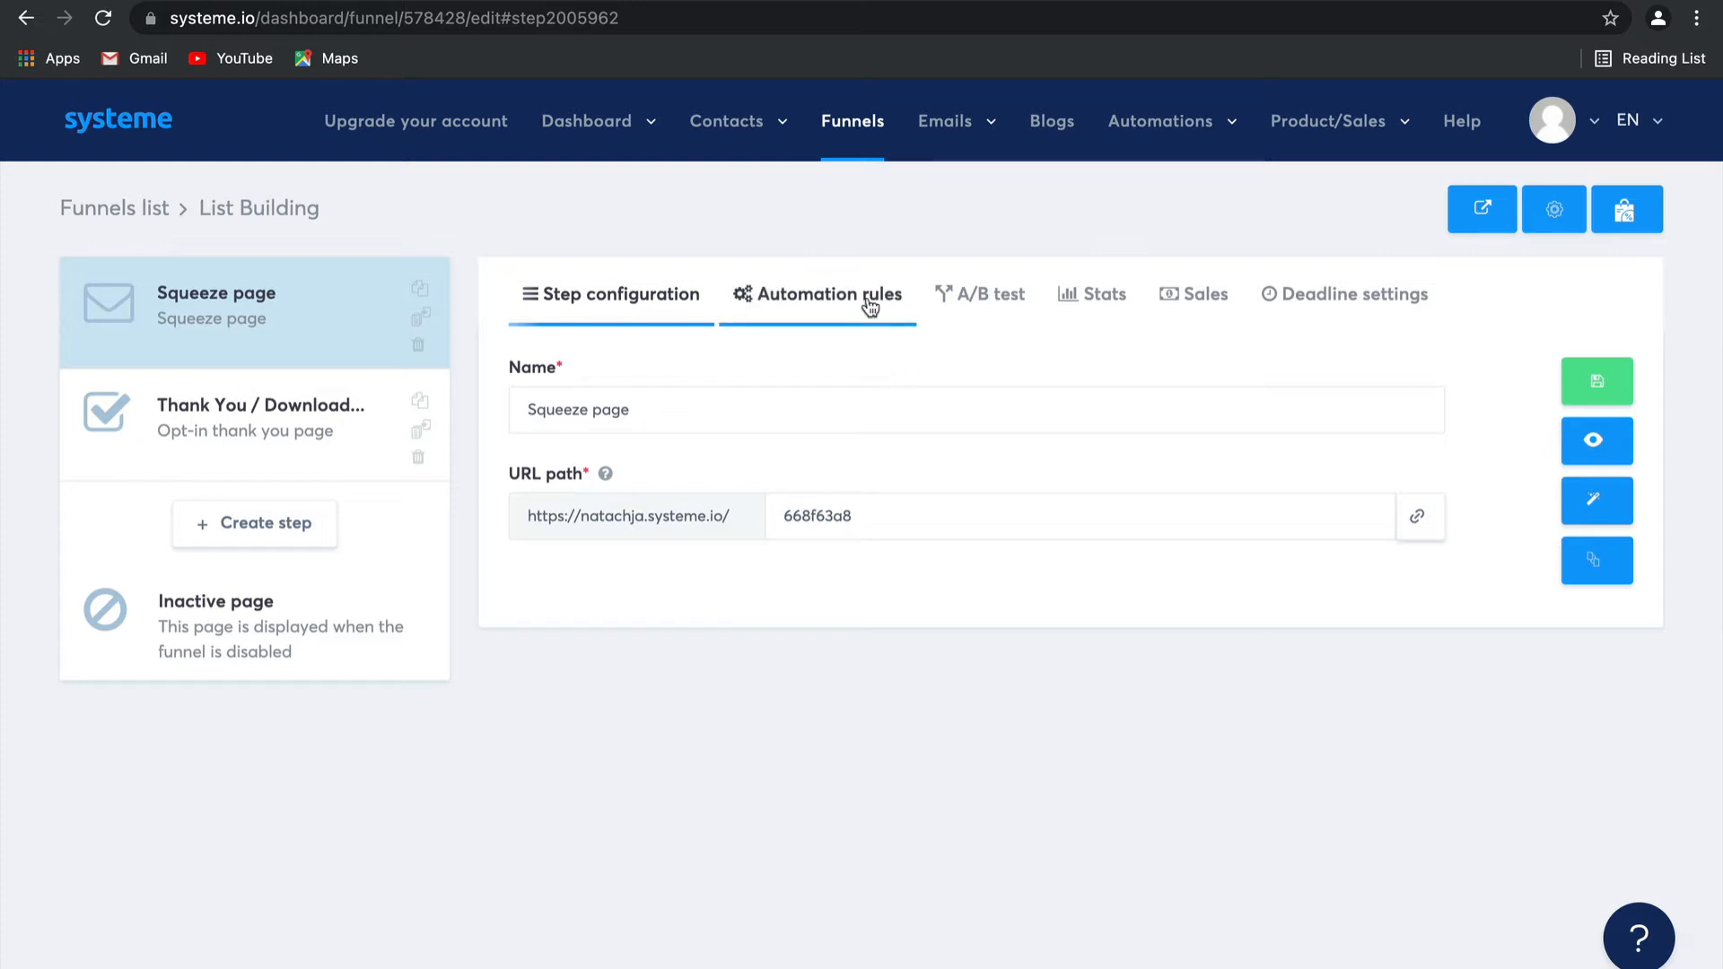
Go to the squeeze page's Automation rules and start adding a rule
{"action": "left_click", "coordinate": [817, 293]}
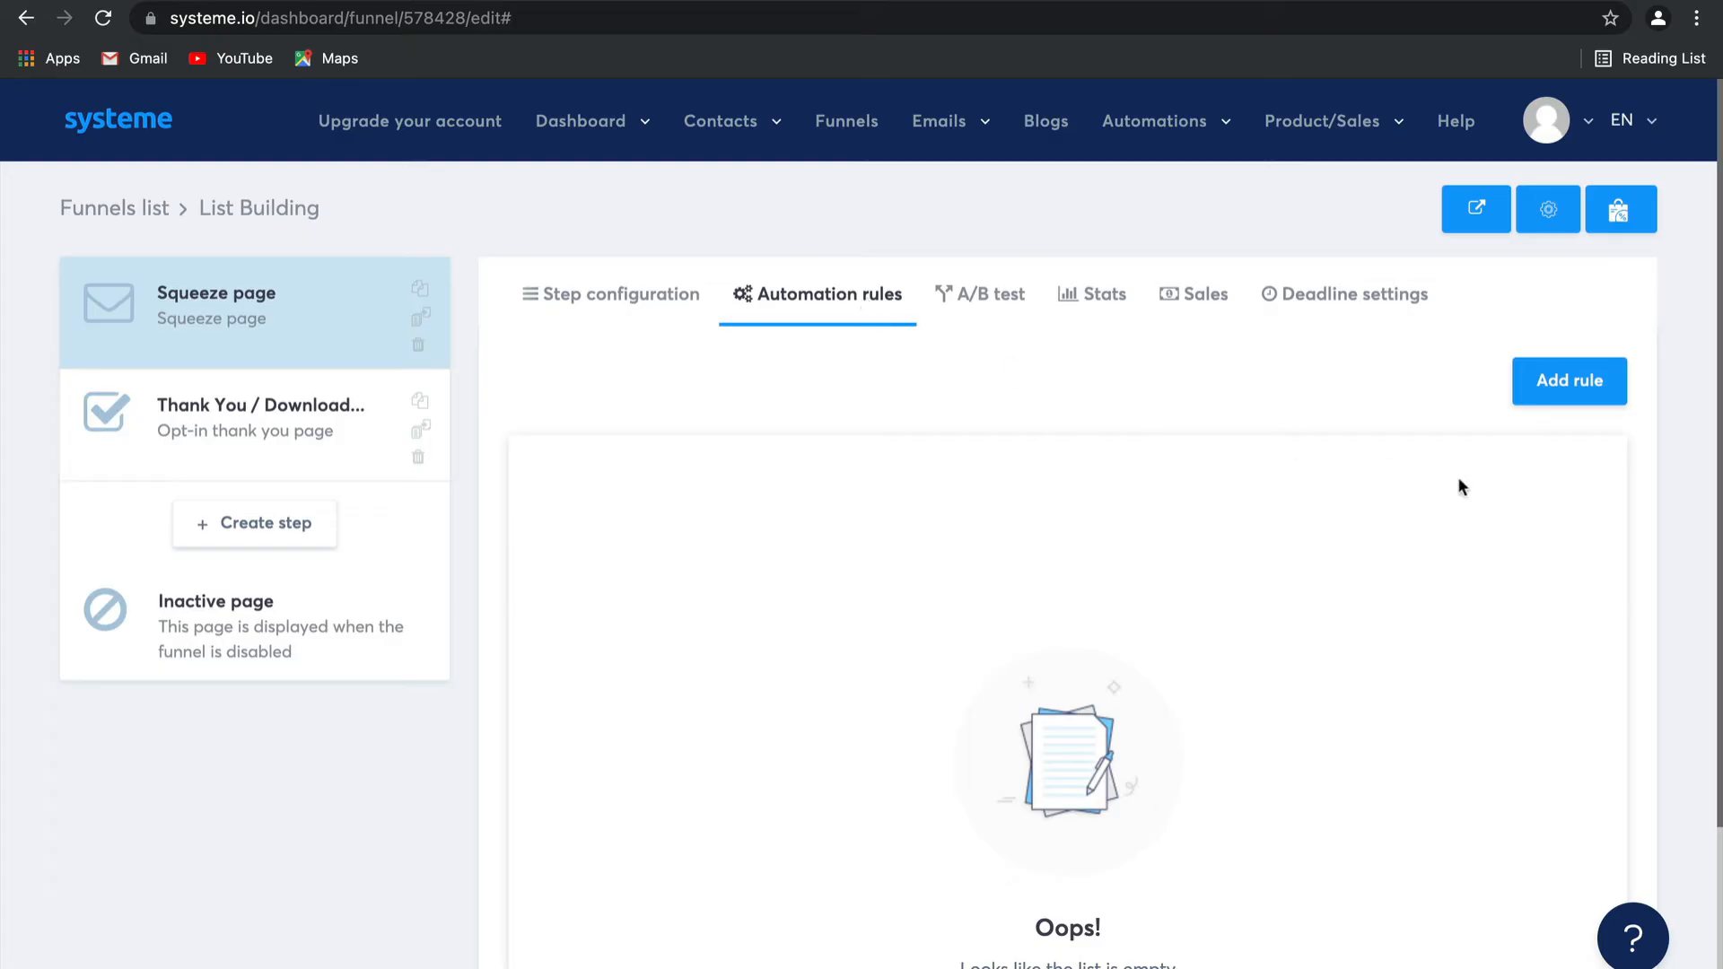
{"action": "left_click", "coordinate": [1569, 381]}
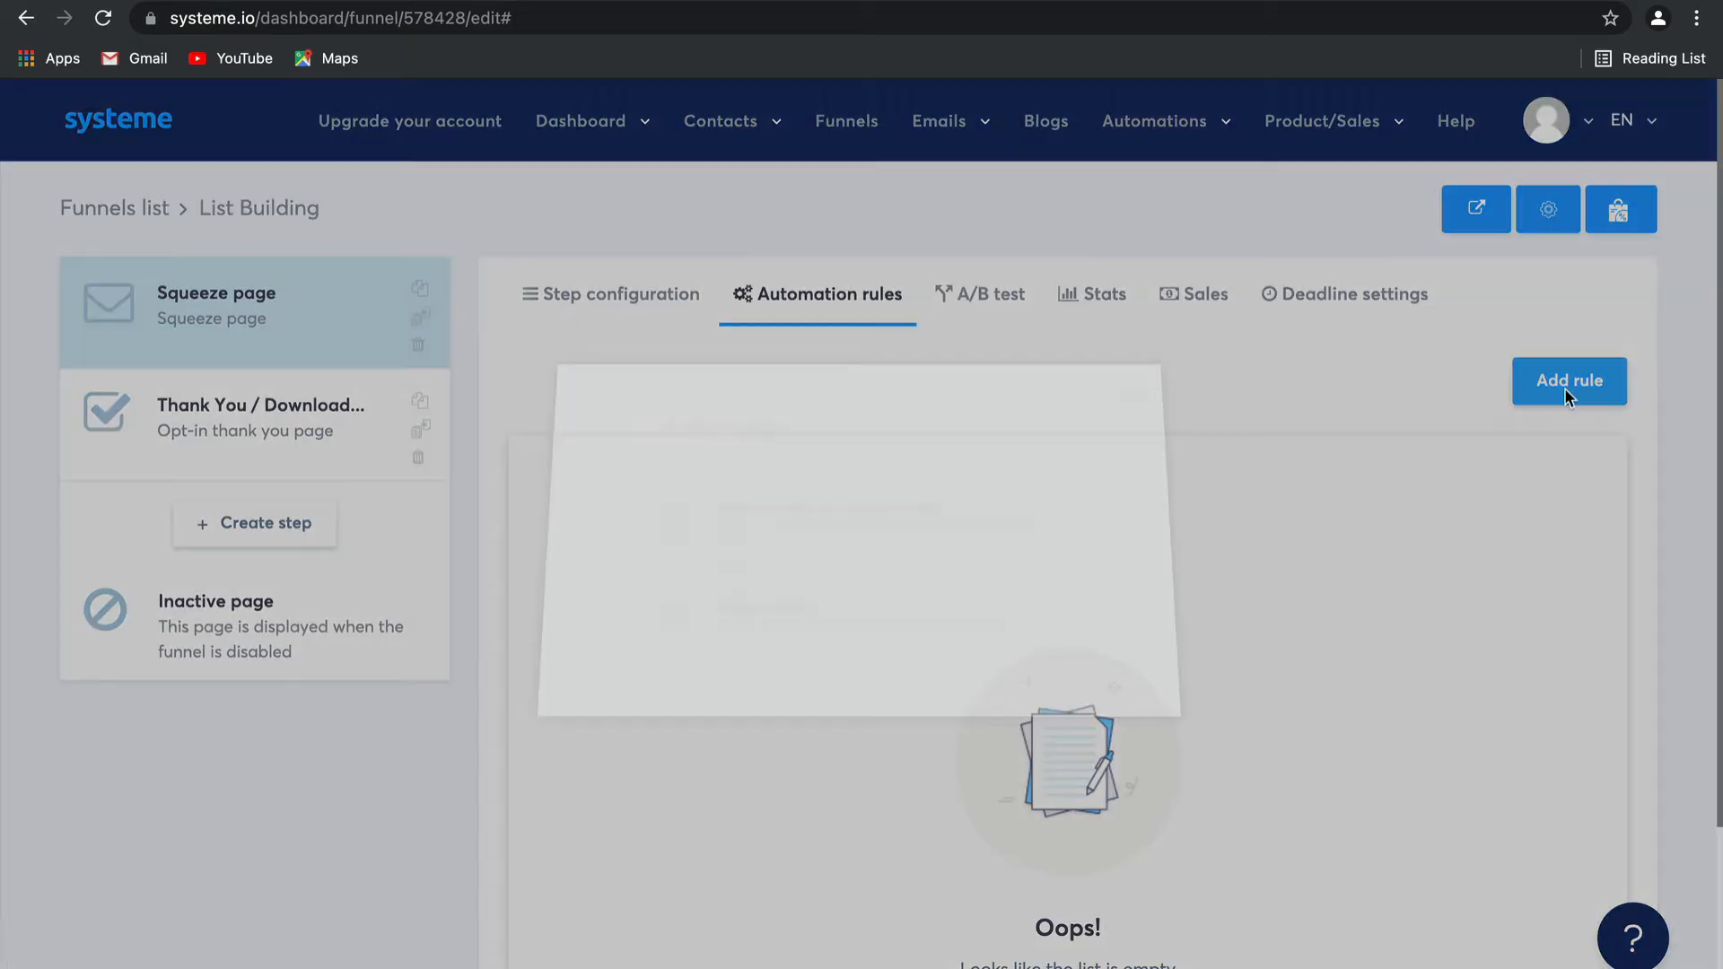
Make a 'Funnel step form subscribed' rule that adds the Blog - leads tag, and save it
{"action": "left_click", "coordinate": [1569, 381]}
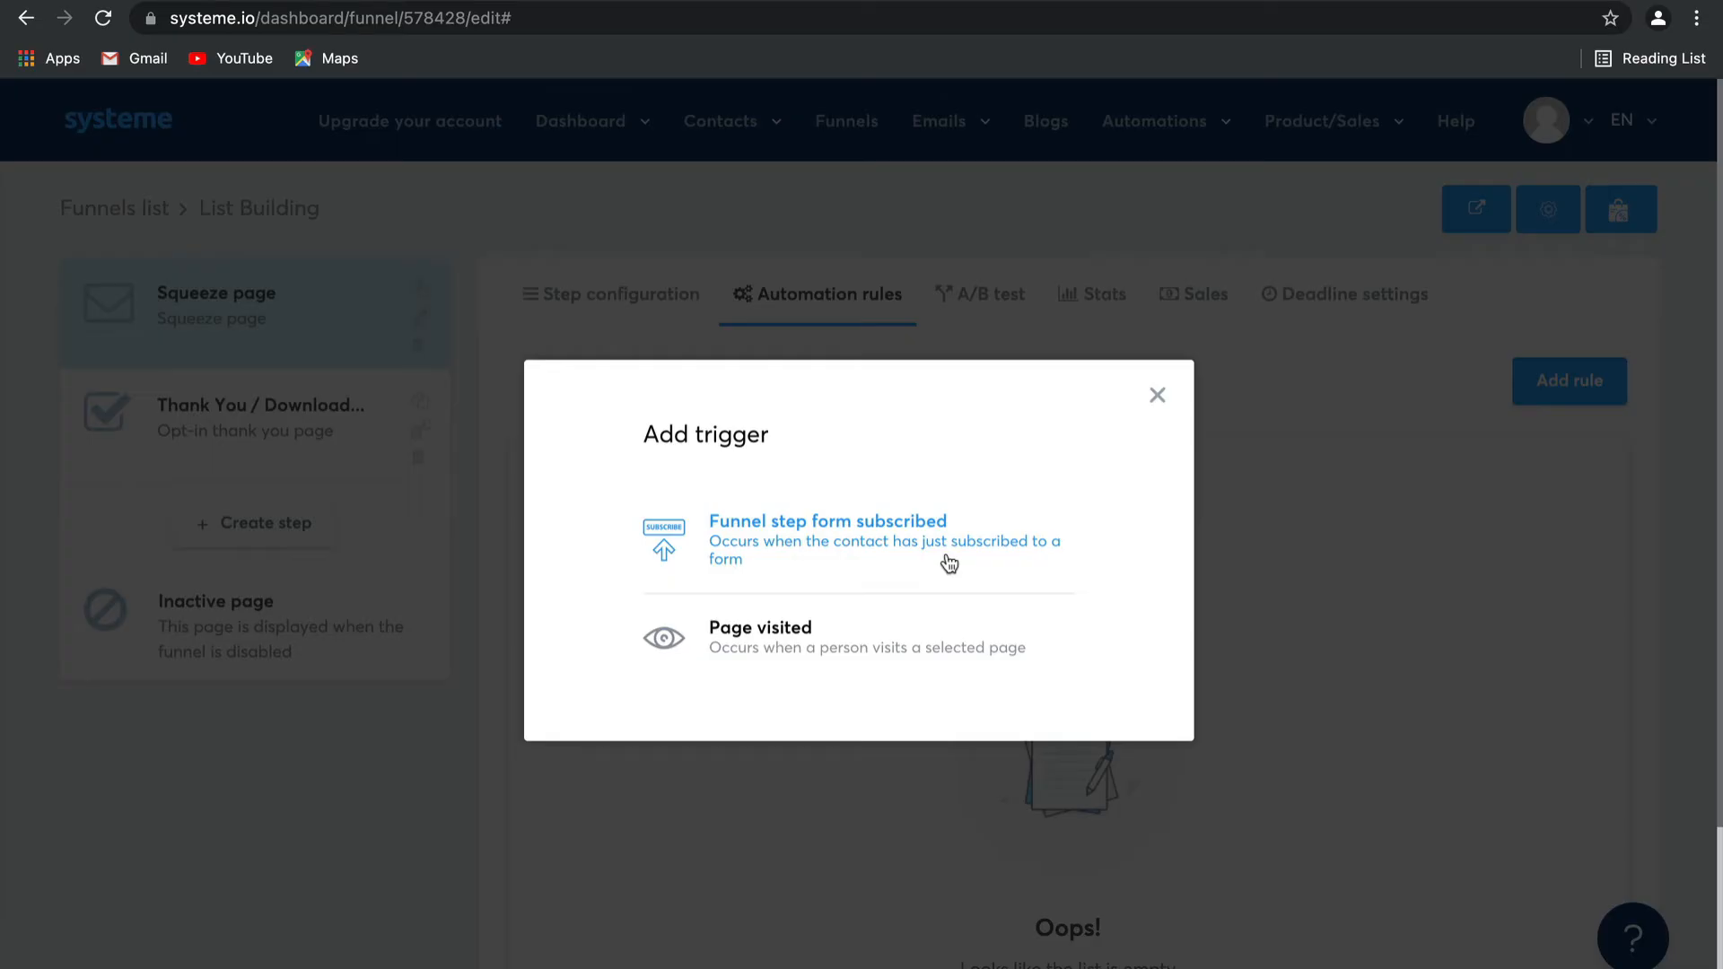
{"action": "left_click", "coordinate": [827, 540]}
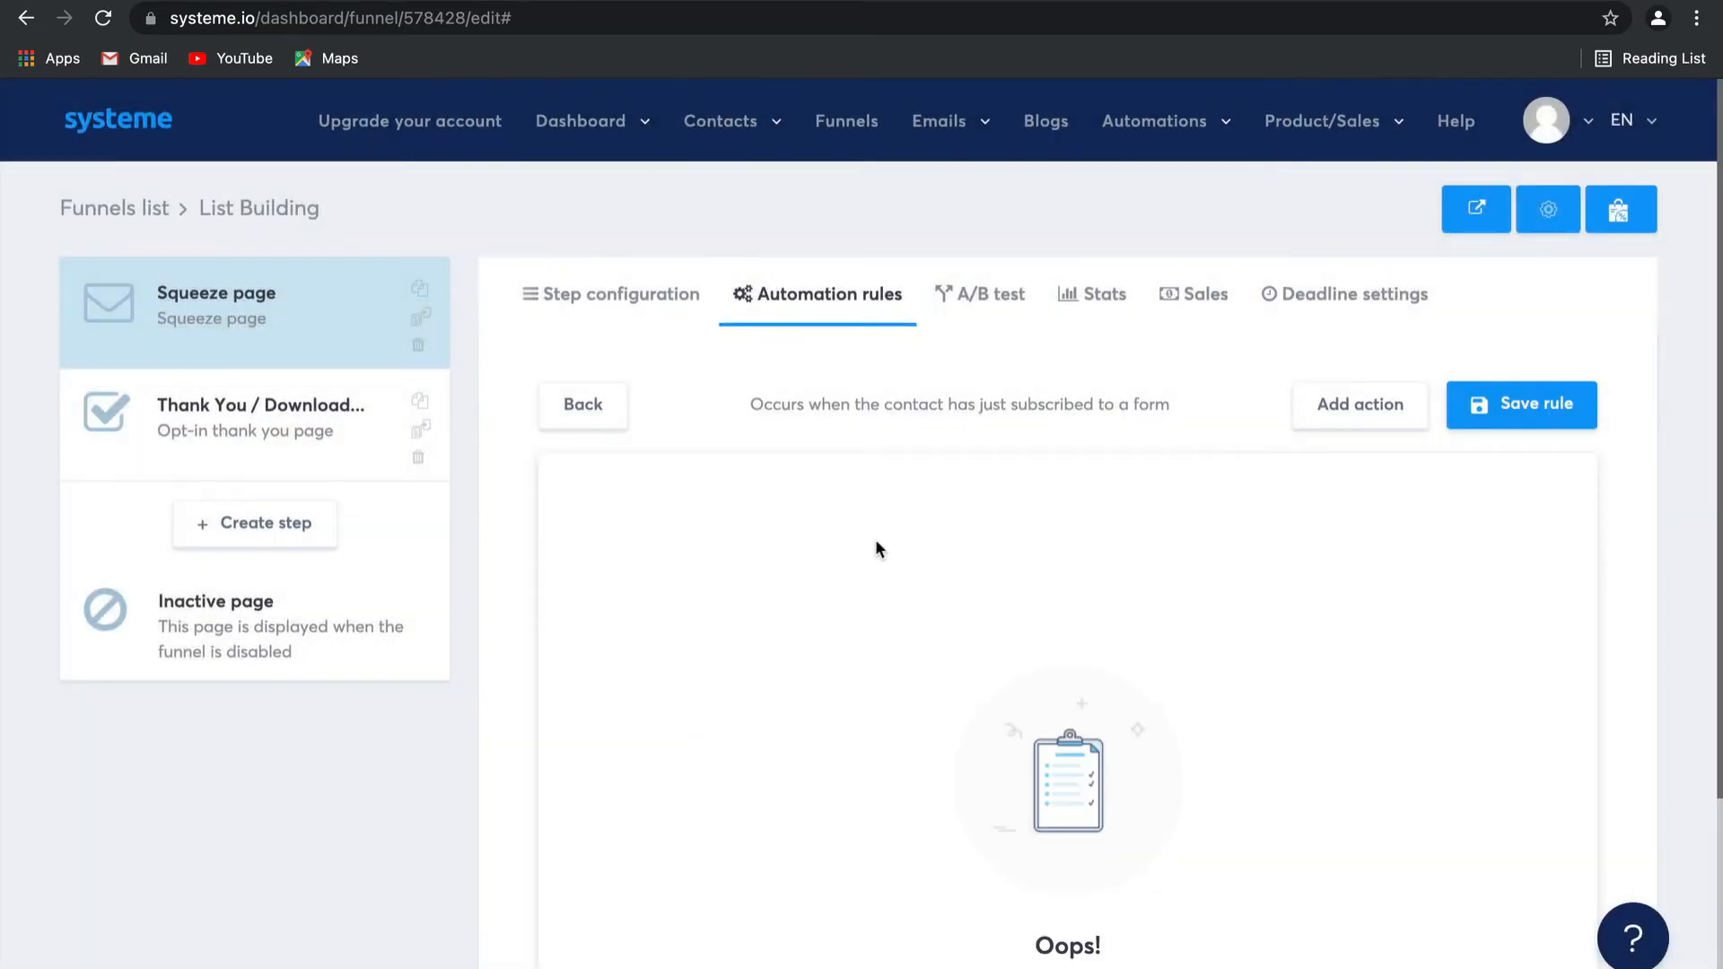
{"action": "scroll", "scroll_direction": "down", "scroll_amount": 3}
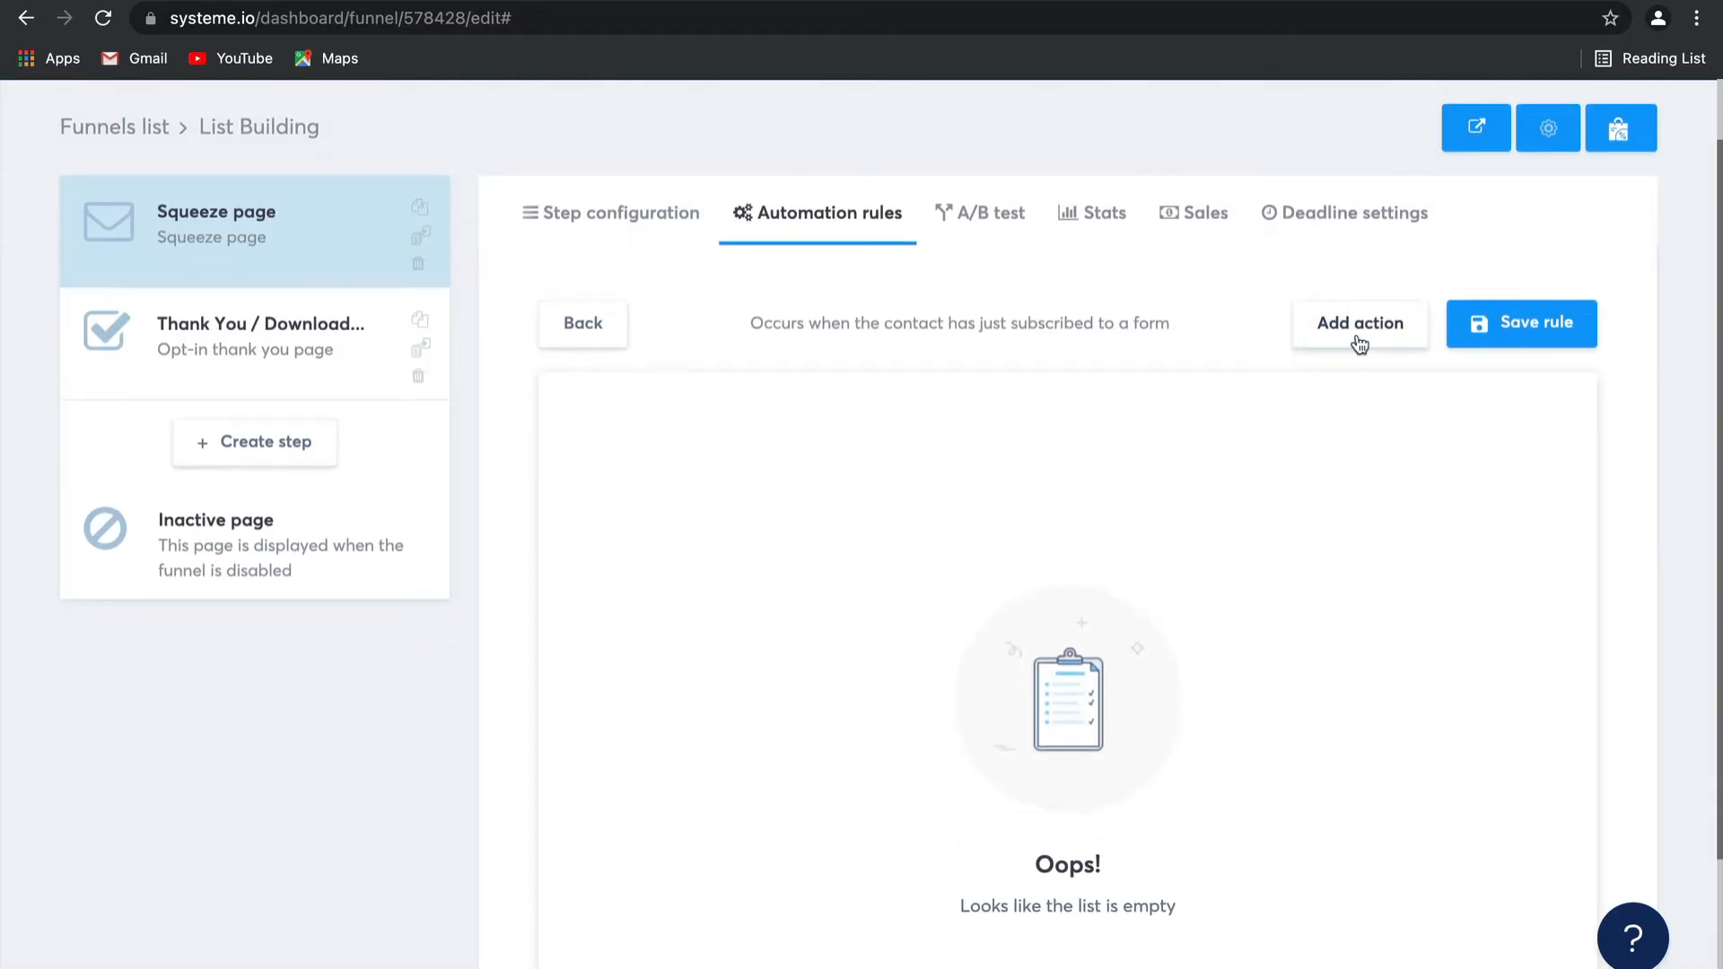
{"action": "left_click", "coordinate": [1359, 323]}
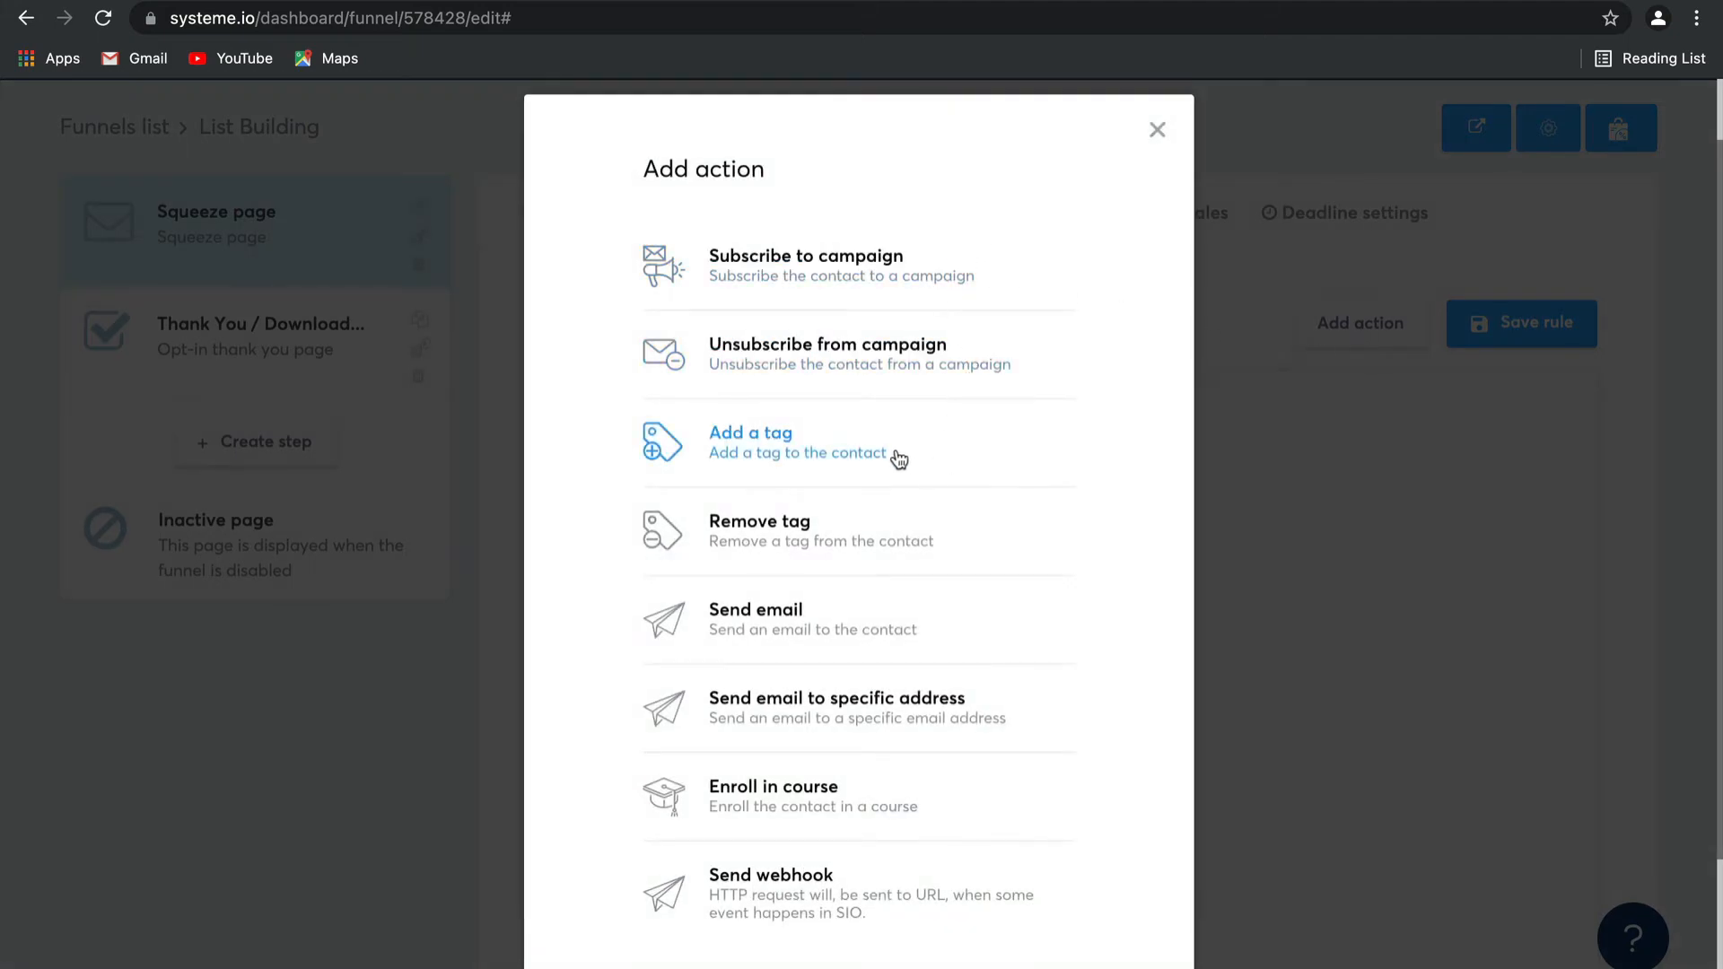
{"action": "left_click", "coordinate": [750, 441]}
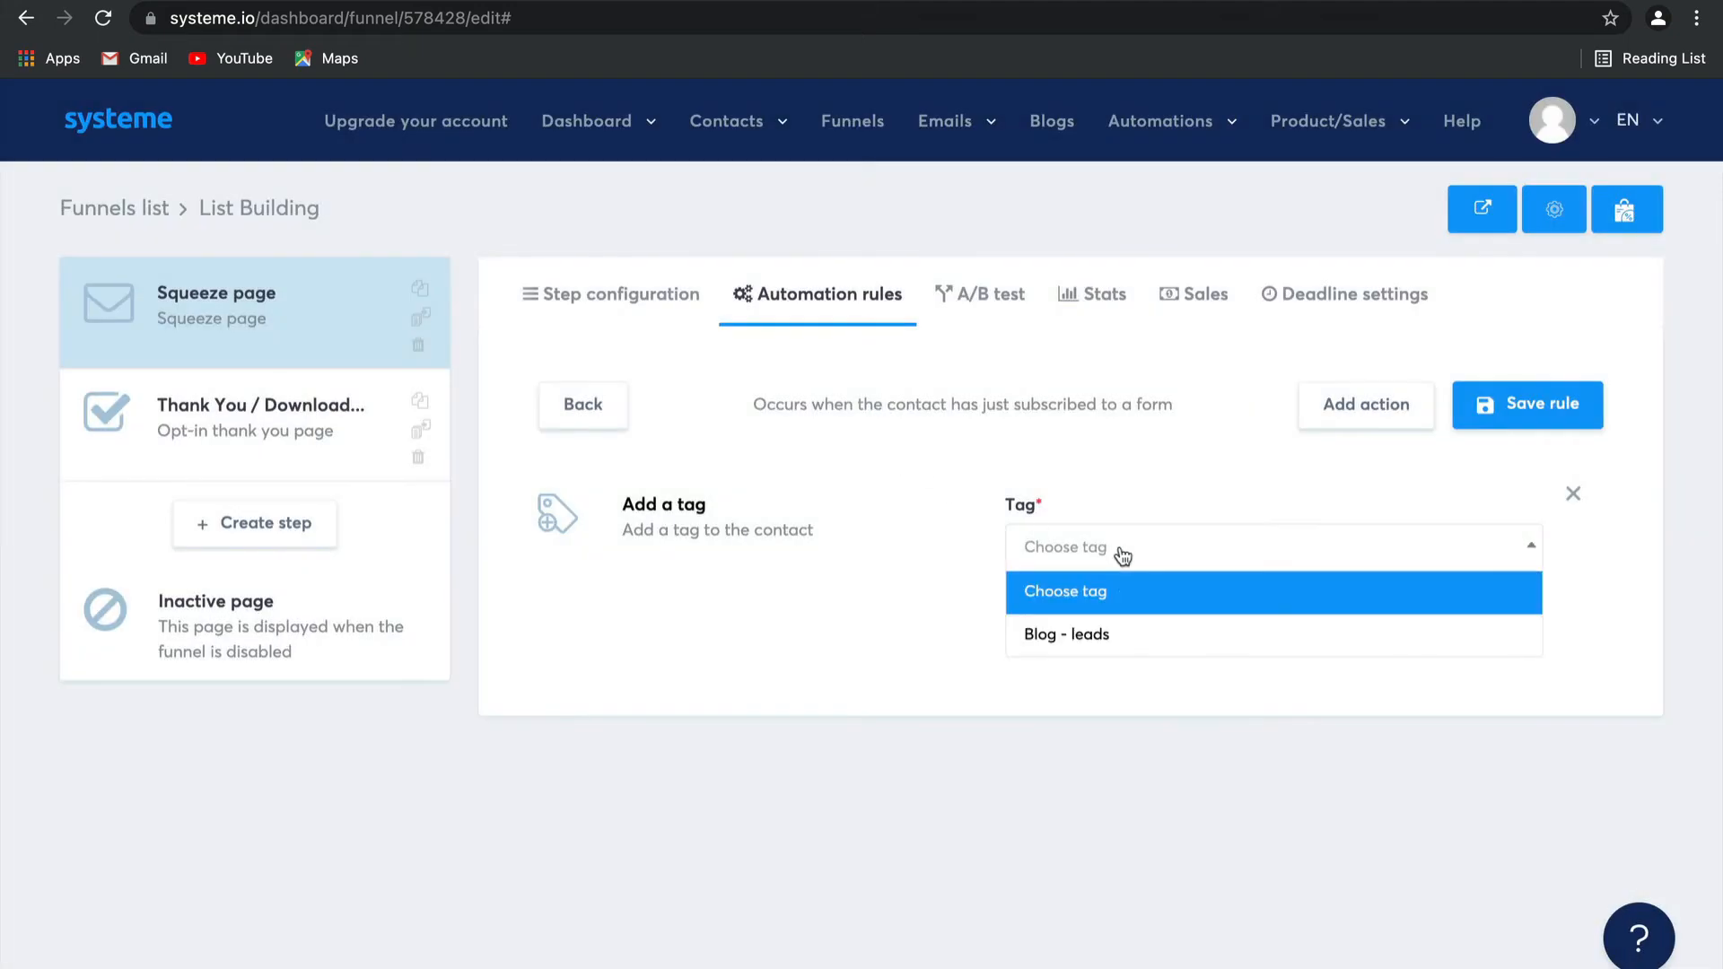
{"action": "left_click", "coordinate": [1064, 634]}
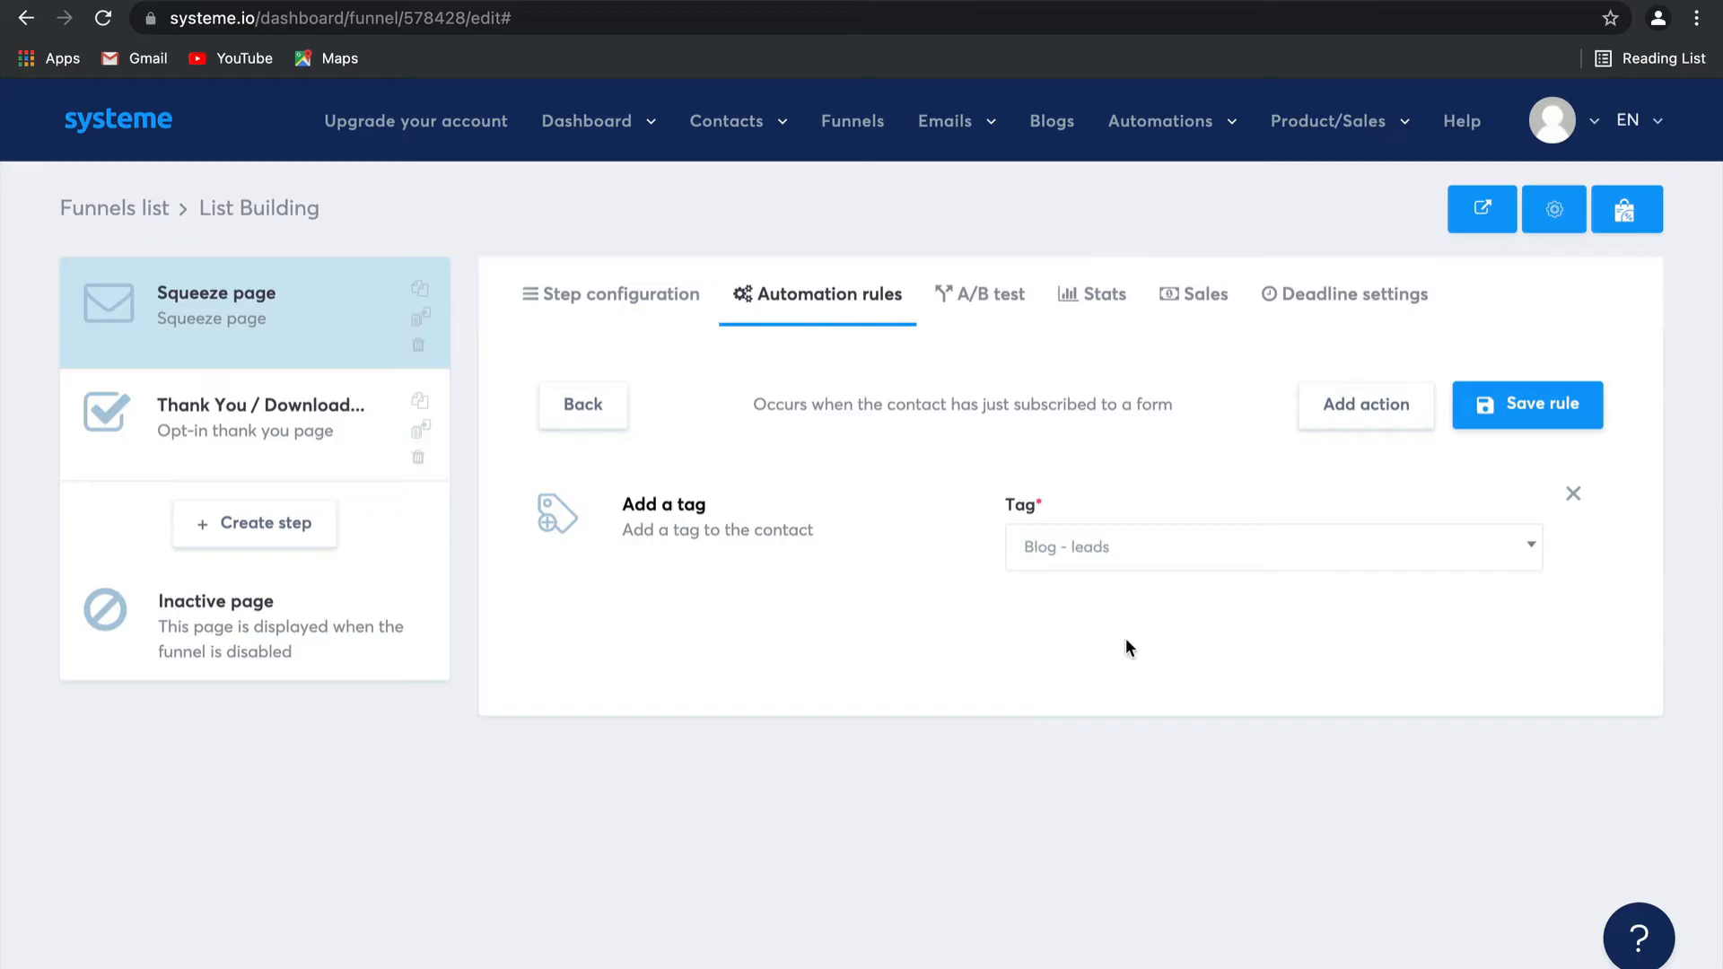
{"action": "left_click", "coordinate": [1526, 403]}
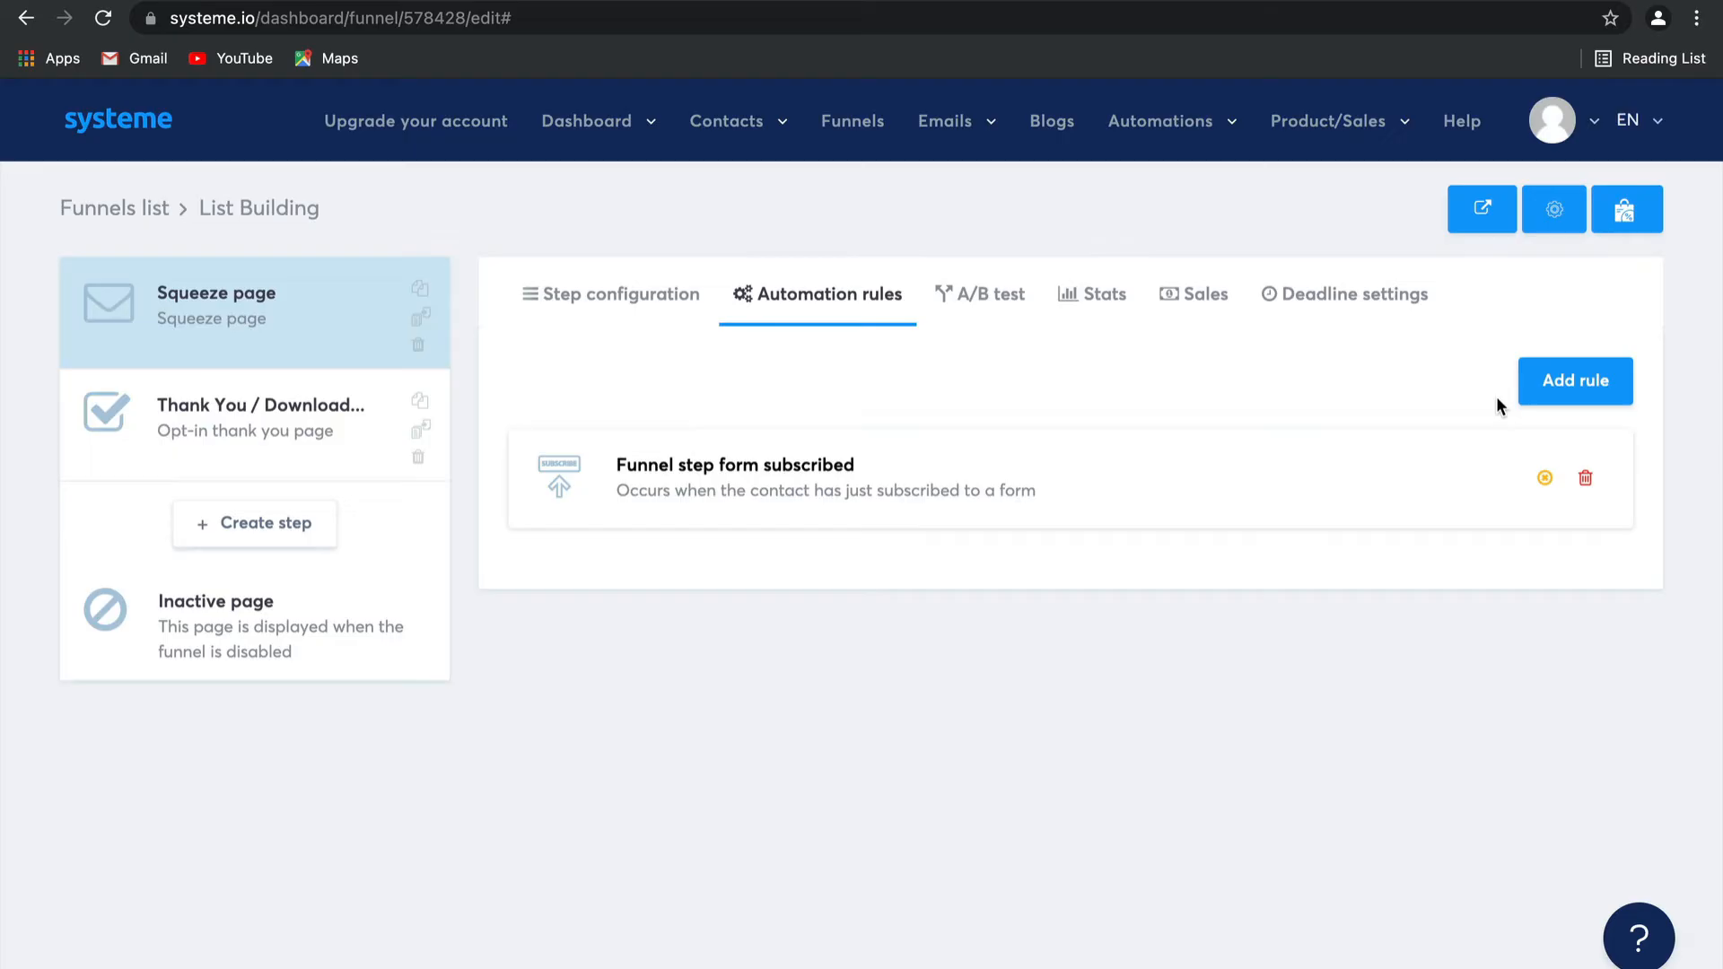
Save the tagging rule and start creating a new funnel step
{"action": "left_click", "coordinate": [1162, 120]}
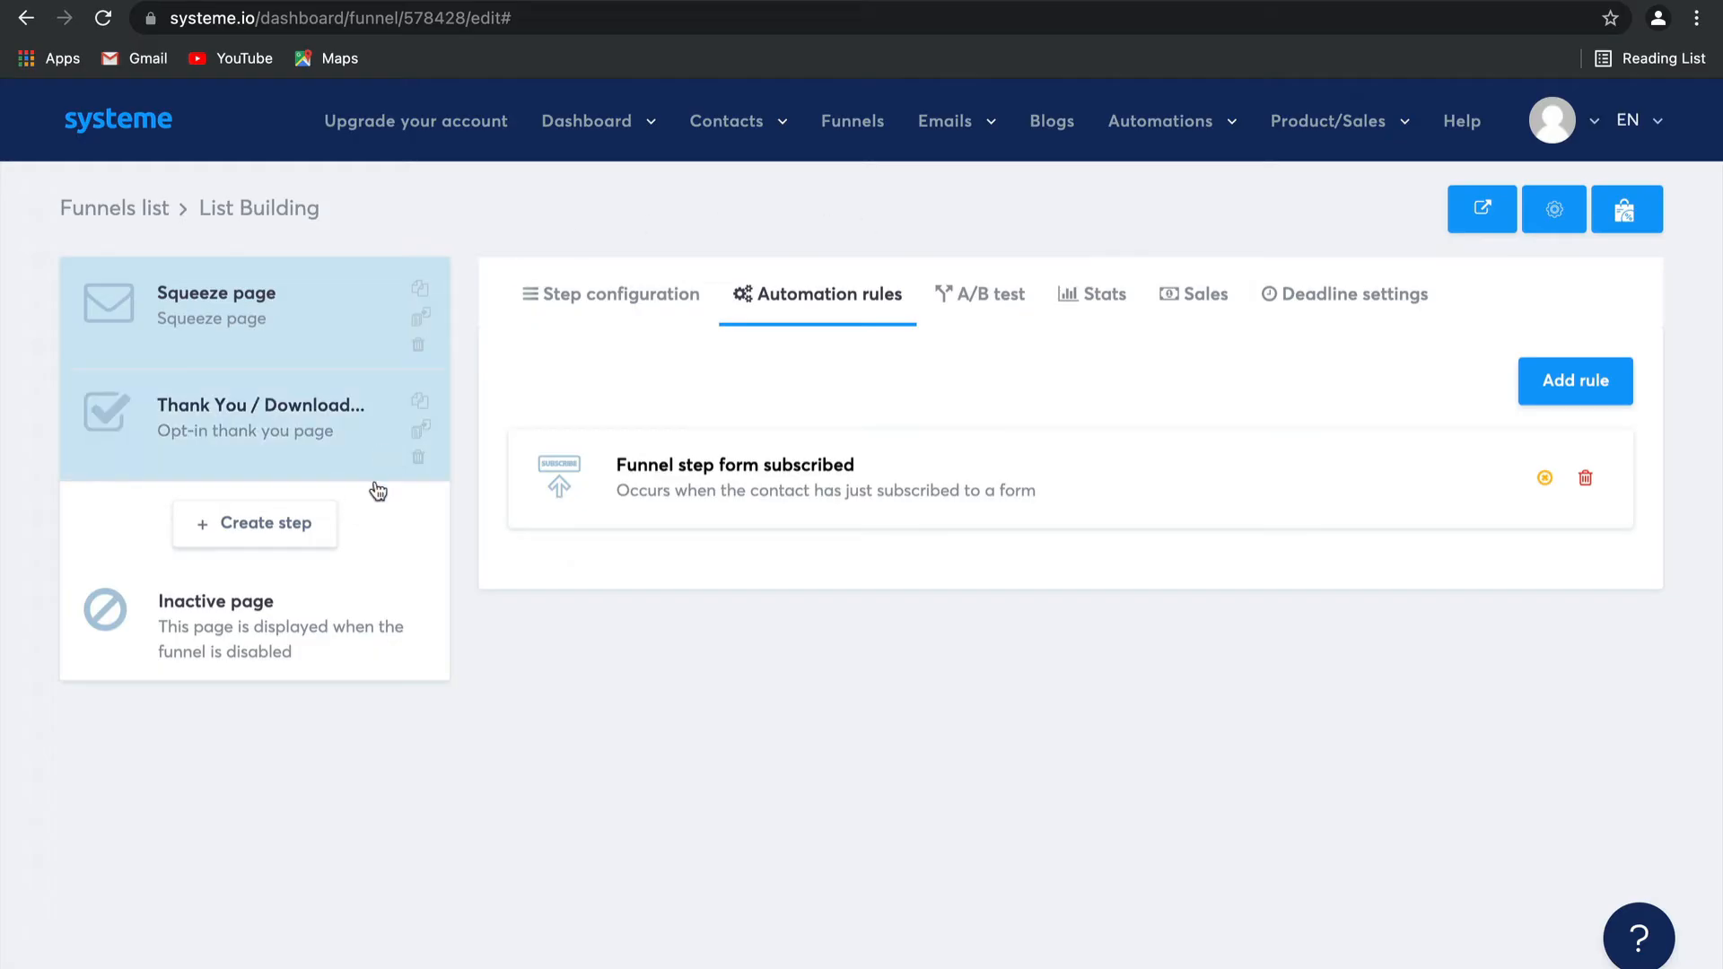
{"action": "left_click", "coordinate": [254, 522]}
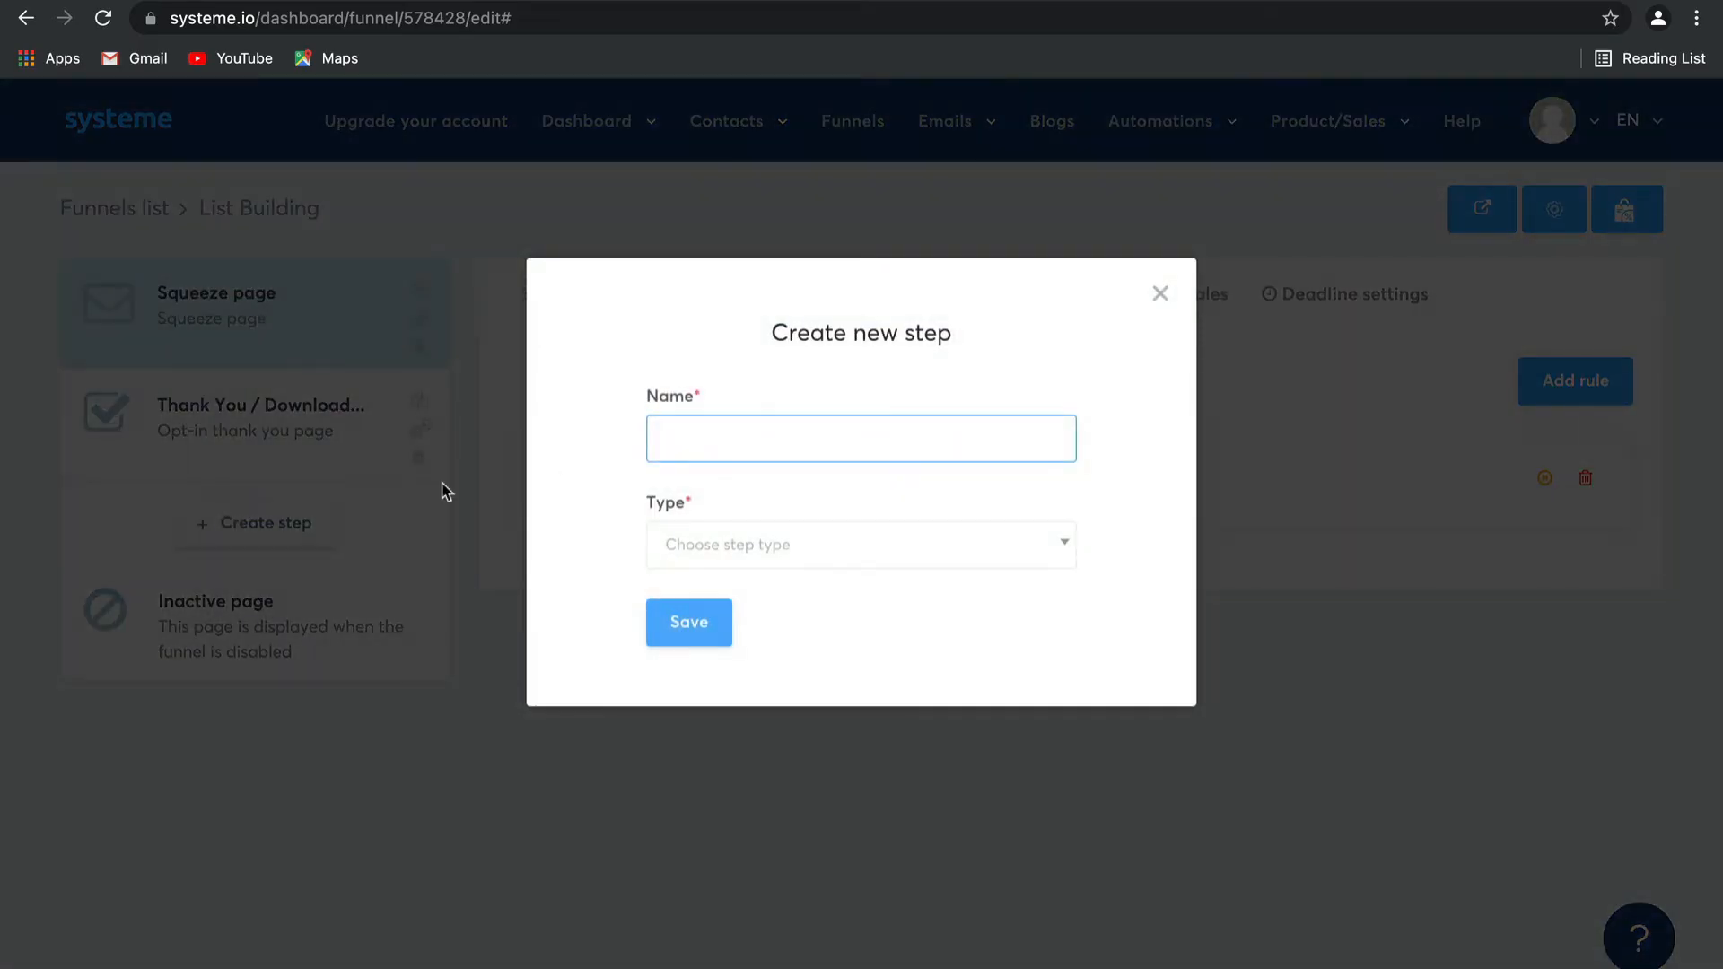
Add an Inline form step named 'Opt in form' to the funnel
{"action": "left_click", "coordinate": [860, 438]}
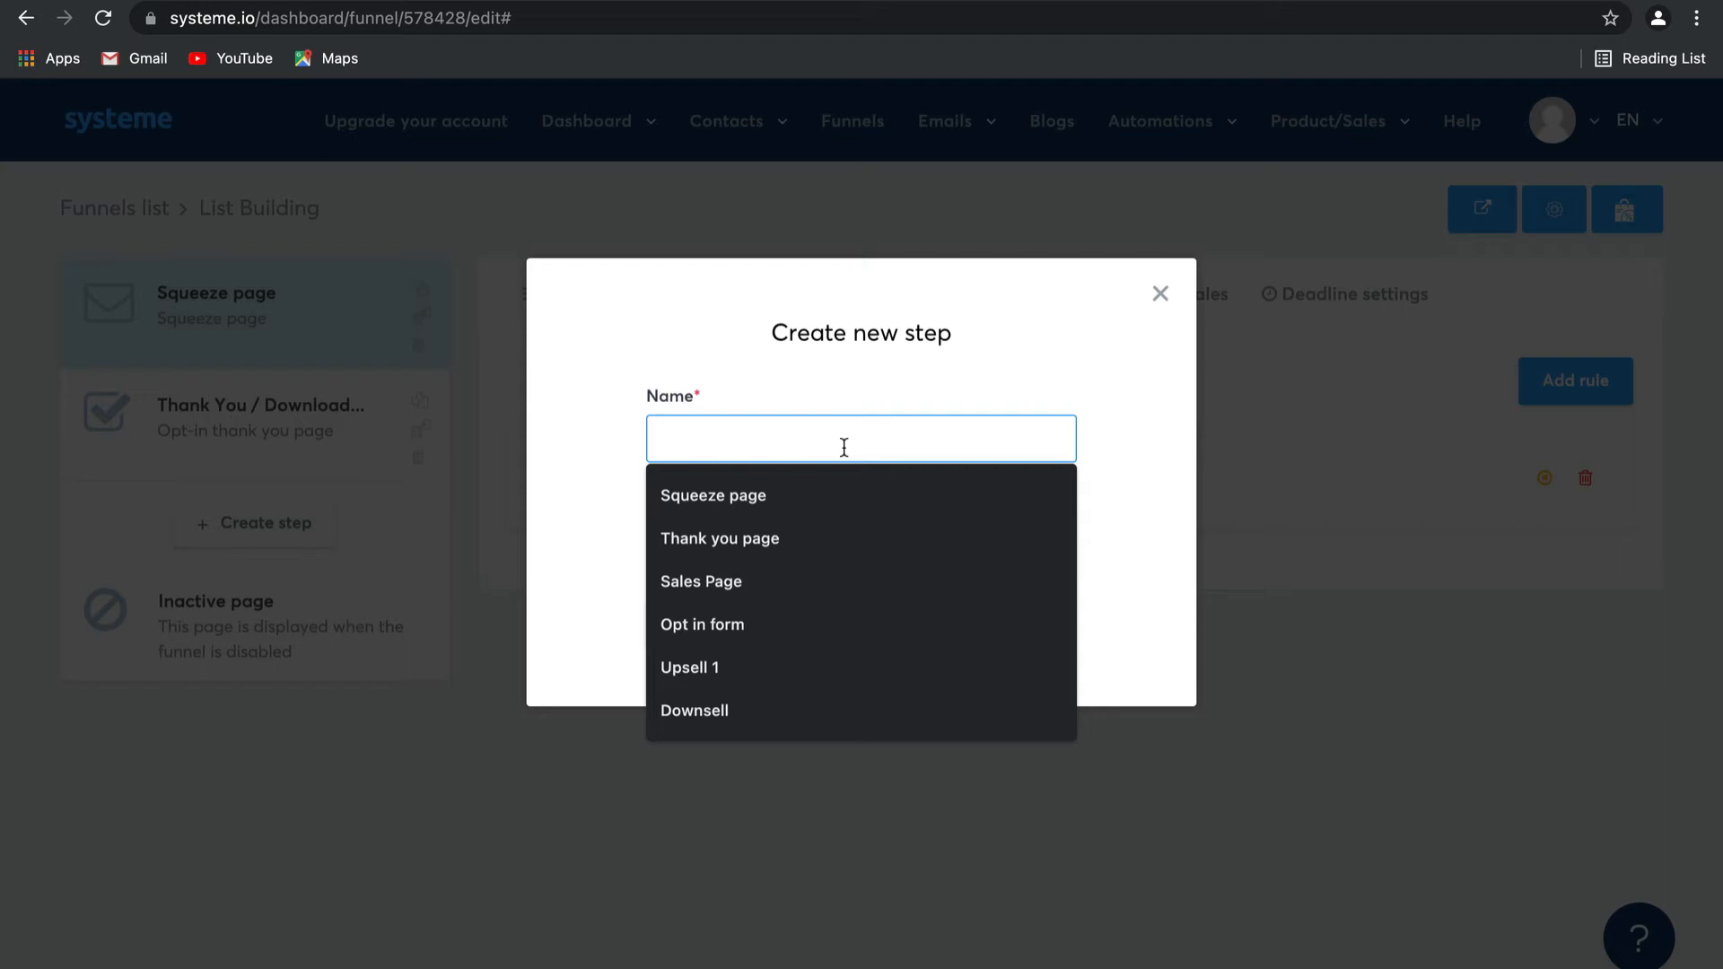
{"action": "left_click", "coordinate": [702, 625]}
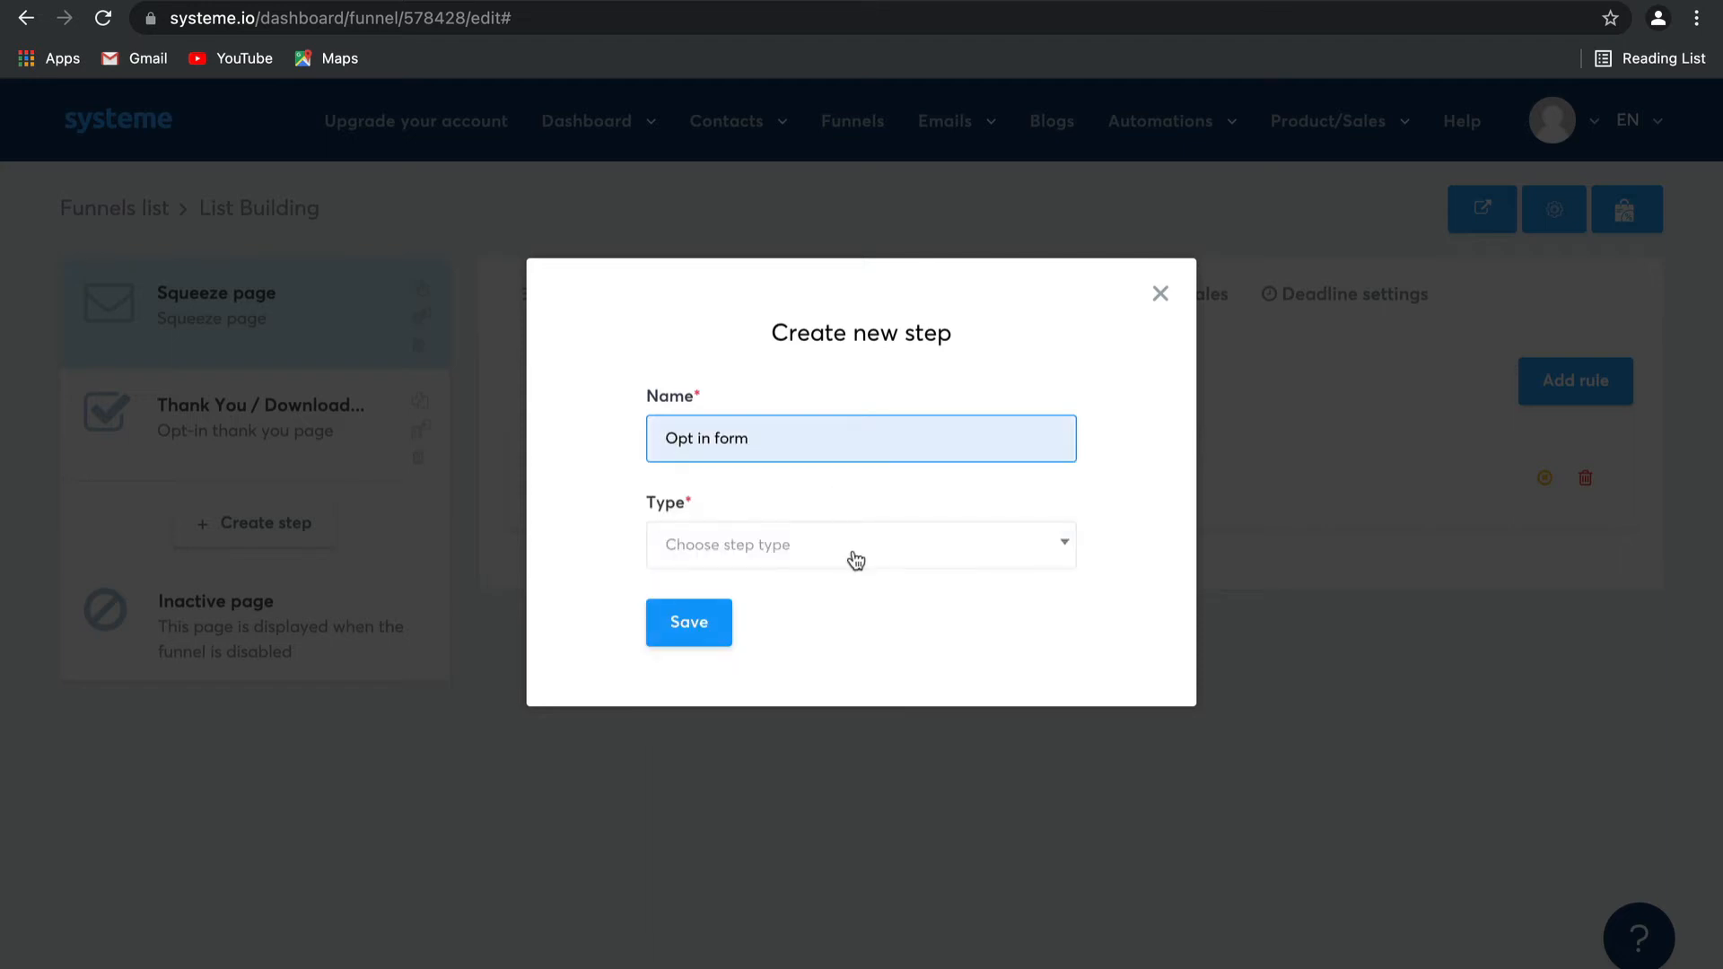
{"action": "left_click", "coordinate": [860, 543]}
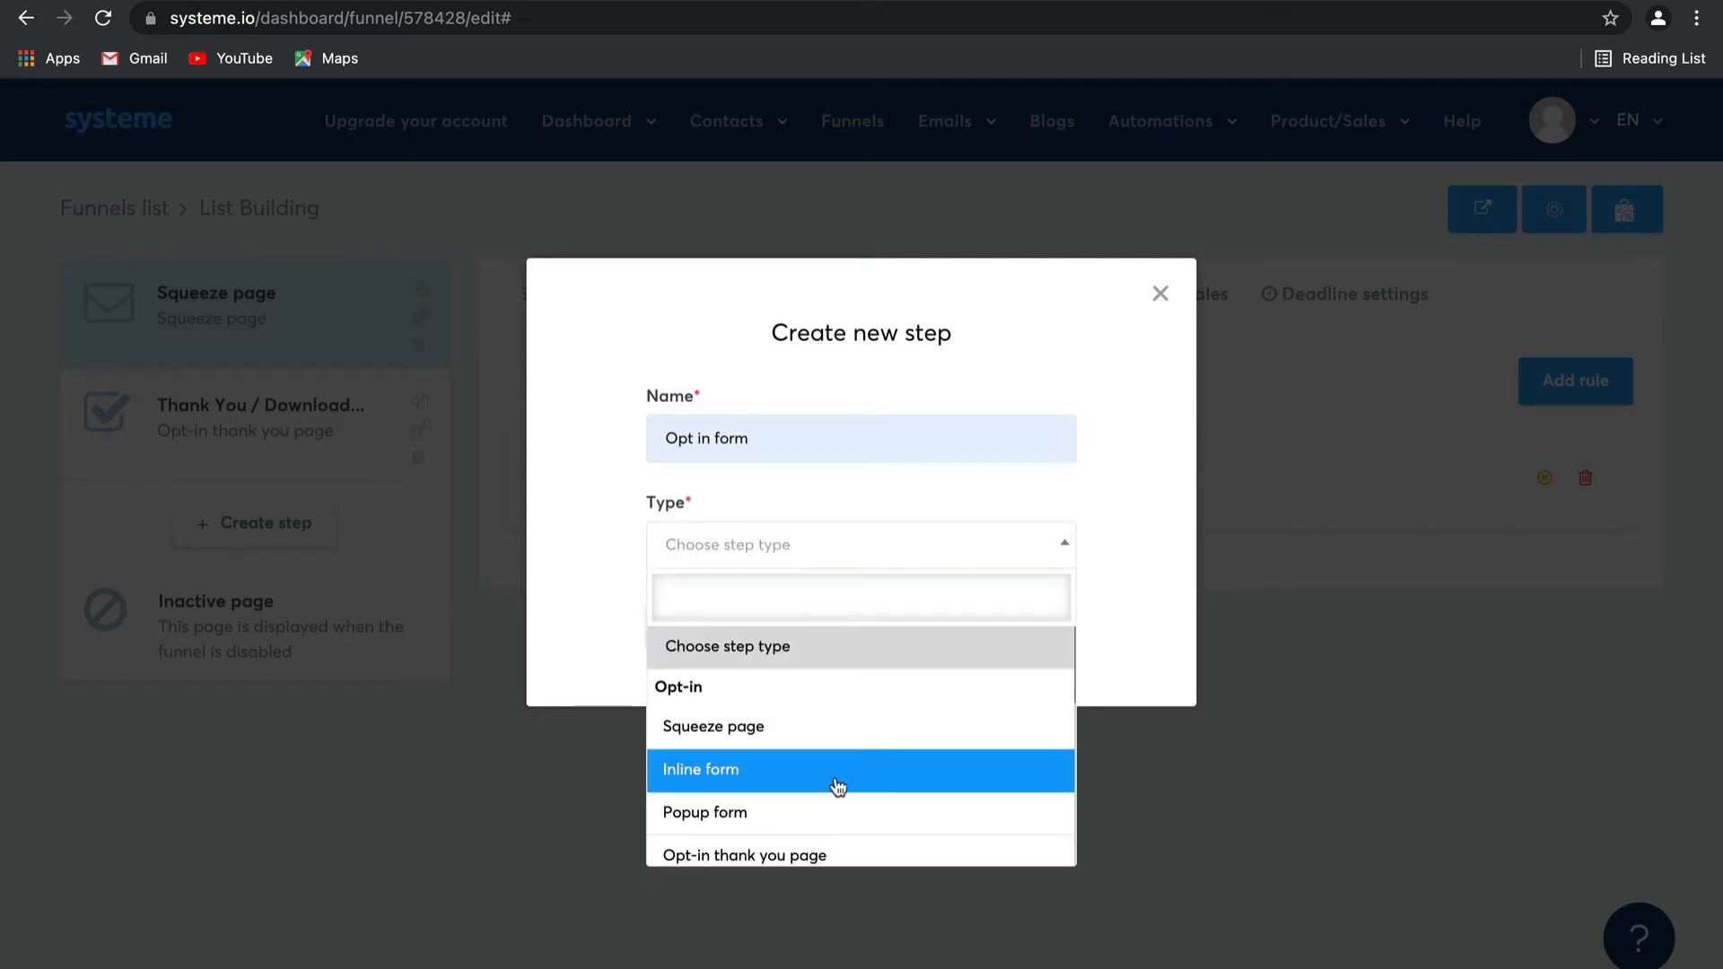
{"action": "mouse_move", "coordinate": [855, 813]}
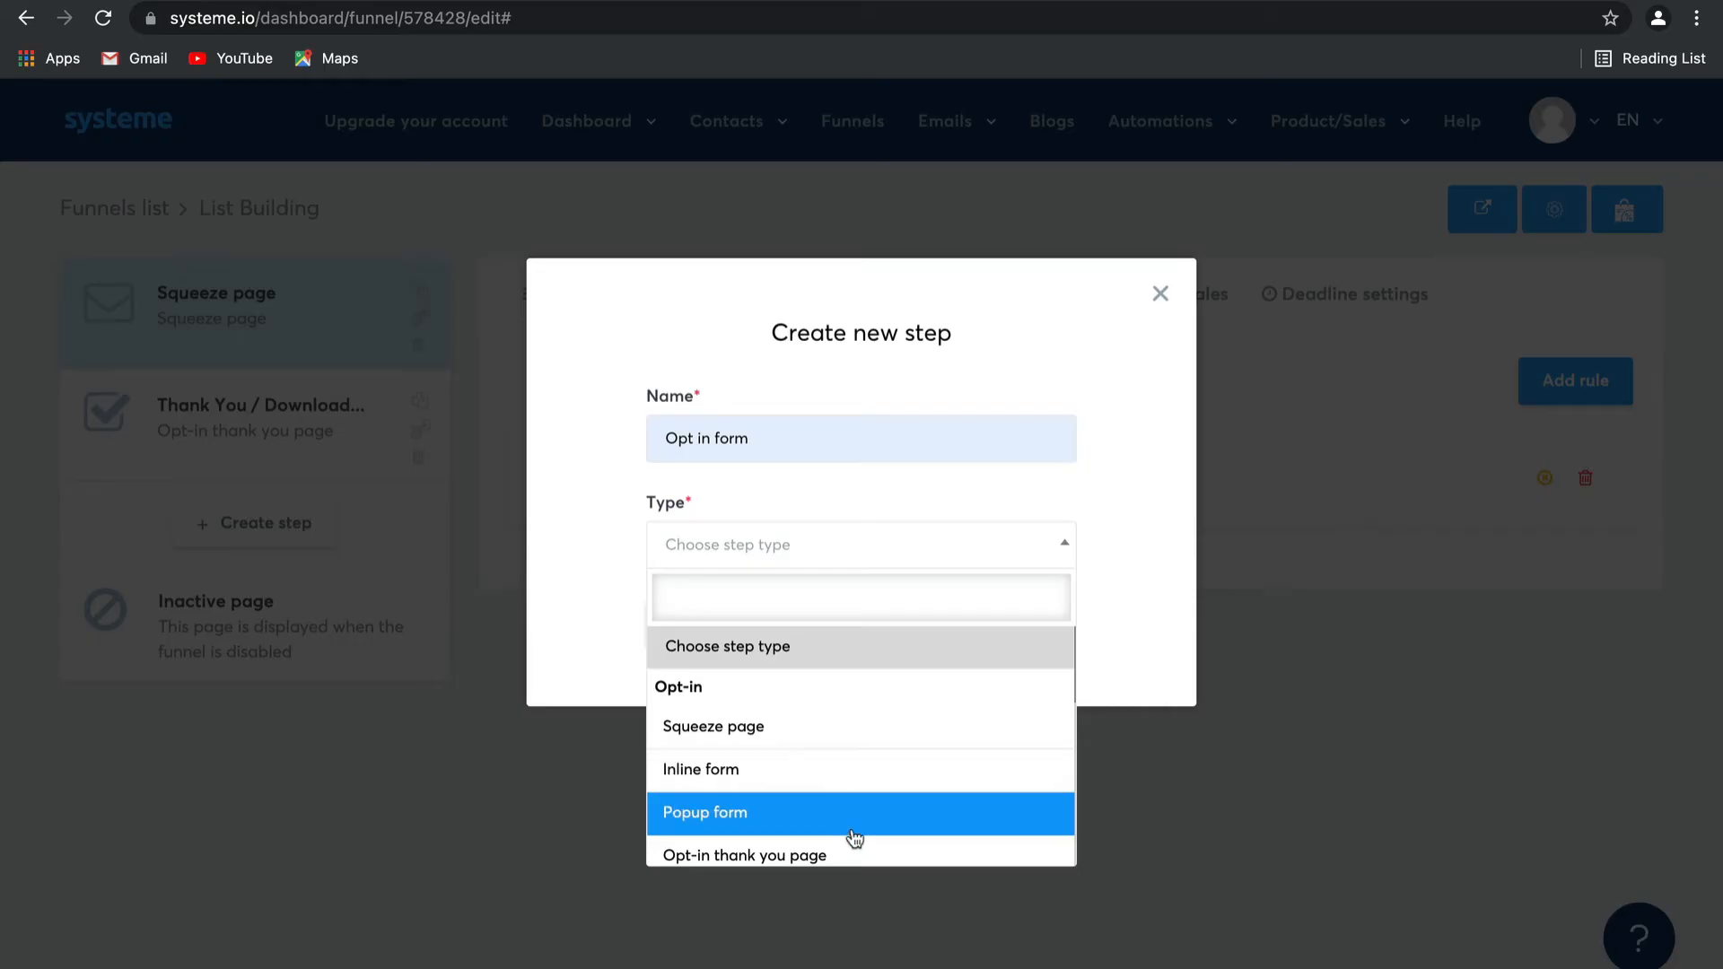
{"action": "left_click", "coordinate": [700, 769]}
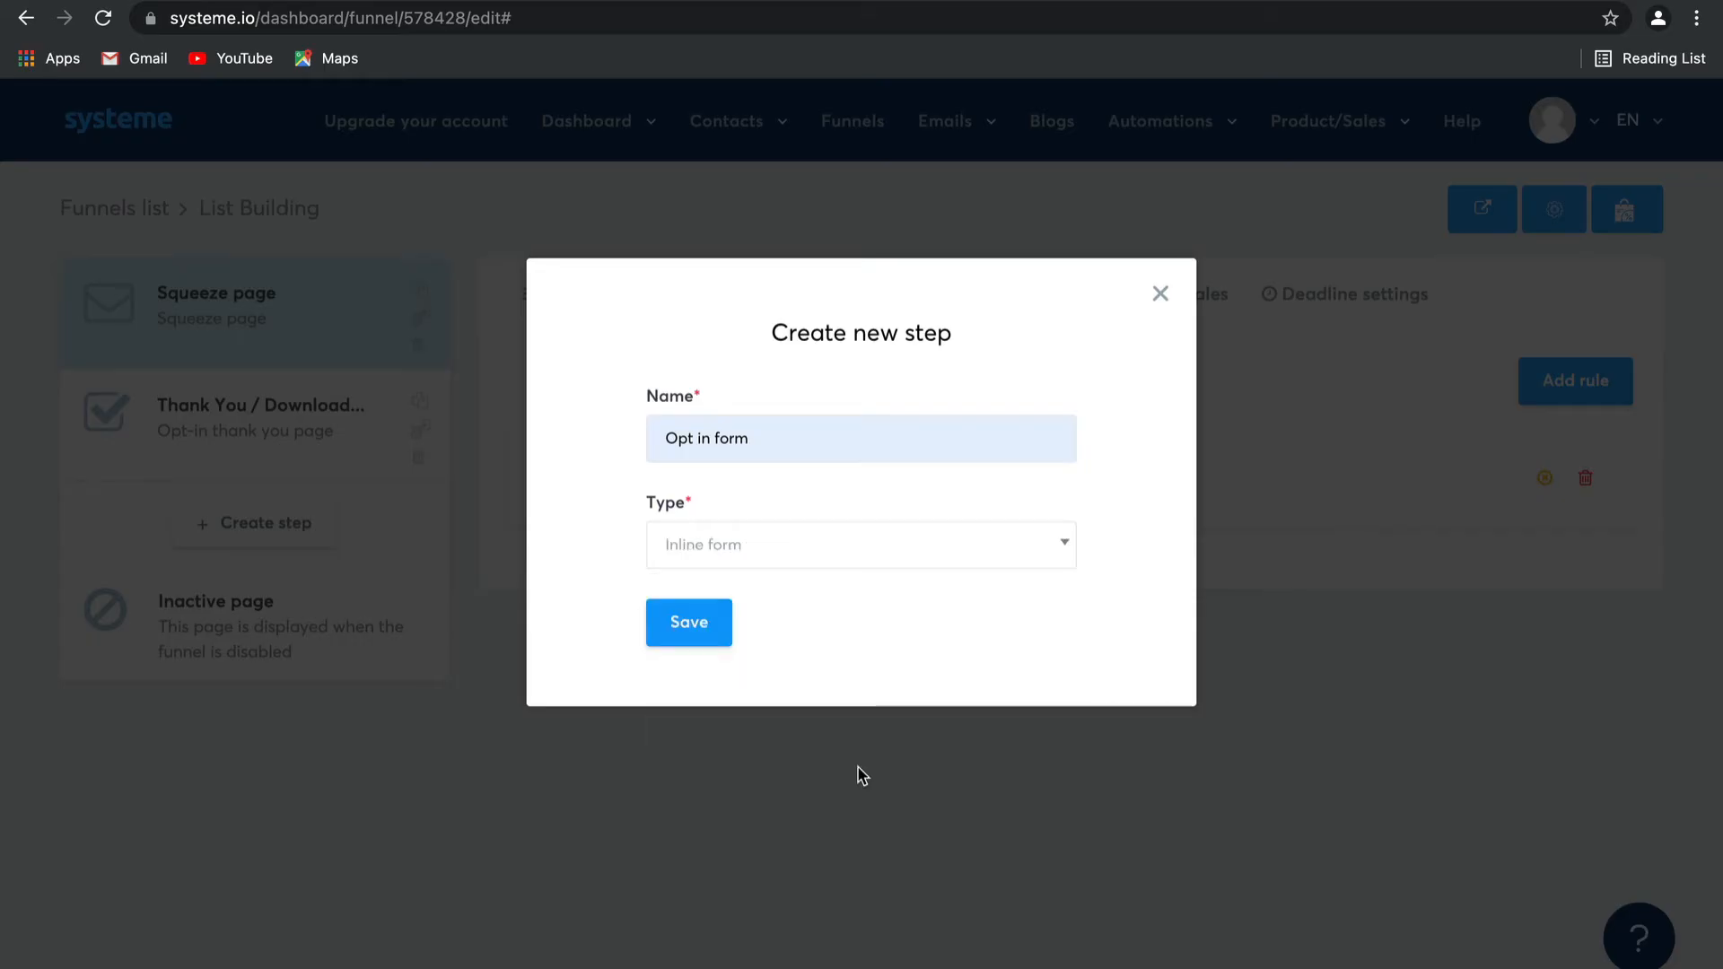
{"action": "left_click", "coordinate": [688, 623]}
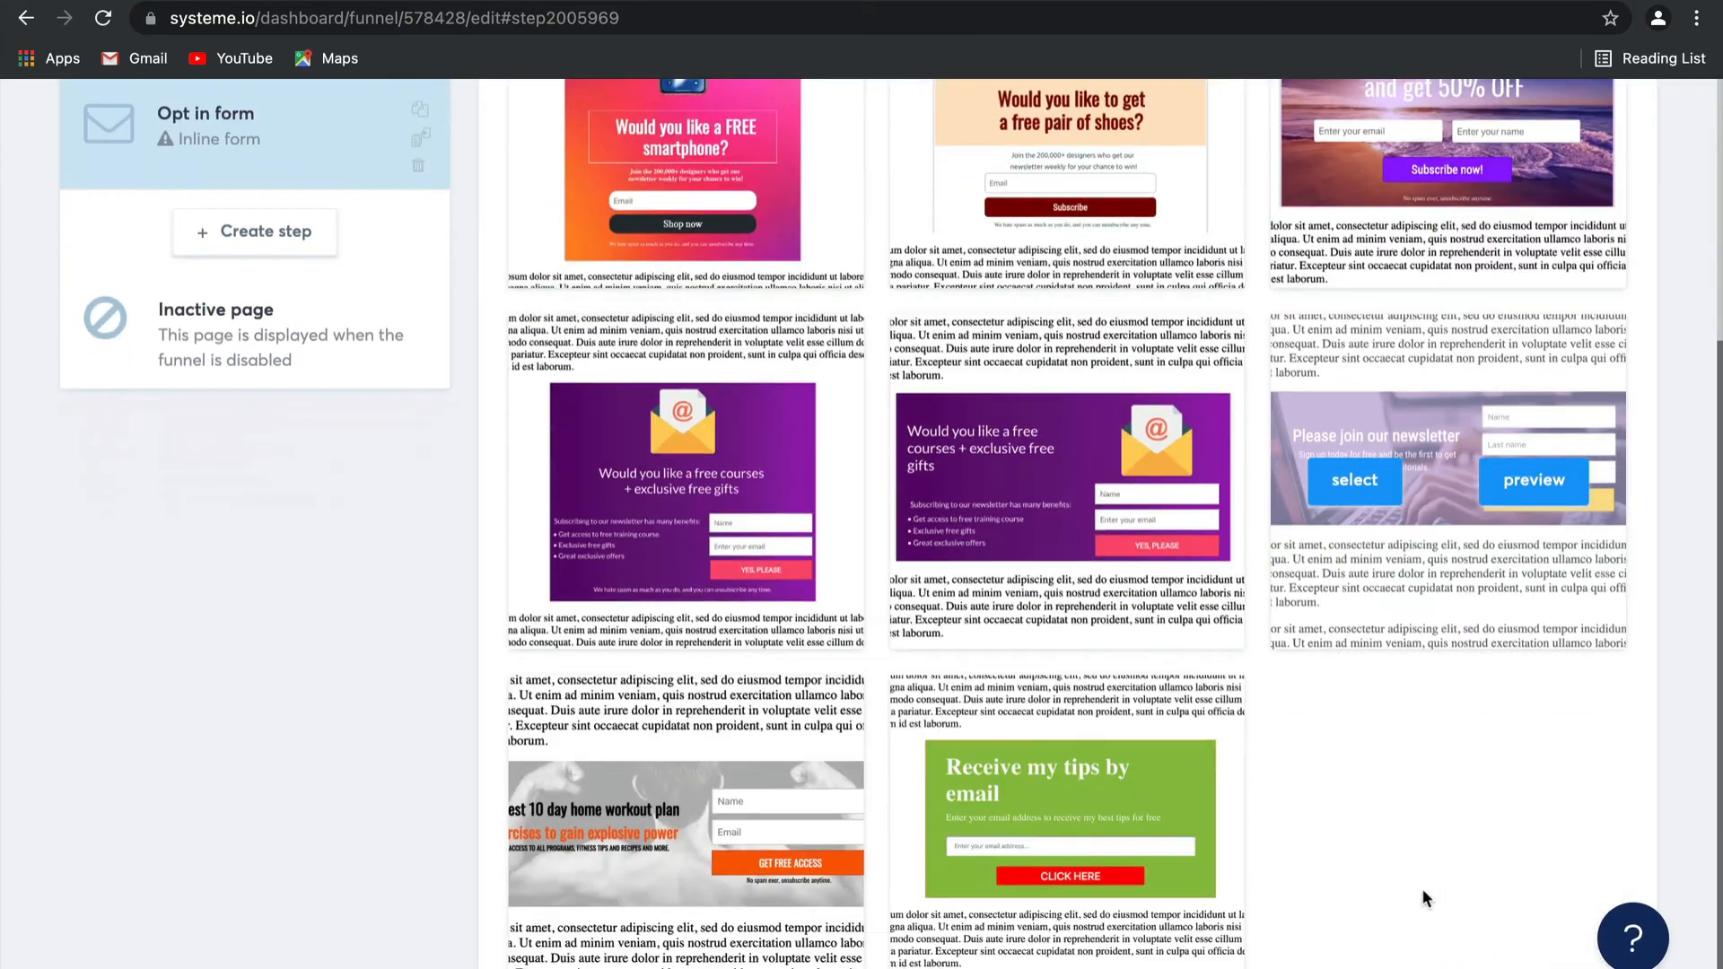
Browse the template gallery toward the green 'Receive my tips by email' template
{"action": "scroll", "scroll_direction": "down", "scroll_amount": 3}
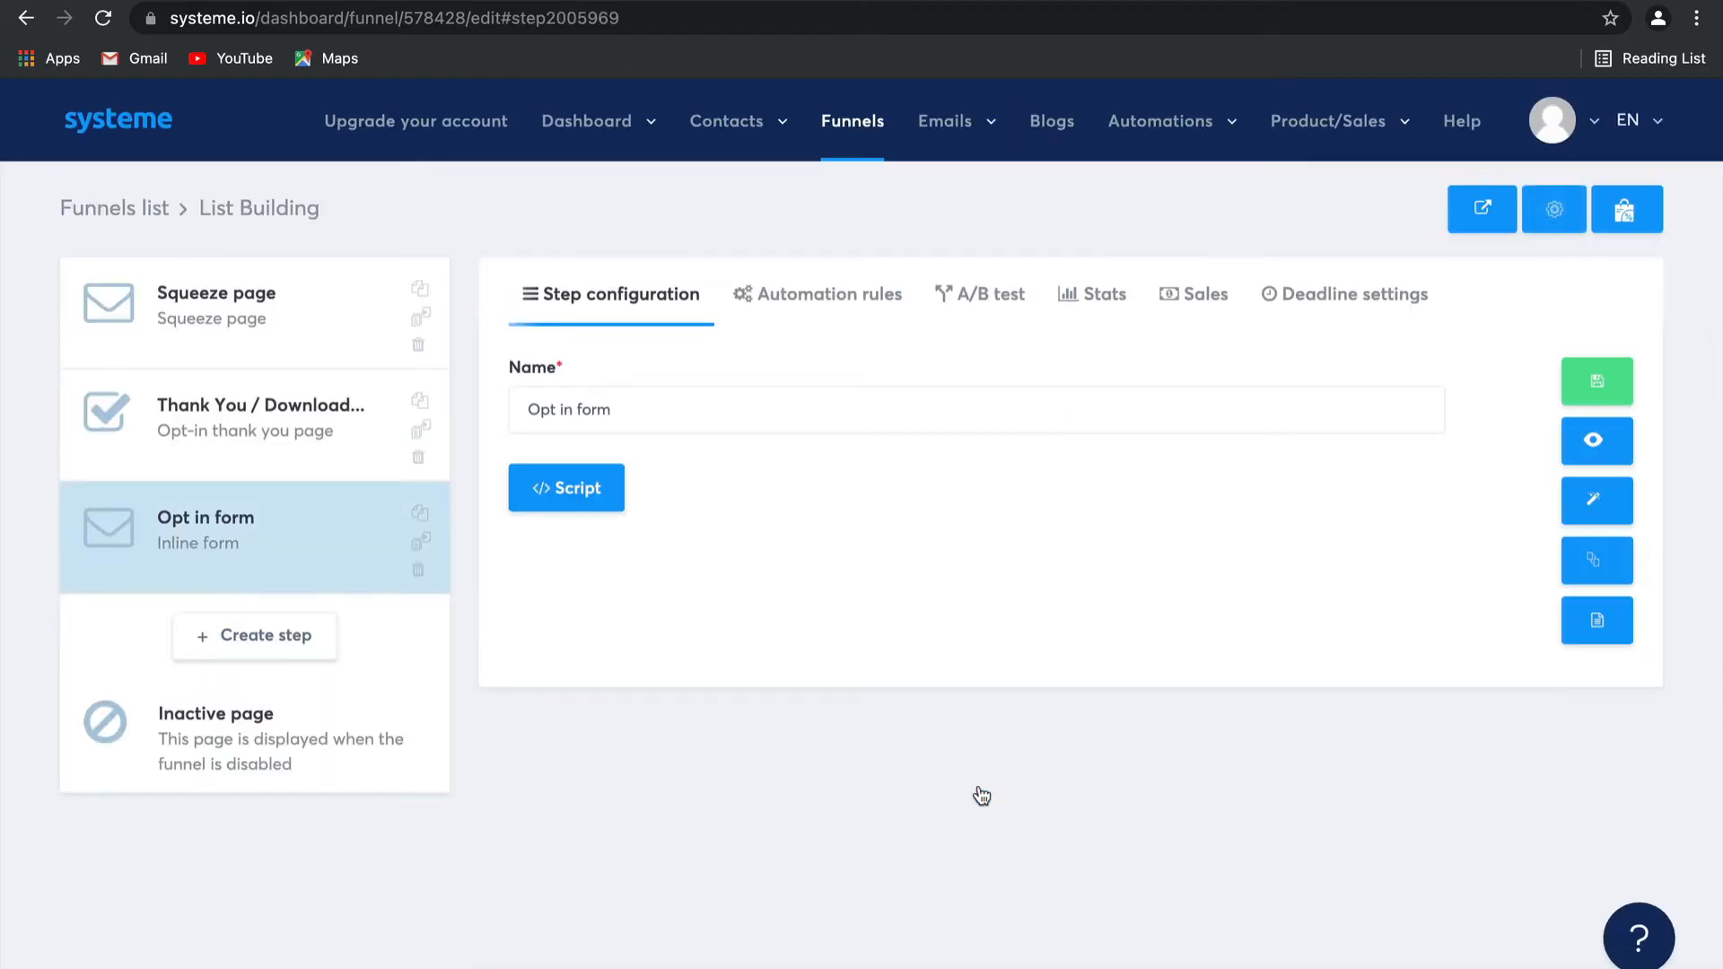
{"action": "mouse_move", "coordinate": [1020, 594]}
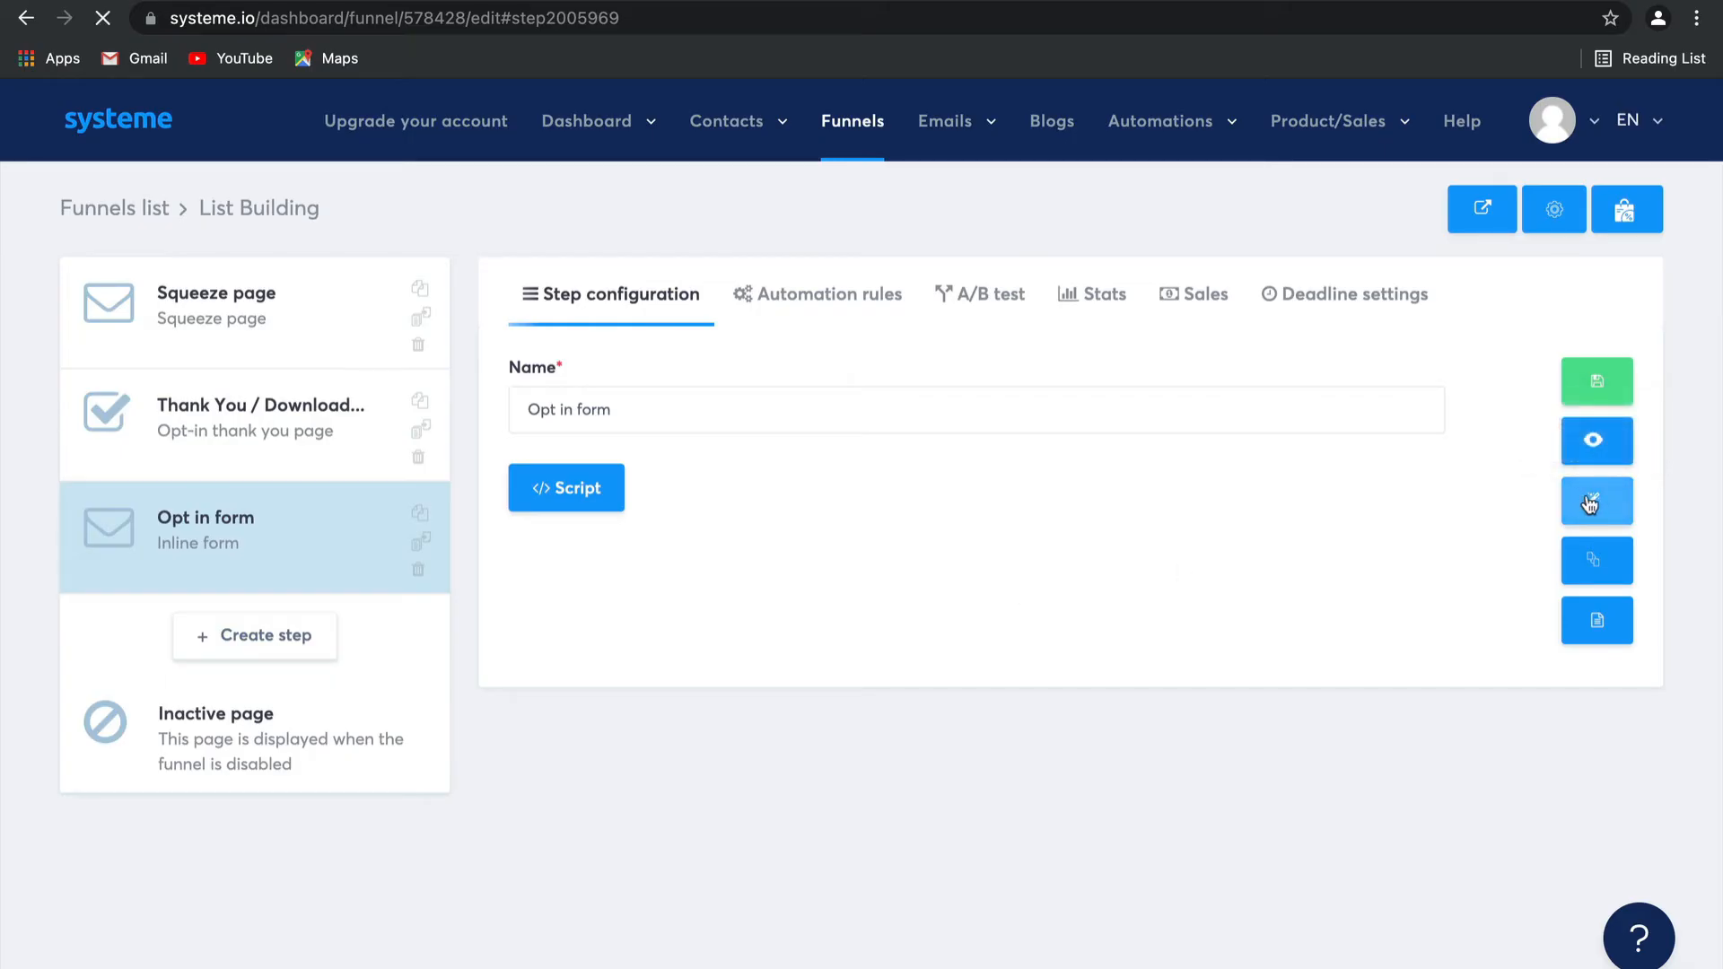
Edit the opt-in form and centre its headline and intro text
{"action": "left_click", "coordinate": [1597, 503]}
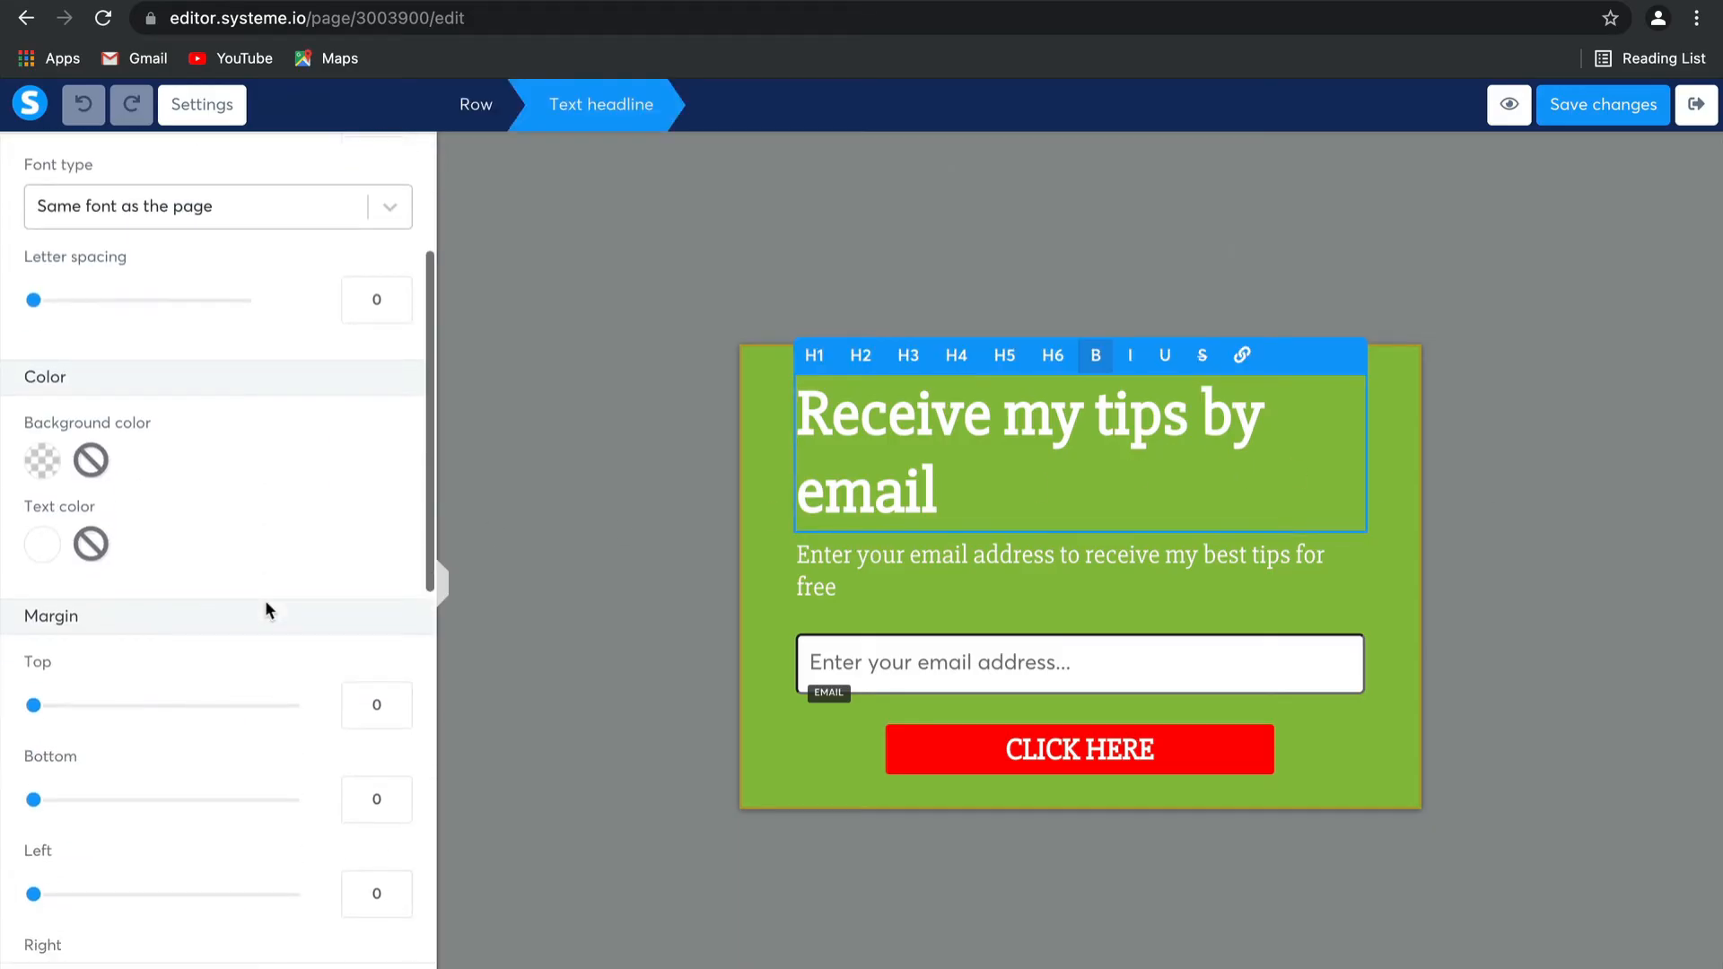
{"action": "left_click", "coordinate": [217, 605]}
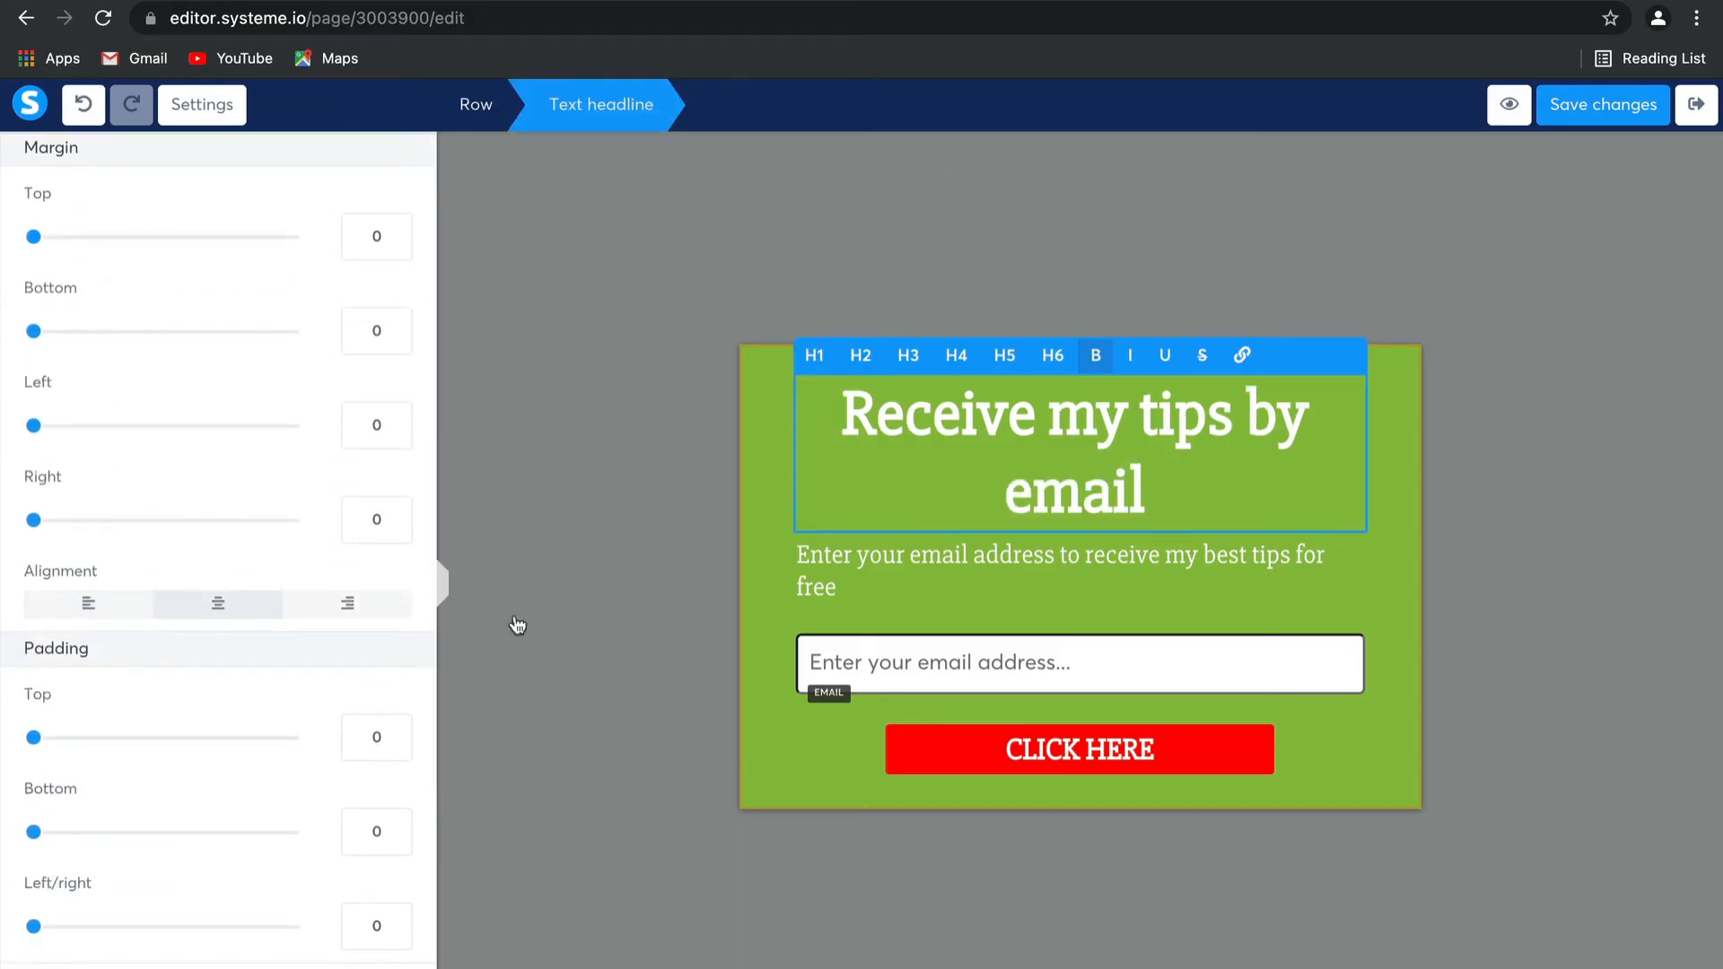
{"action": "left_click", "coordinate": [1061, 571]}
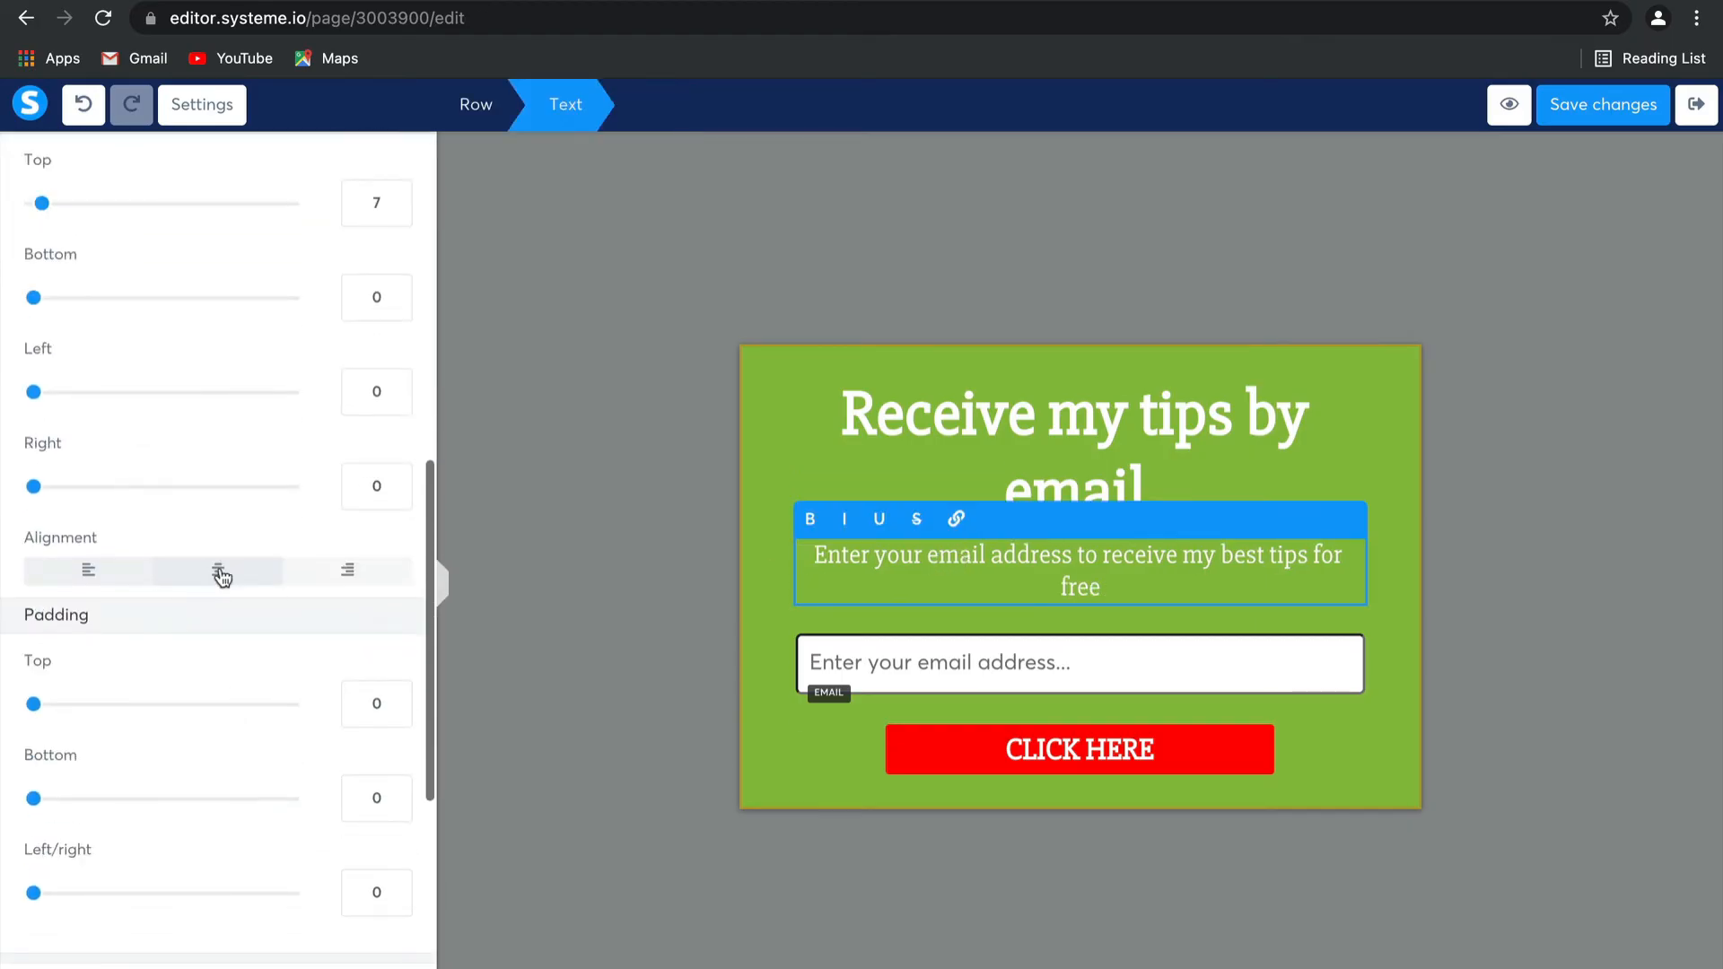
{"action": "left_click", "coordinate": [217, 571]}
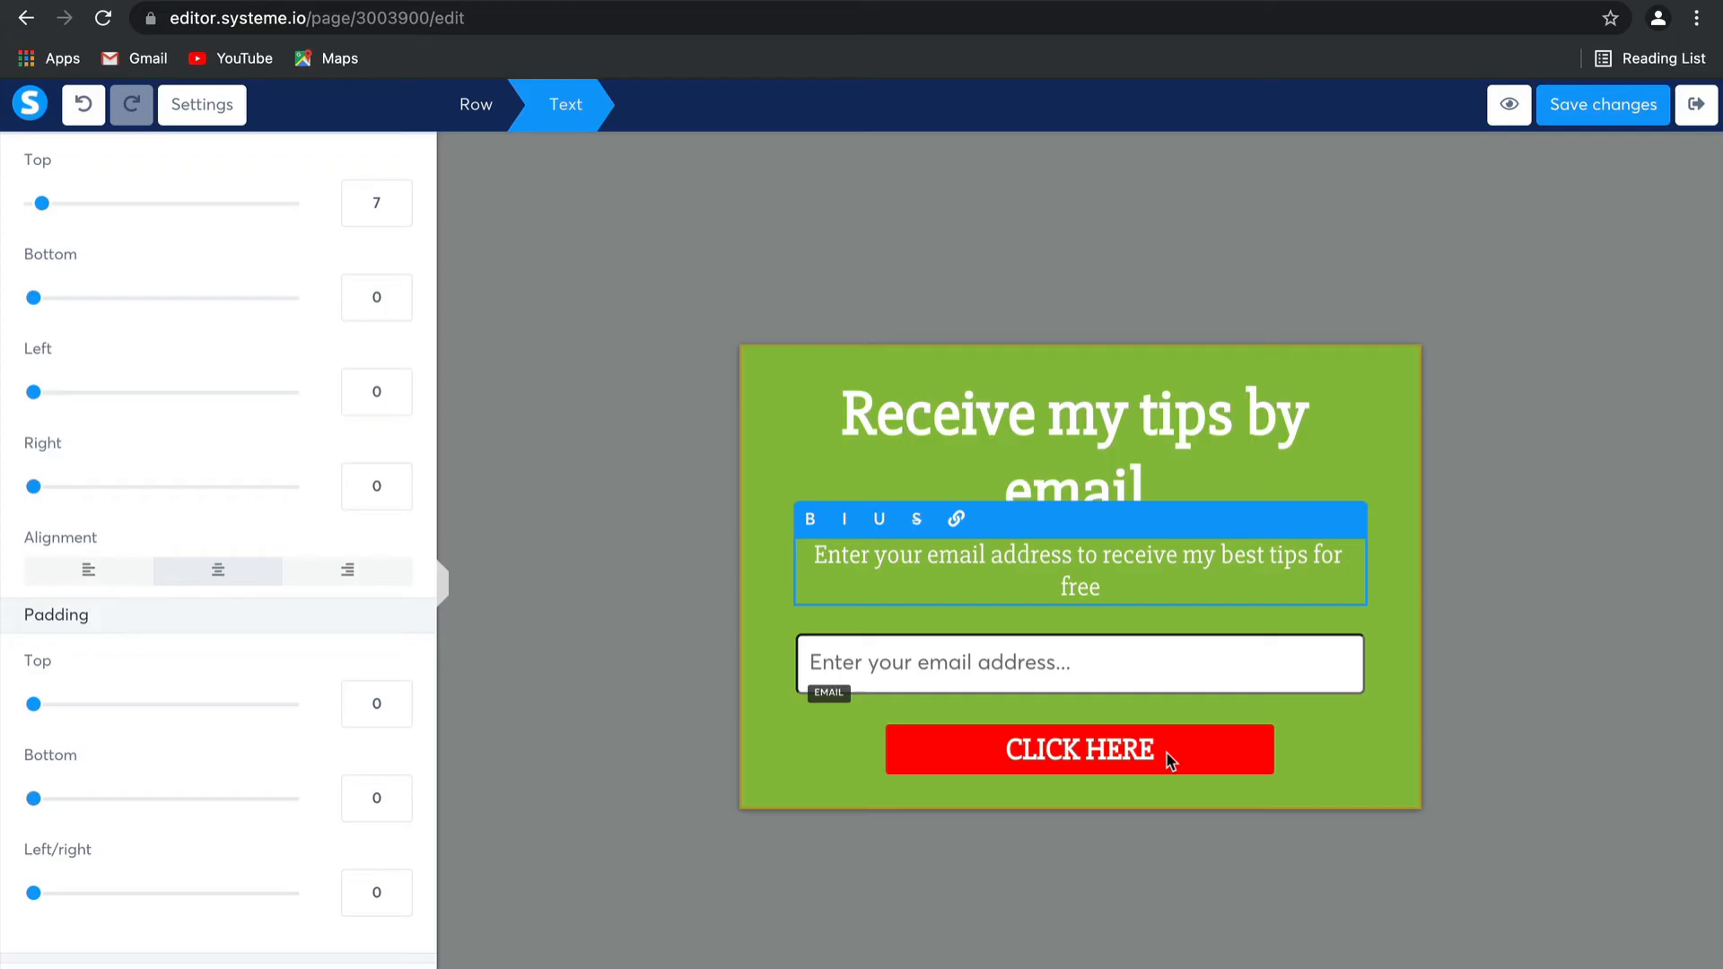
Select the CLICK HERE button and bring up its background colour choices to make it yellow
{"action": "left_click", "coordinate": [1079, 750]}
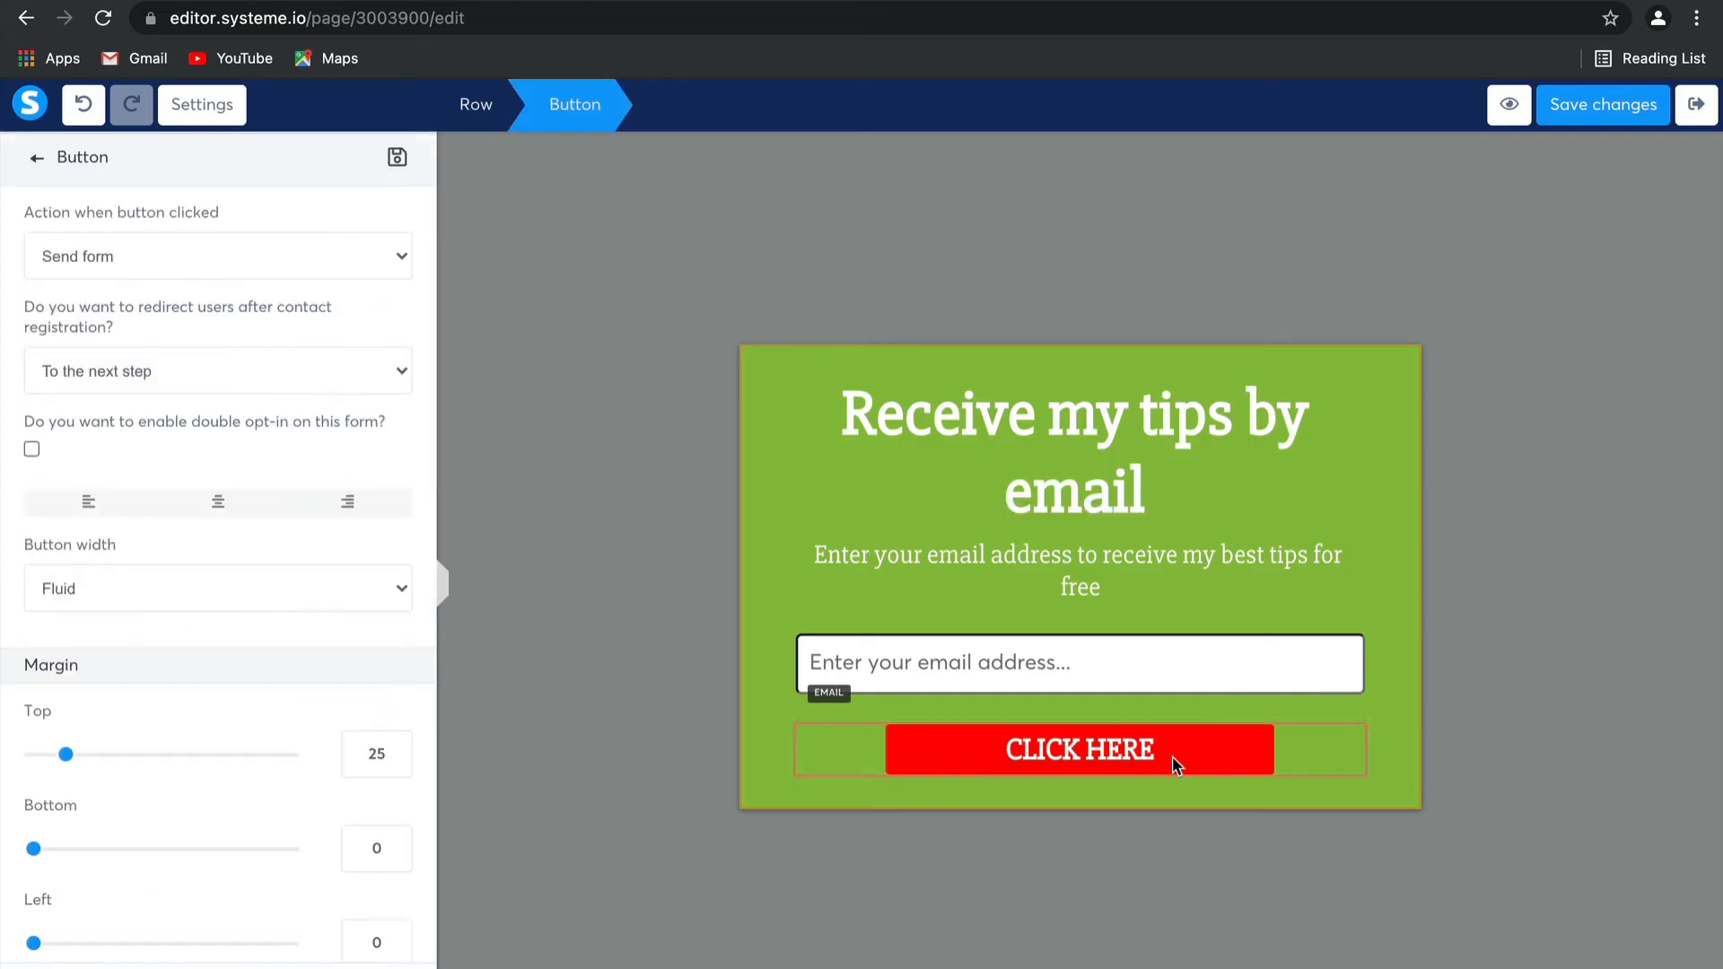
{"action": "scroll", "scroll_direction": "down", "scroll_amount": 3}
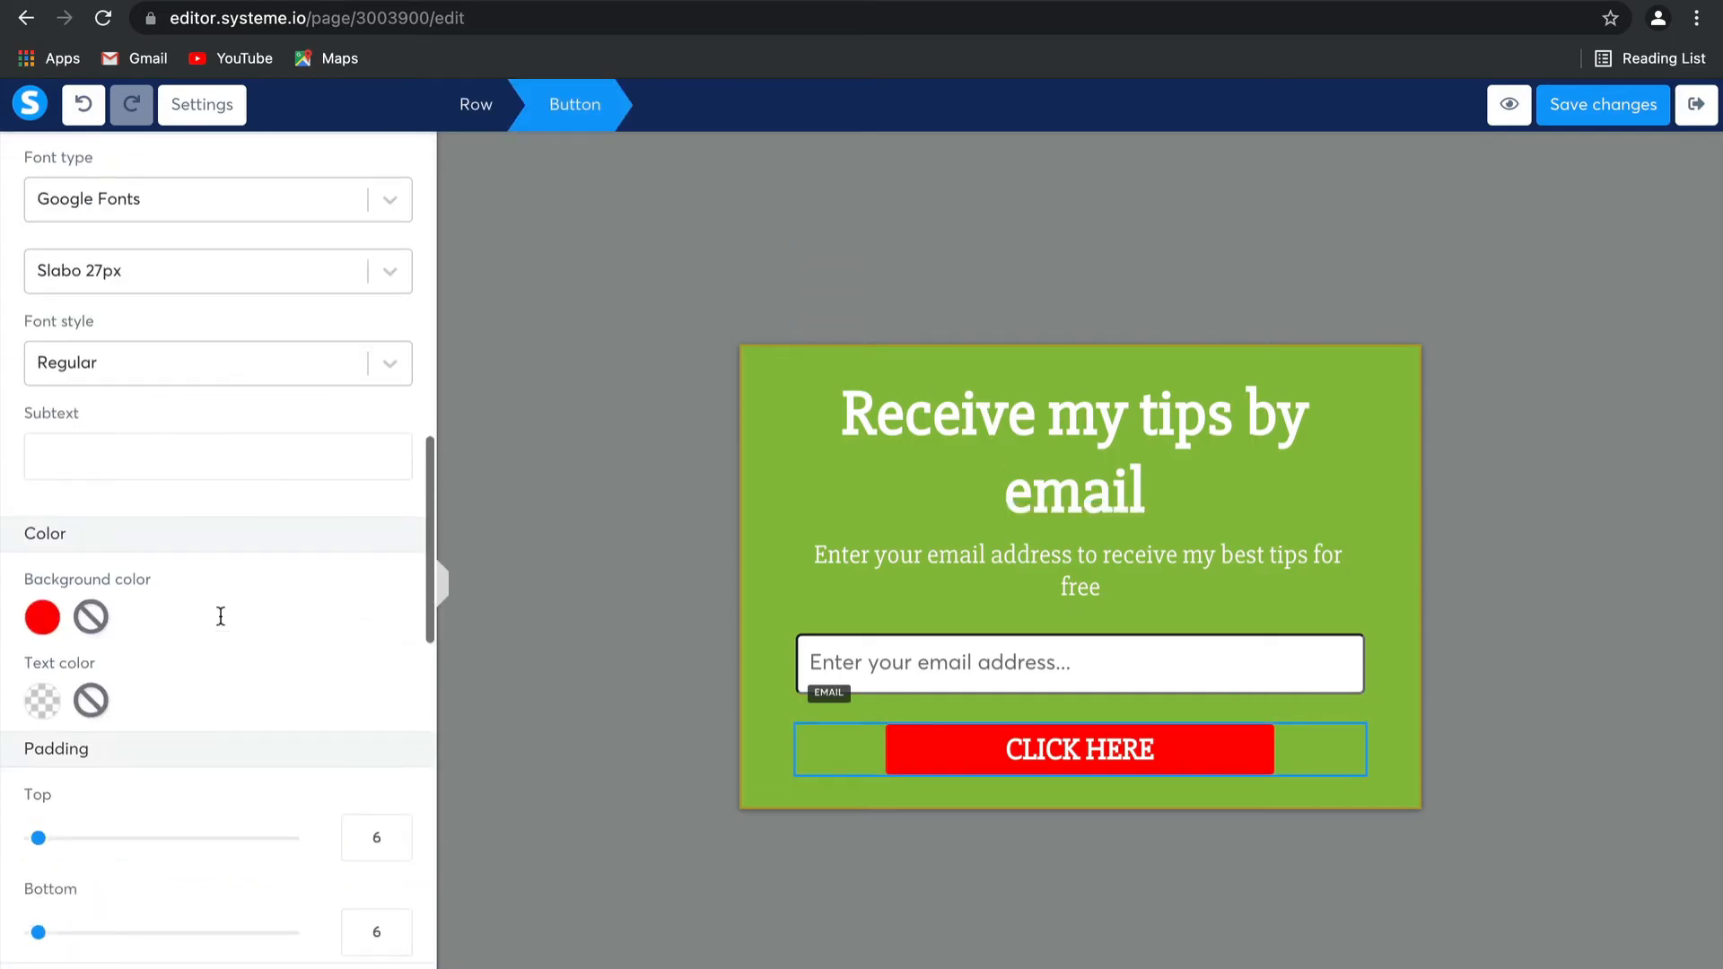
{"action": "left_click", "coordinate": [41, 617]}
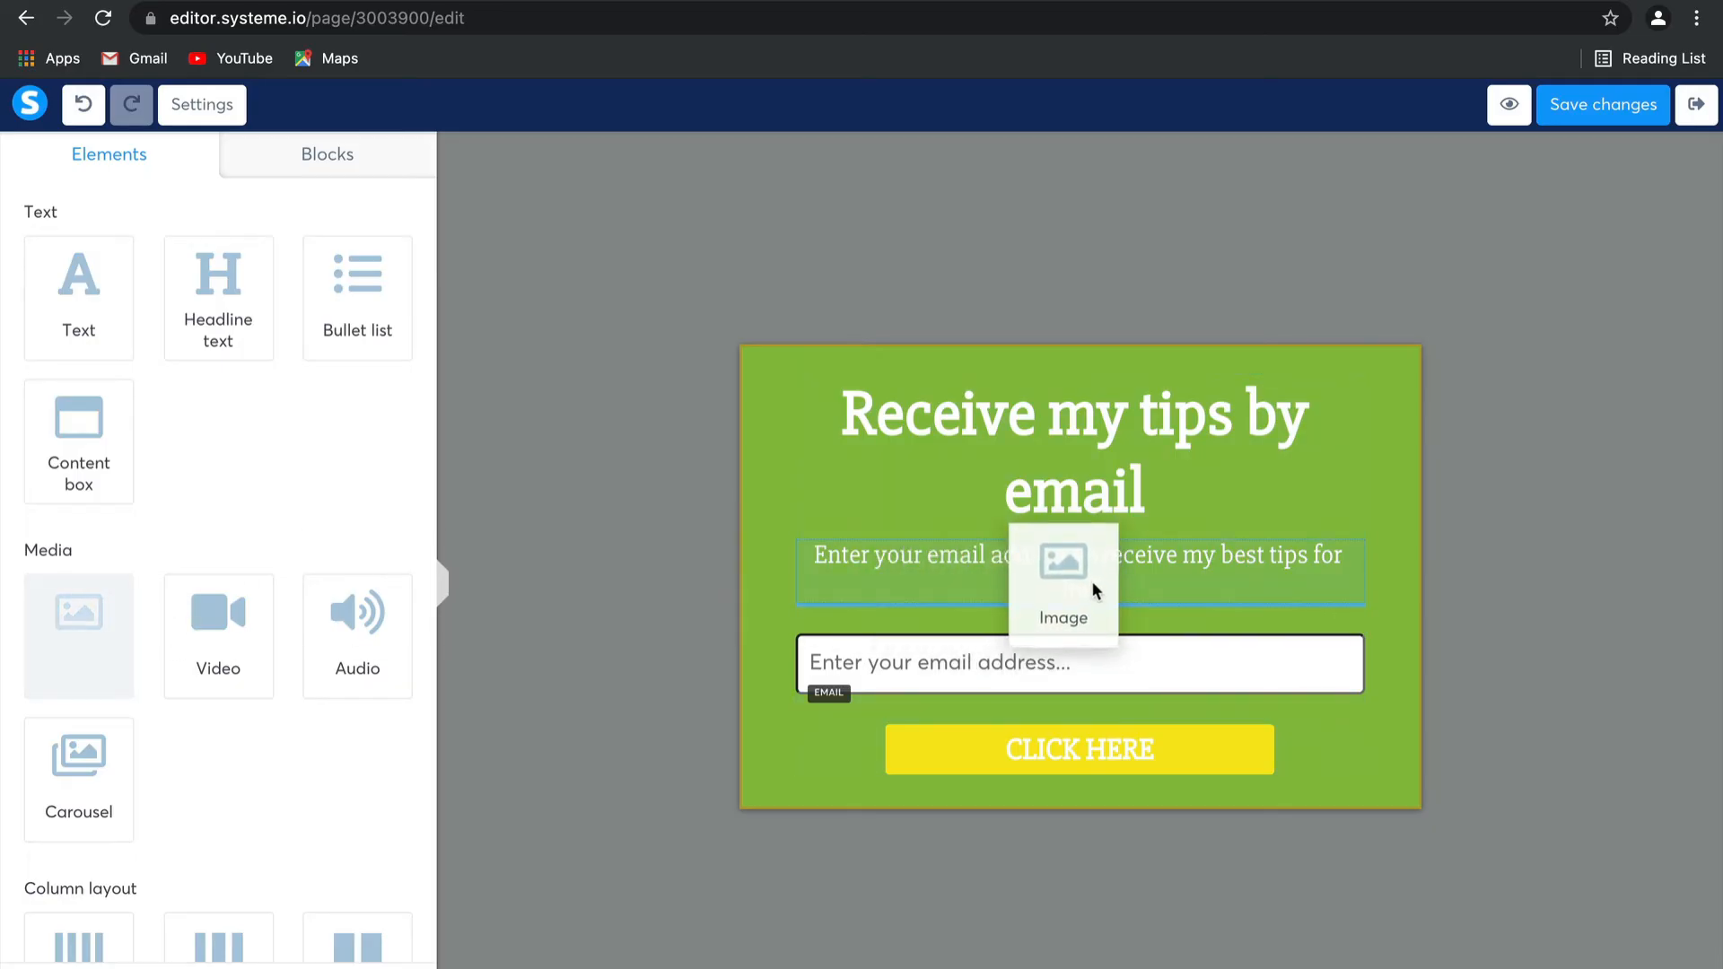
{"action": "left_click", "coordinate": [1061, 562]}
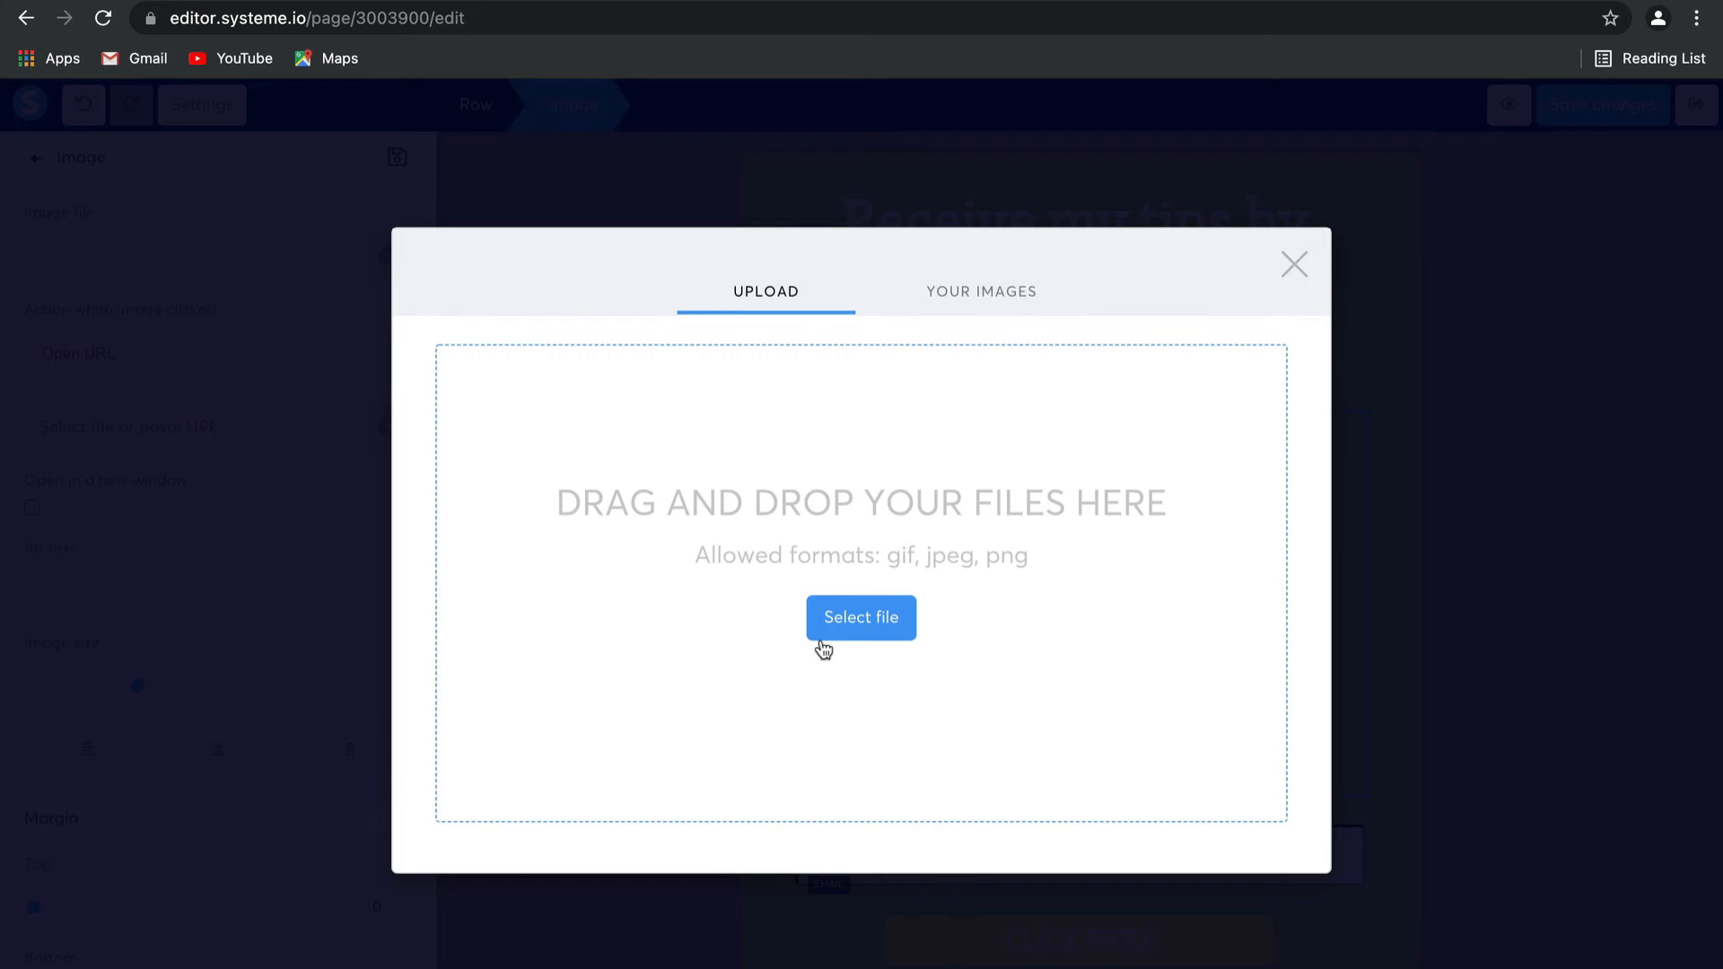
{"action": "mouse_move", "coordinate": [1284, 284]}
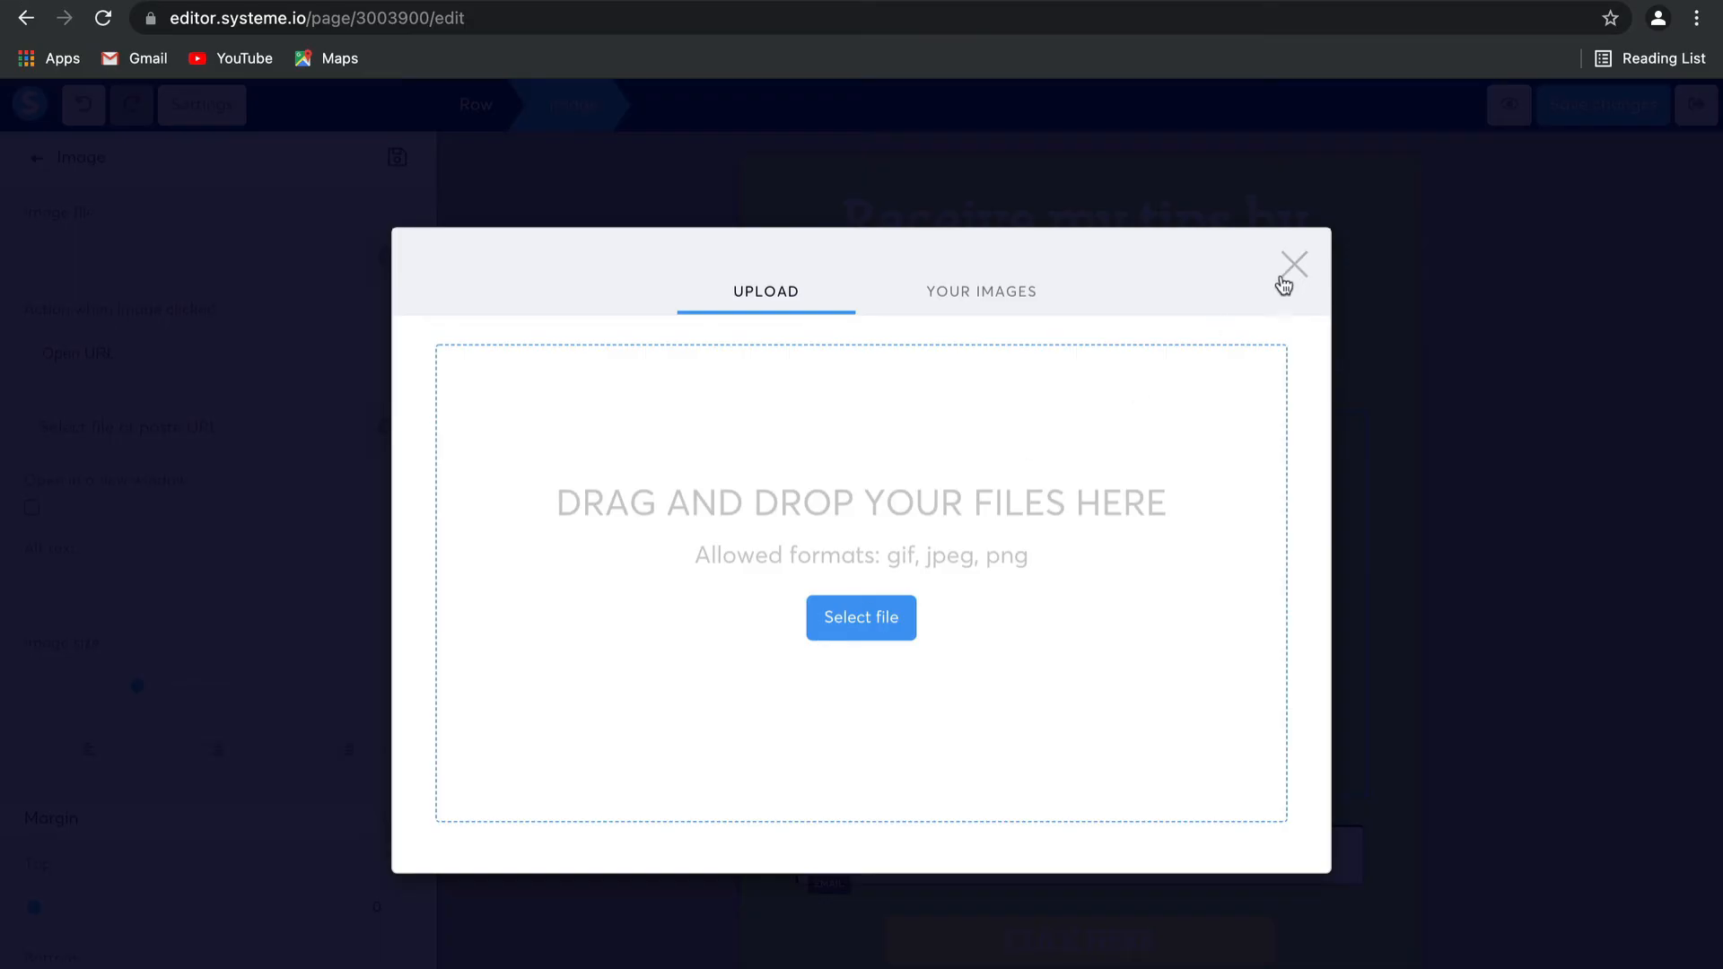
{"action": "left_click", "coordinate": [1294, 266]}
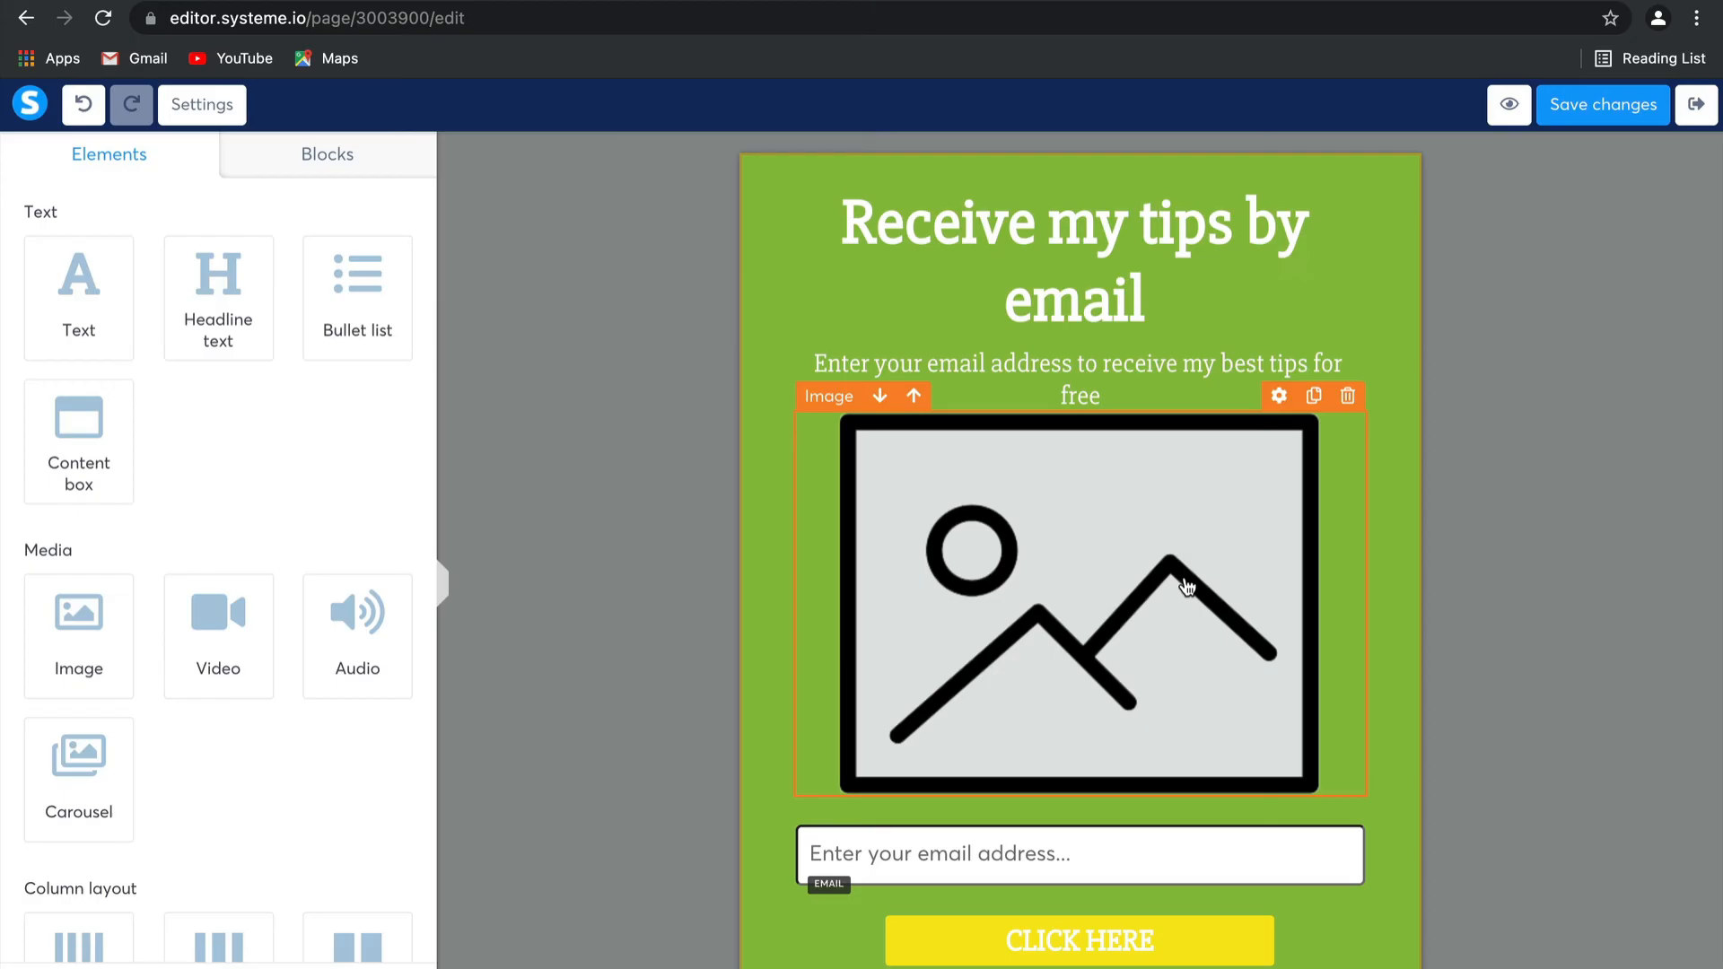
{"action": "mouse_move", "coordinate": [1204, 752]}
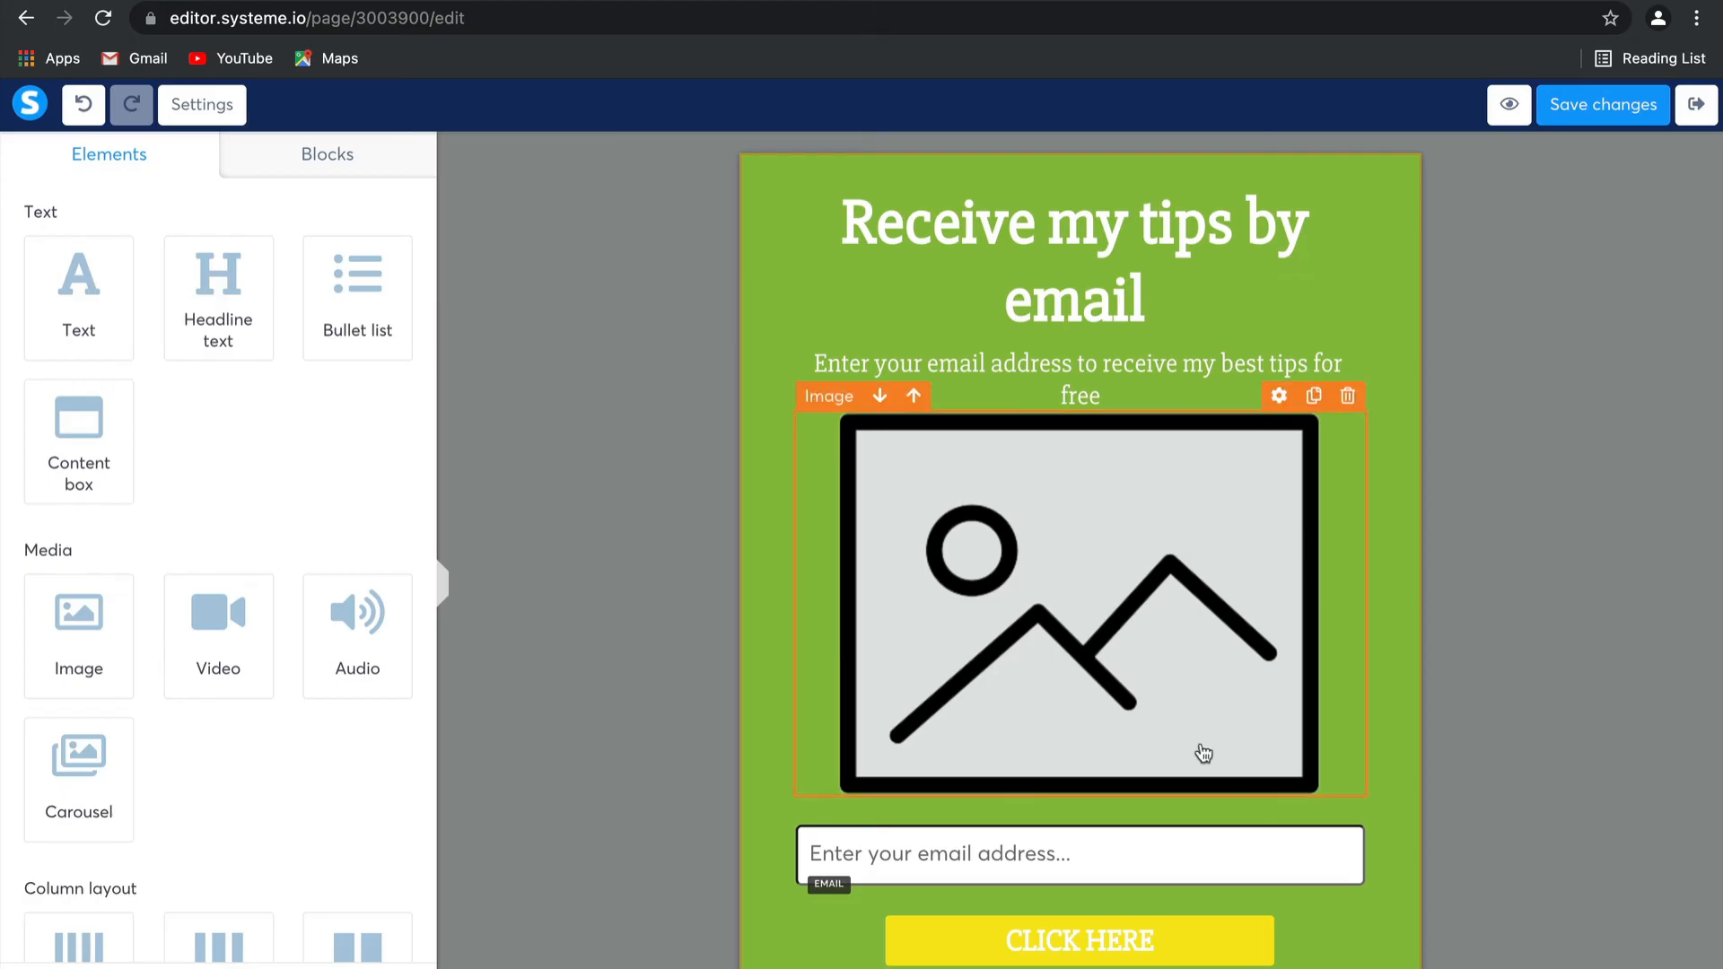
{"action": "left_click", "coordinate": [1348, 395]}
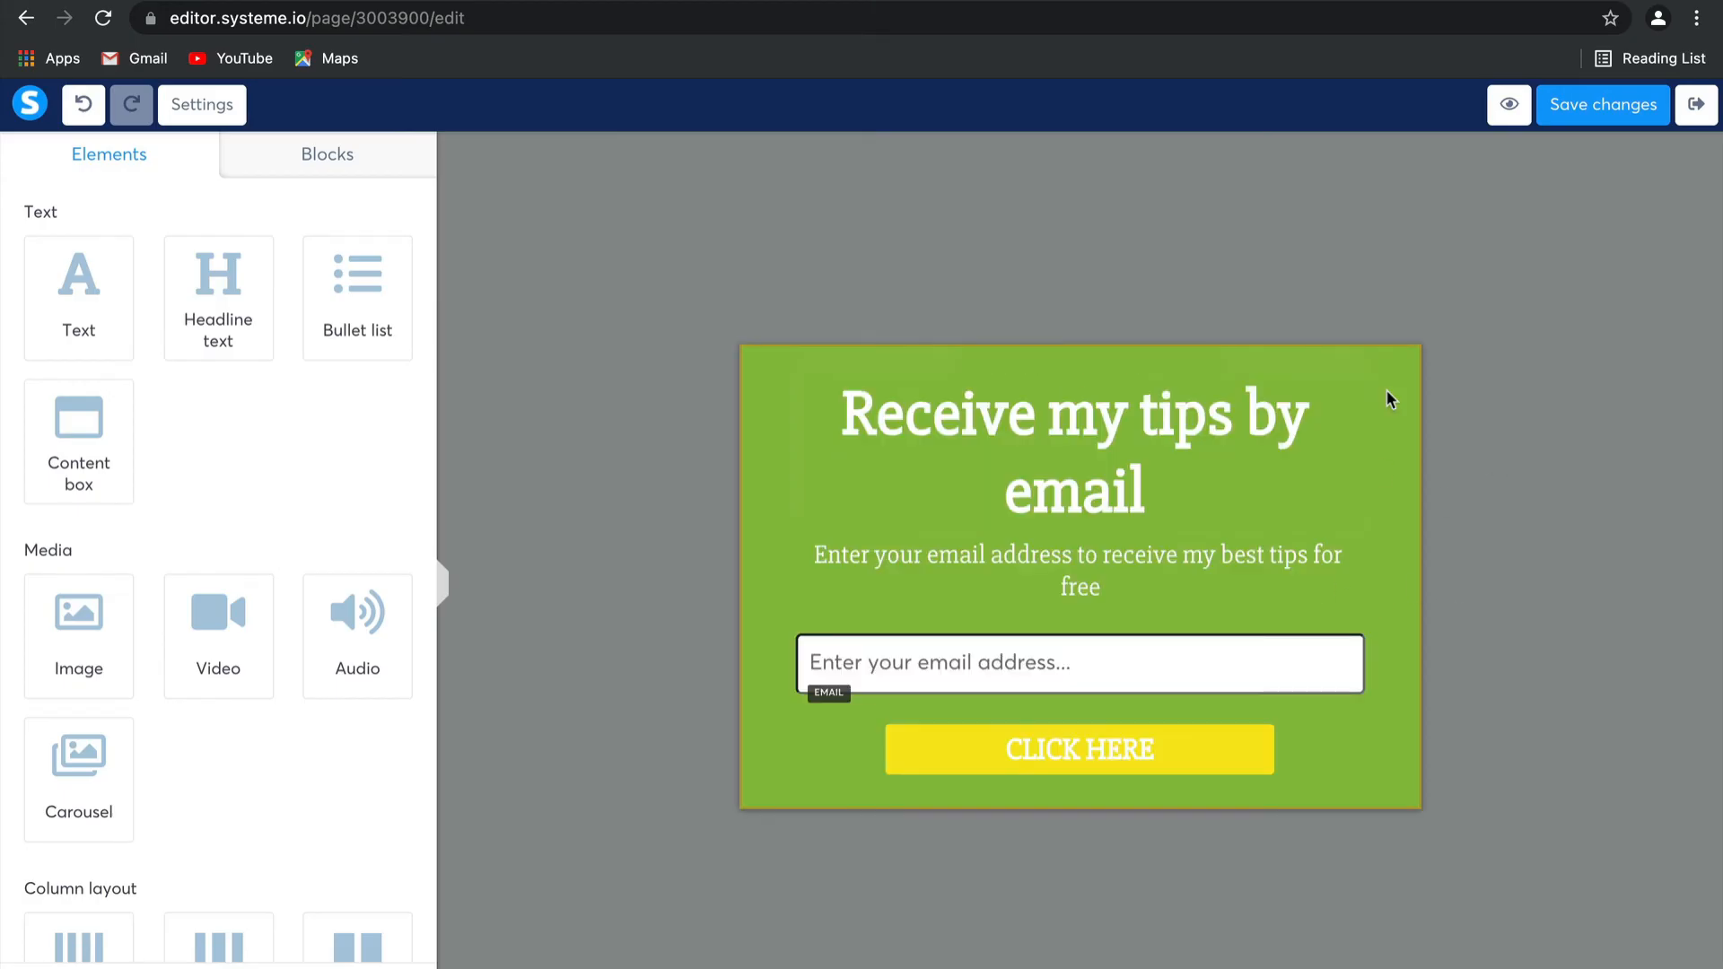
Select the form headline and bring the layout options into view
{"action": "left_click", "coordinate": [1075, 450]}
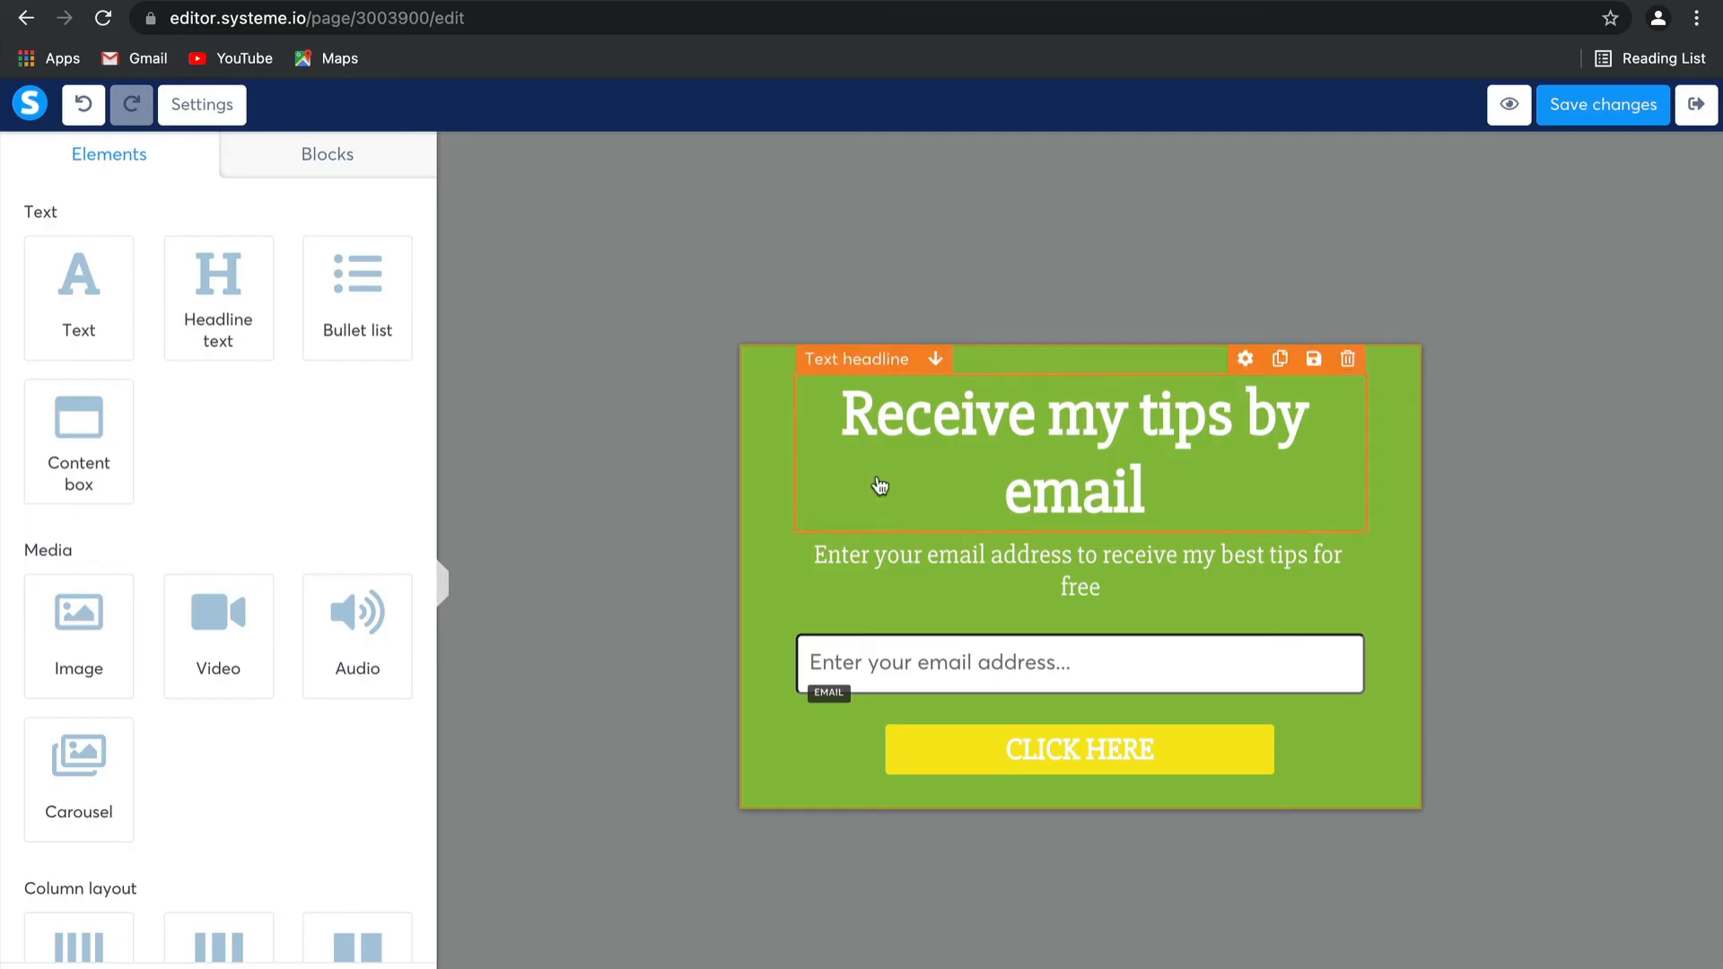
{"action": "scroll", "scroll_direction": "down", "scroll_amount": 3}
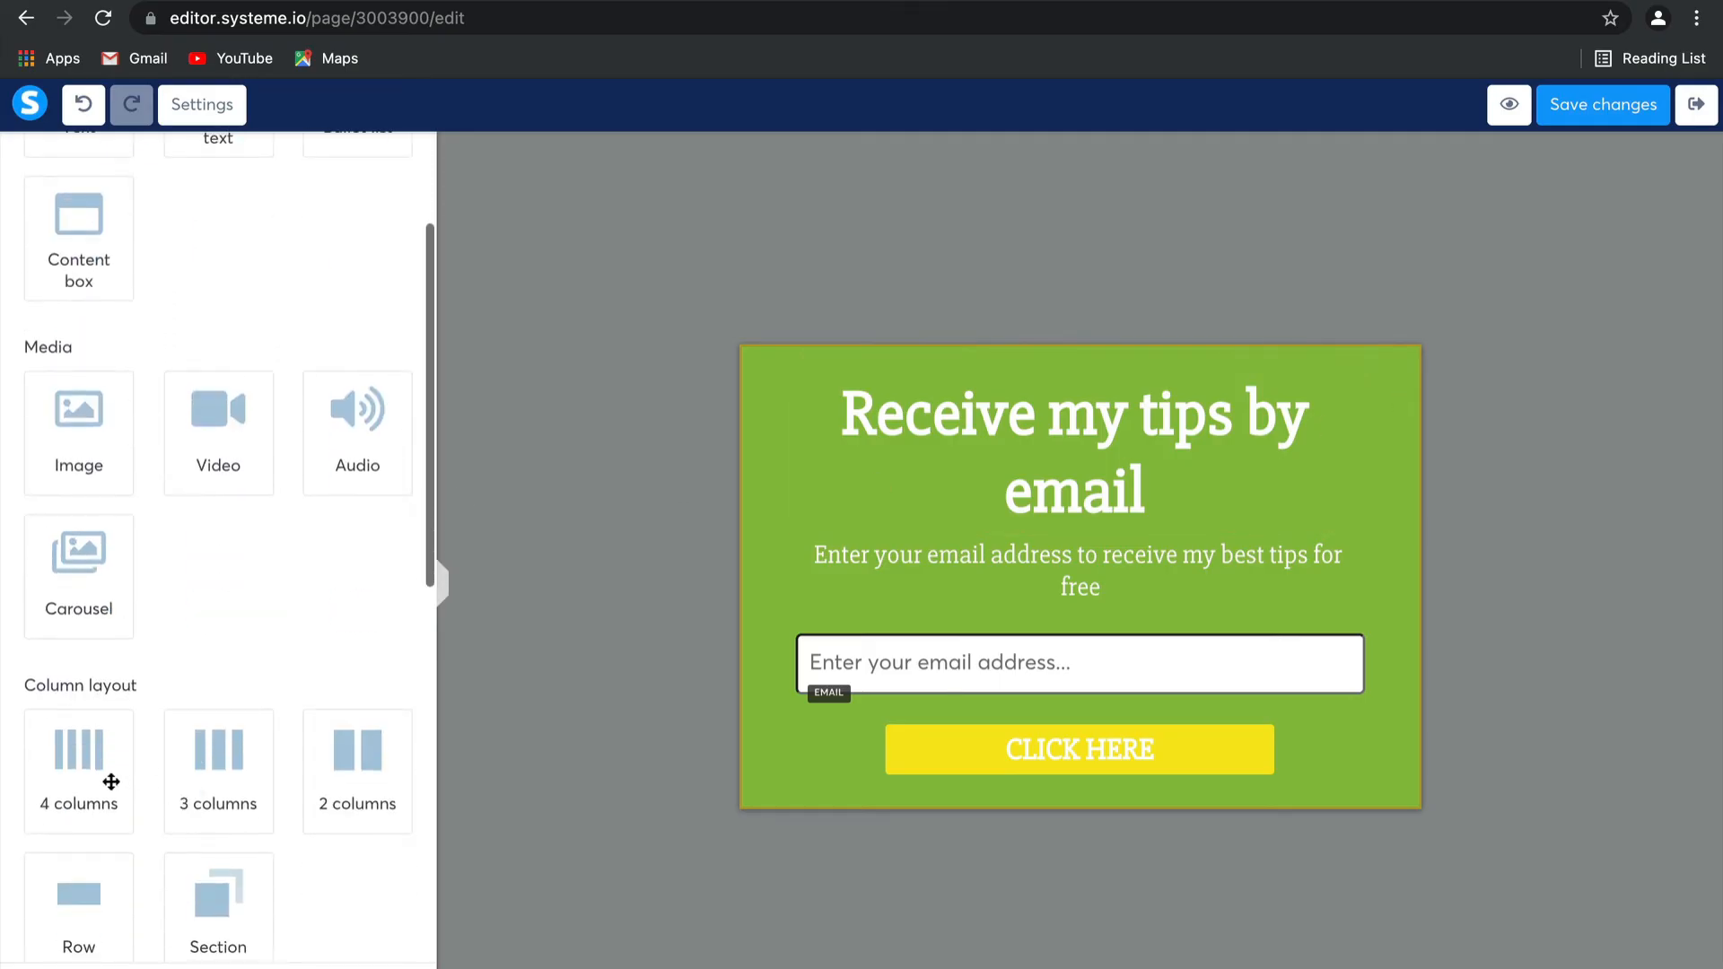
{"action": "mouse_move", "coordinate": [354, 761]}
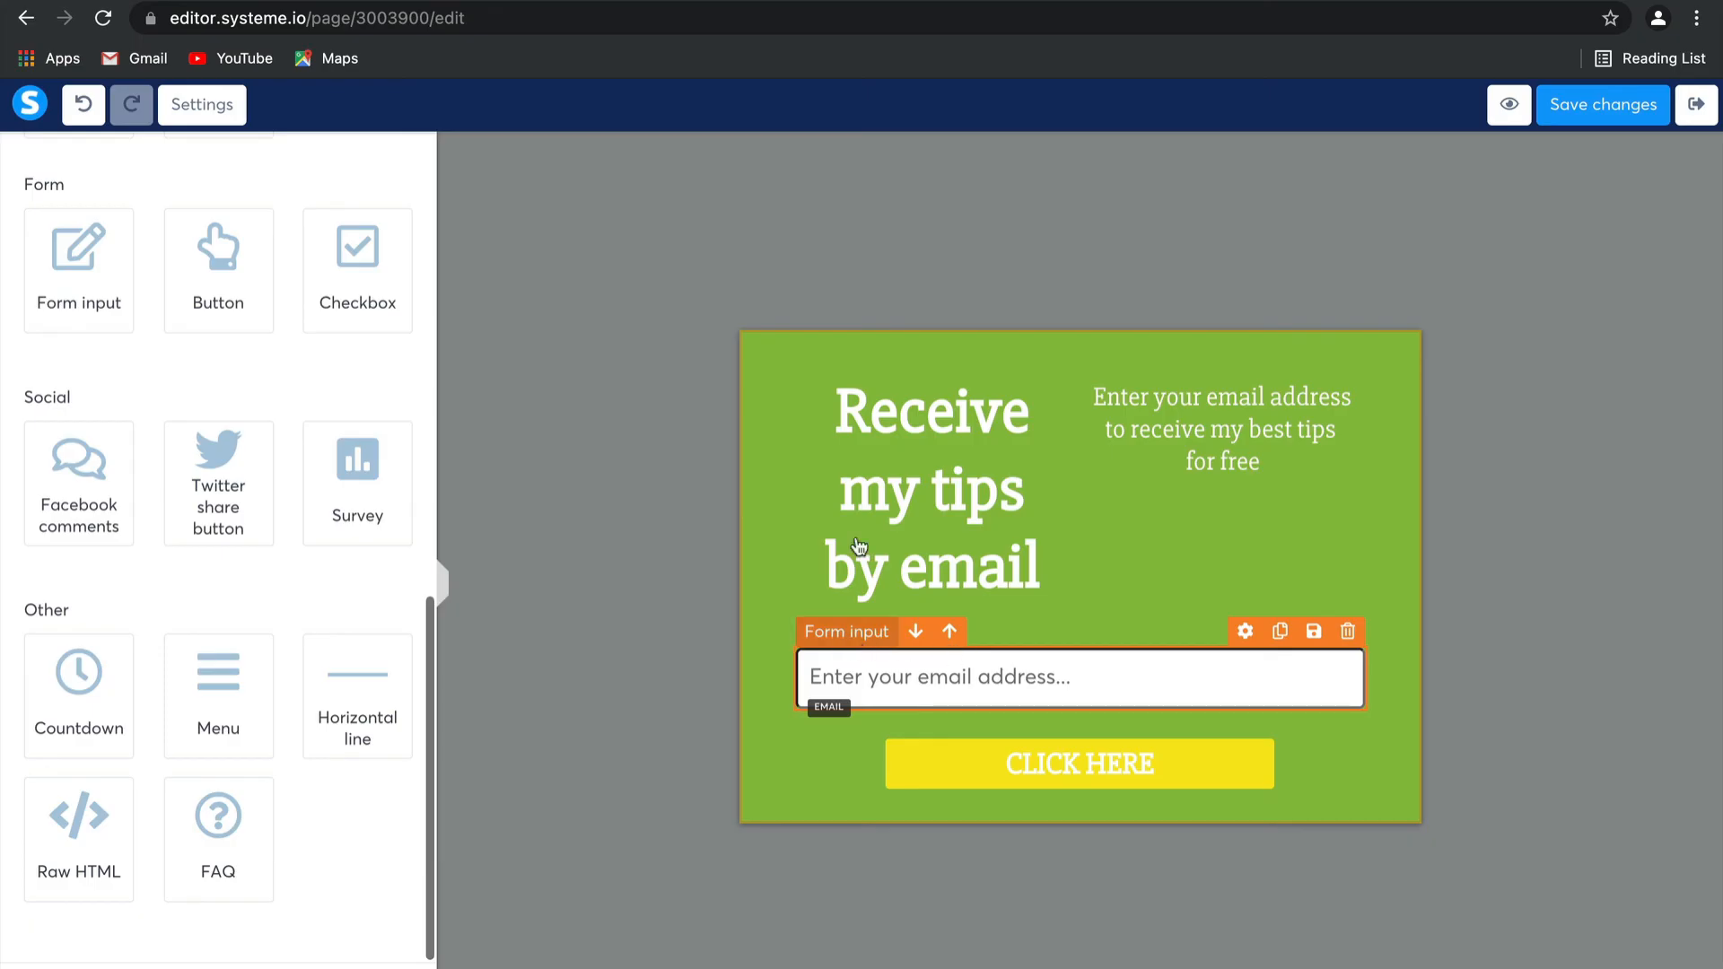
{"action": "left_click", "coordinate": [928, 488]}
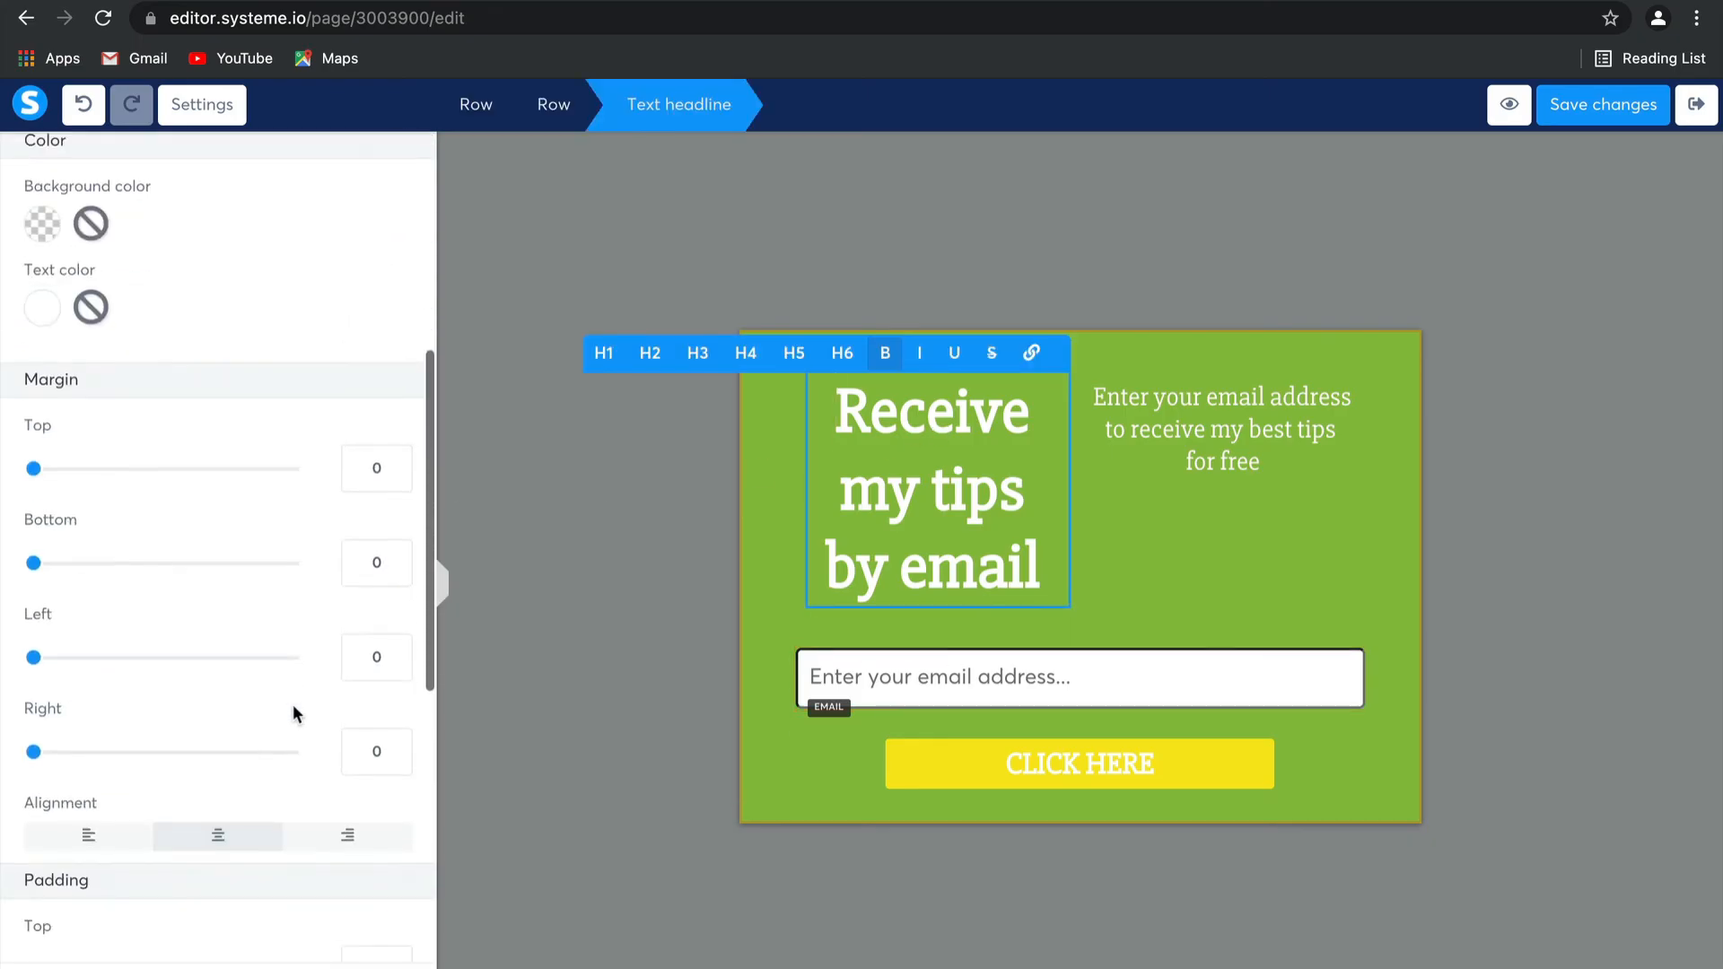
{"action": "scroll", "scroll_direction": "down", "scroll_amount": 3}
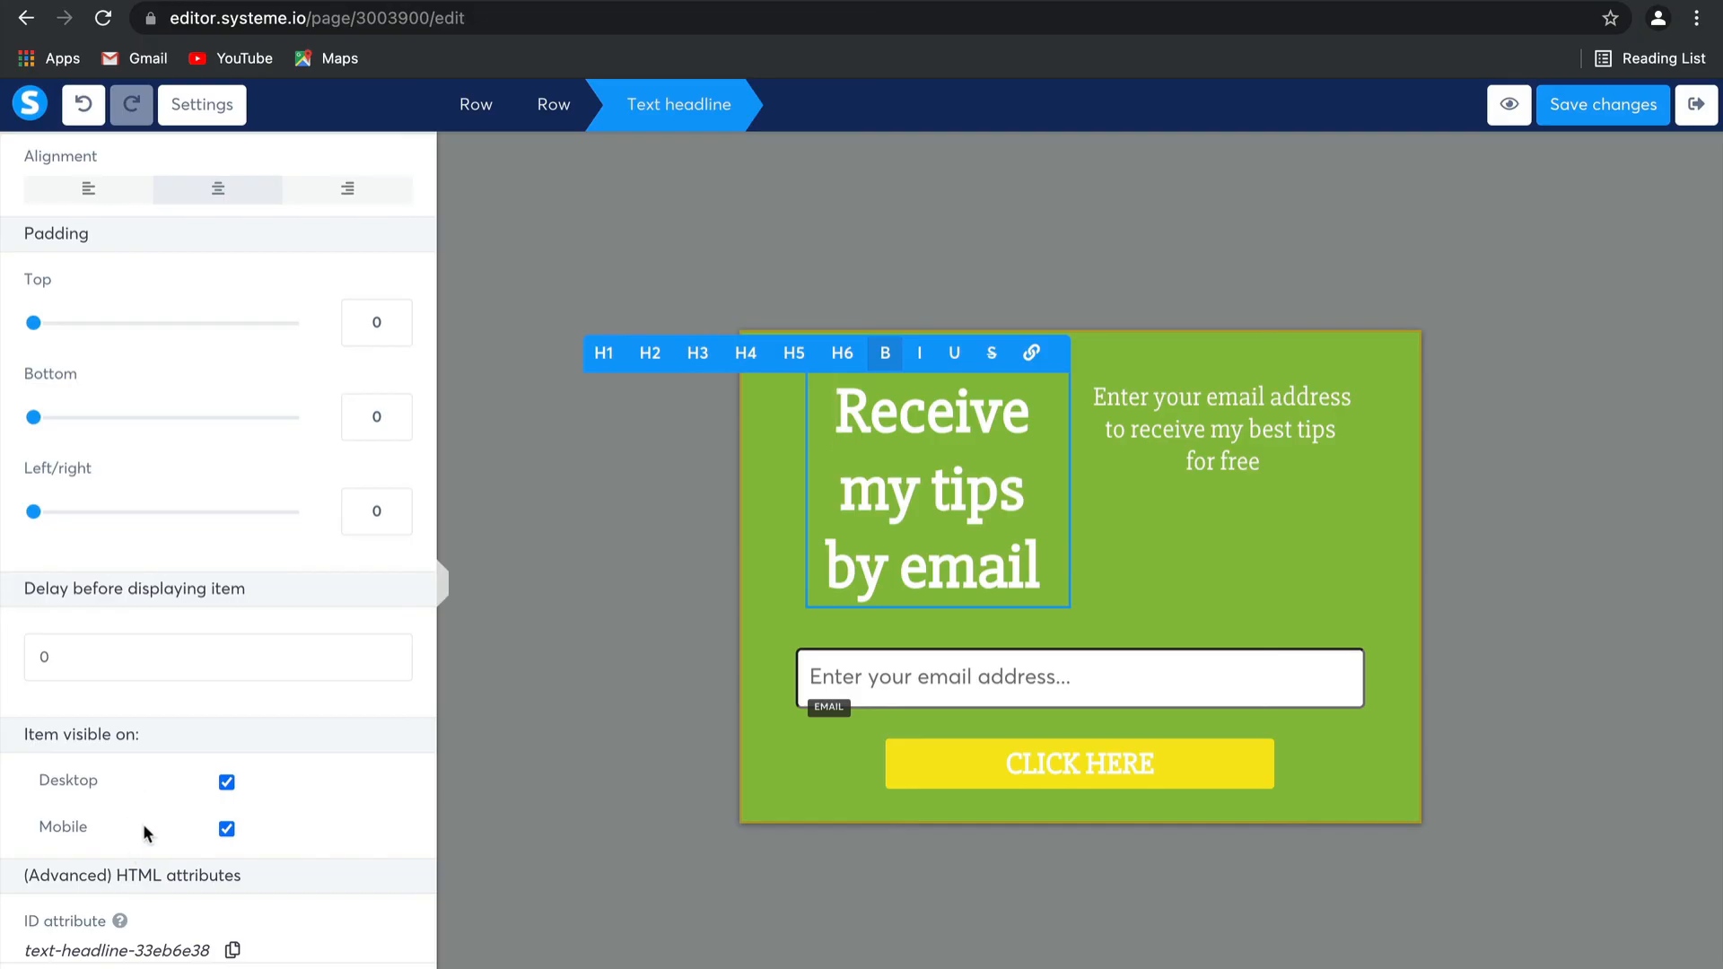
{"action": "mouse_move", "coordinate": [1195, 492]}
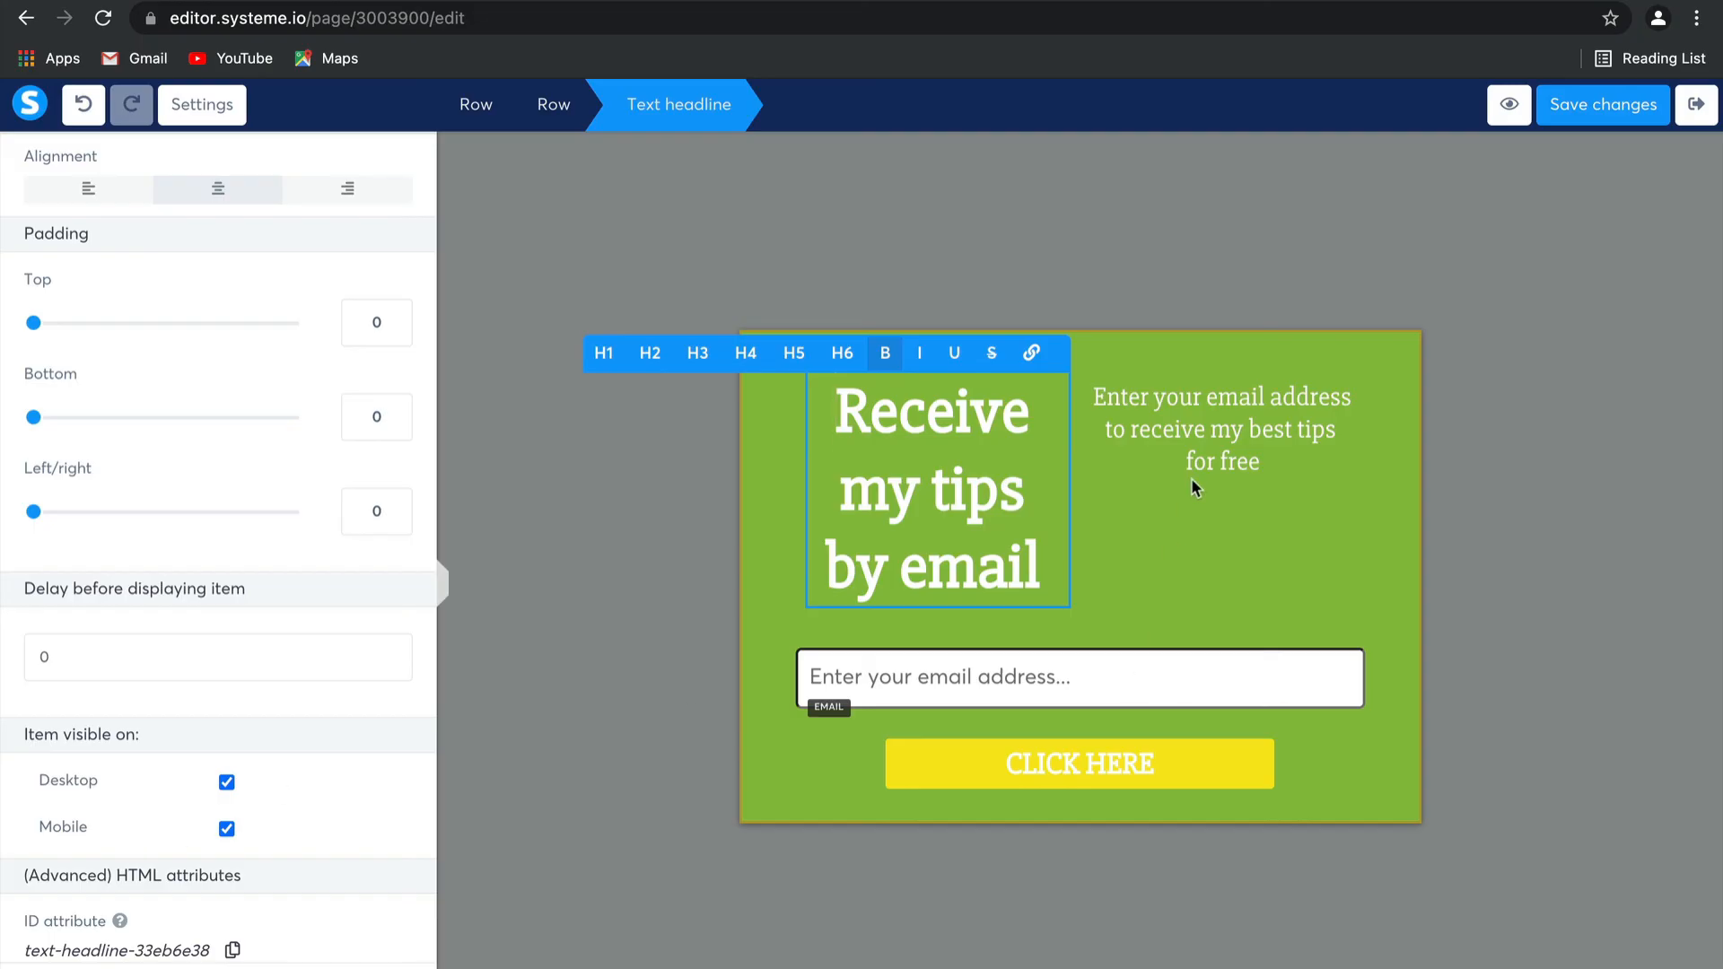
{"action": "left_click", "coordinate": [495, 702]}
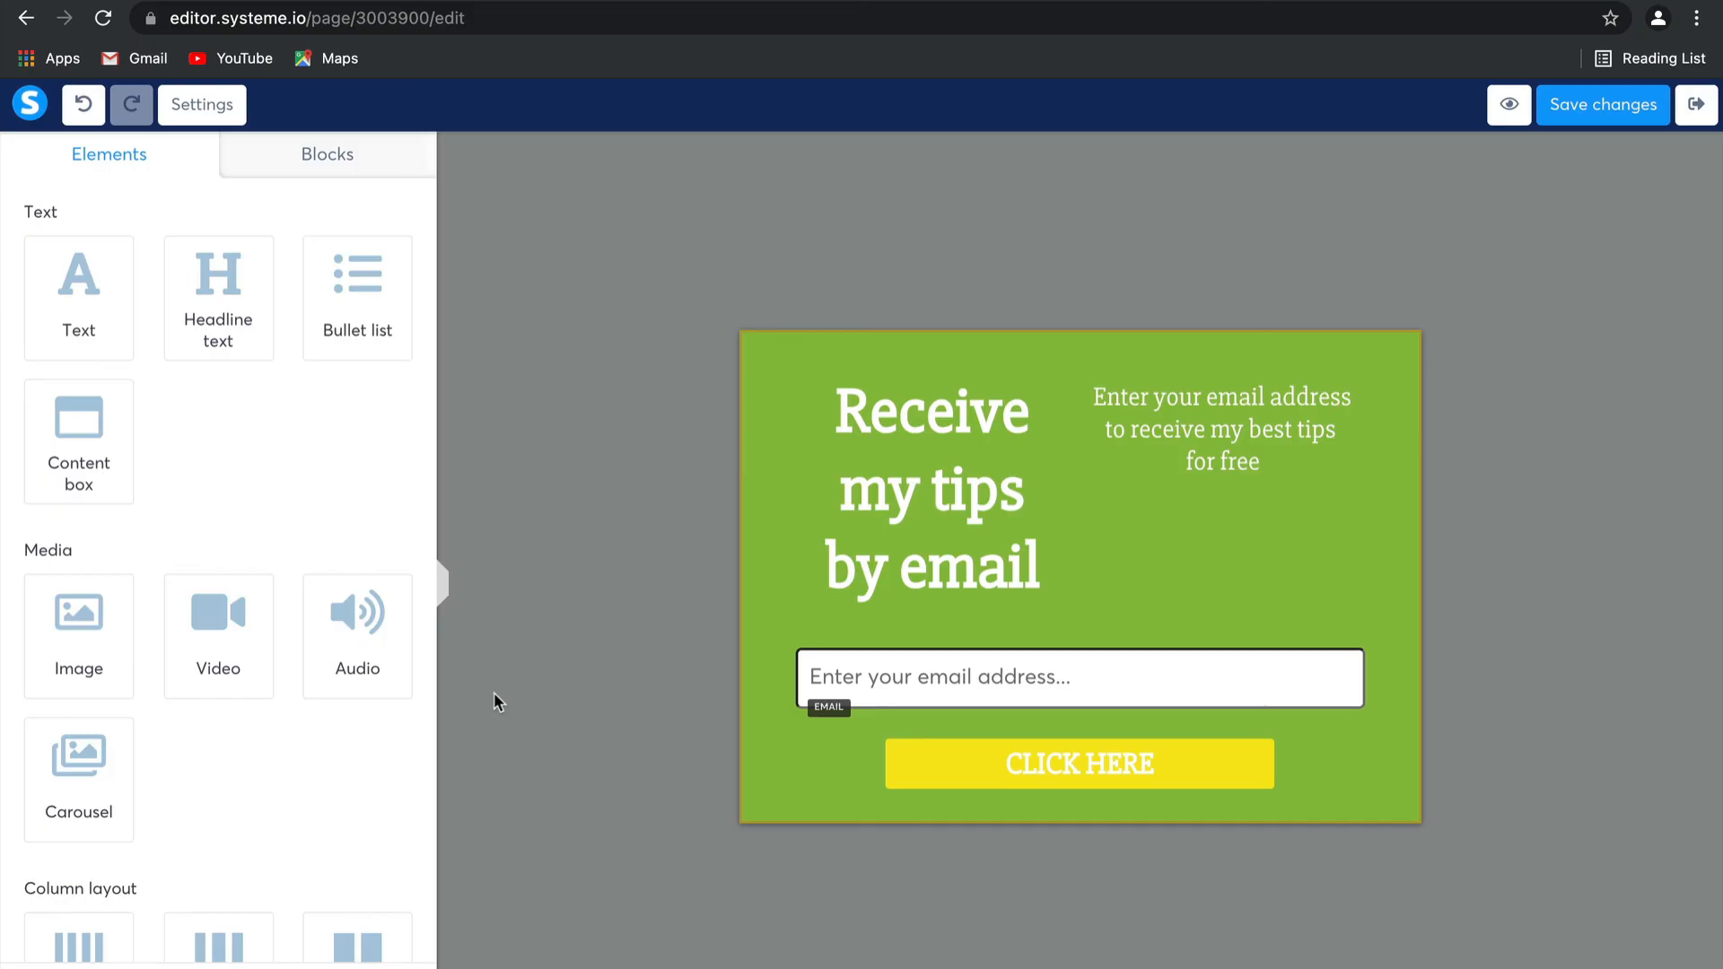
{"action": "mouse_move", "coordinate": [1519, 169]}
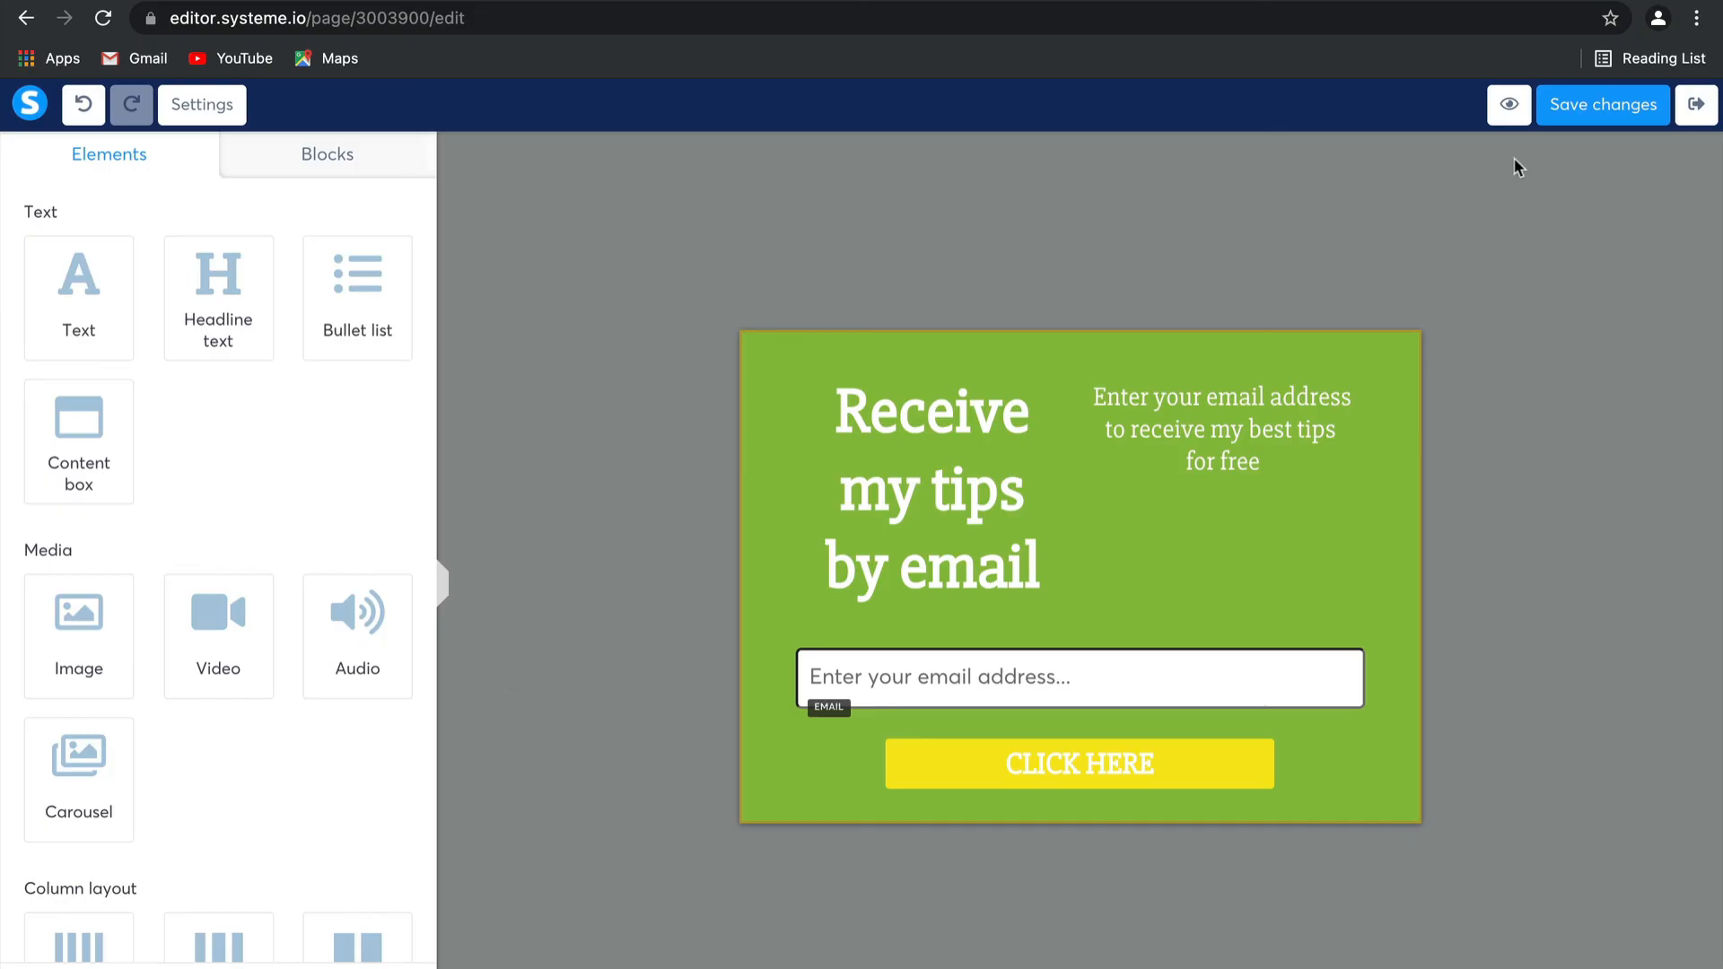
{"action": "mouse_move", "coordinate": [1604, 105]}
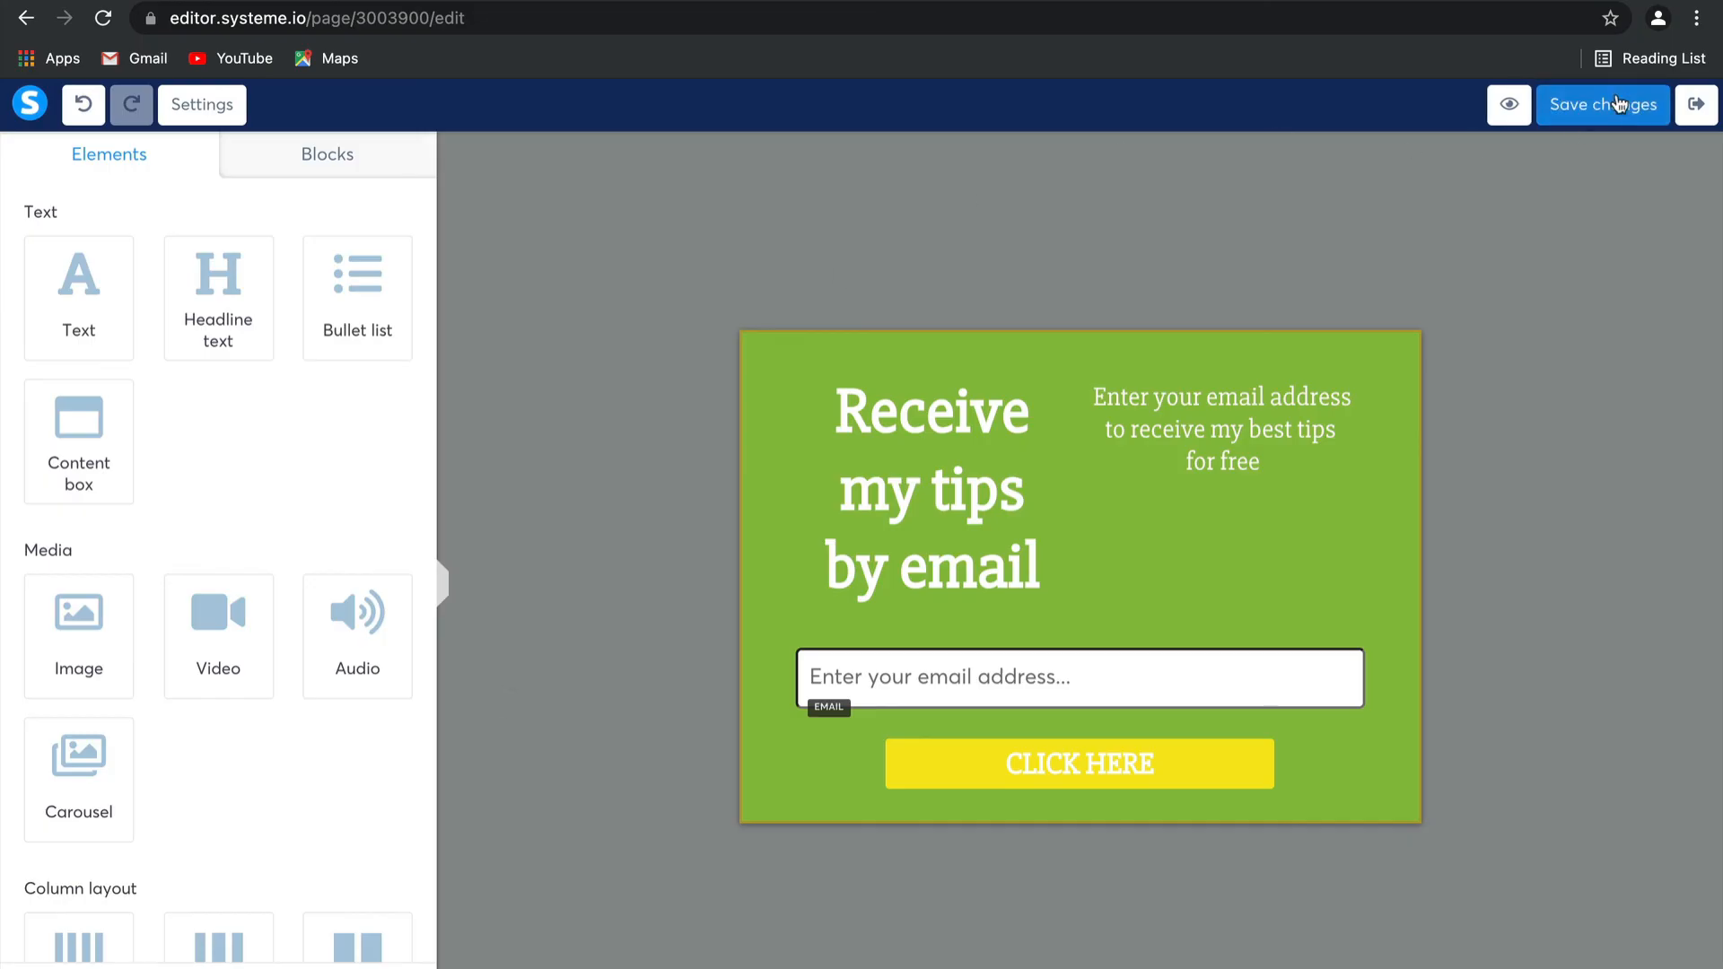